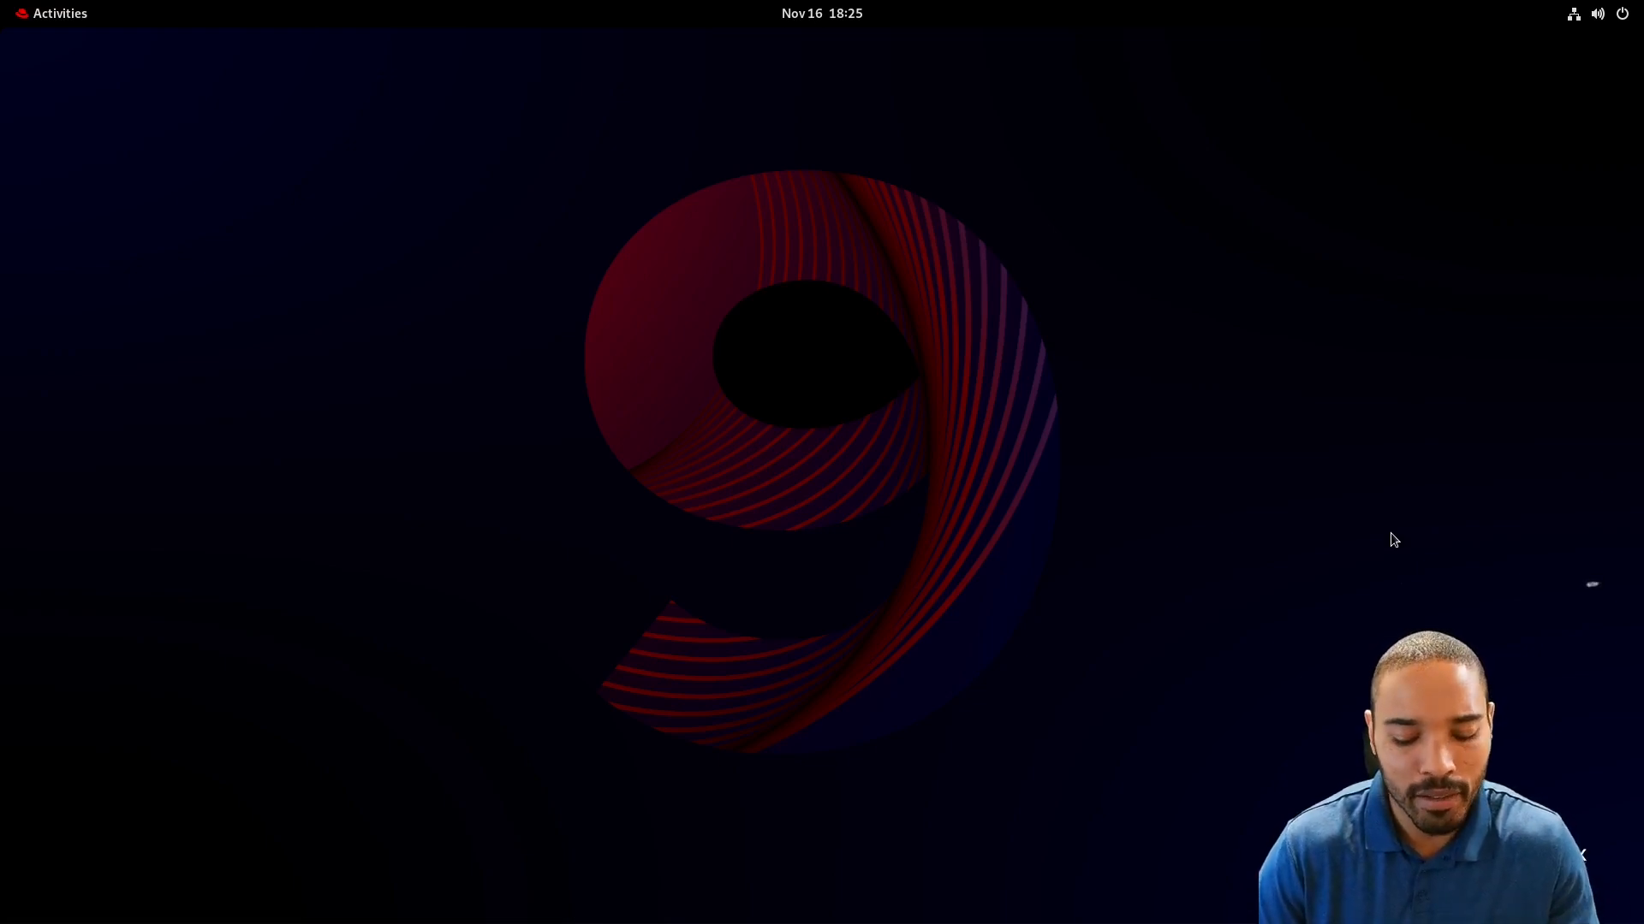
Bring up the Activities overview and pick the open Terminal window.
{"action": "left_click", "coordinate": [58, 12]}
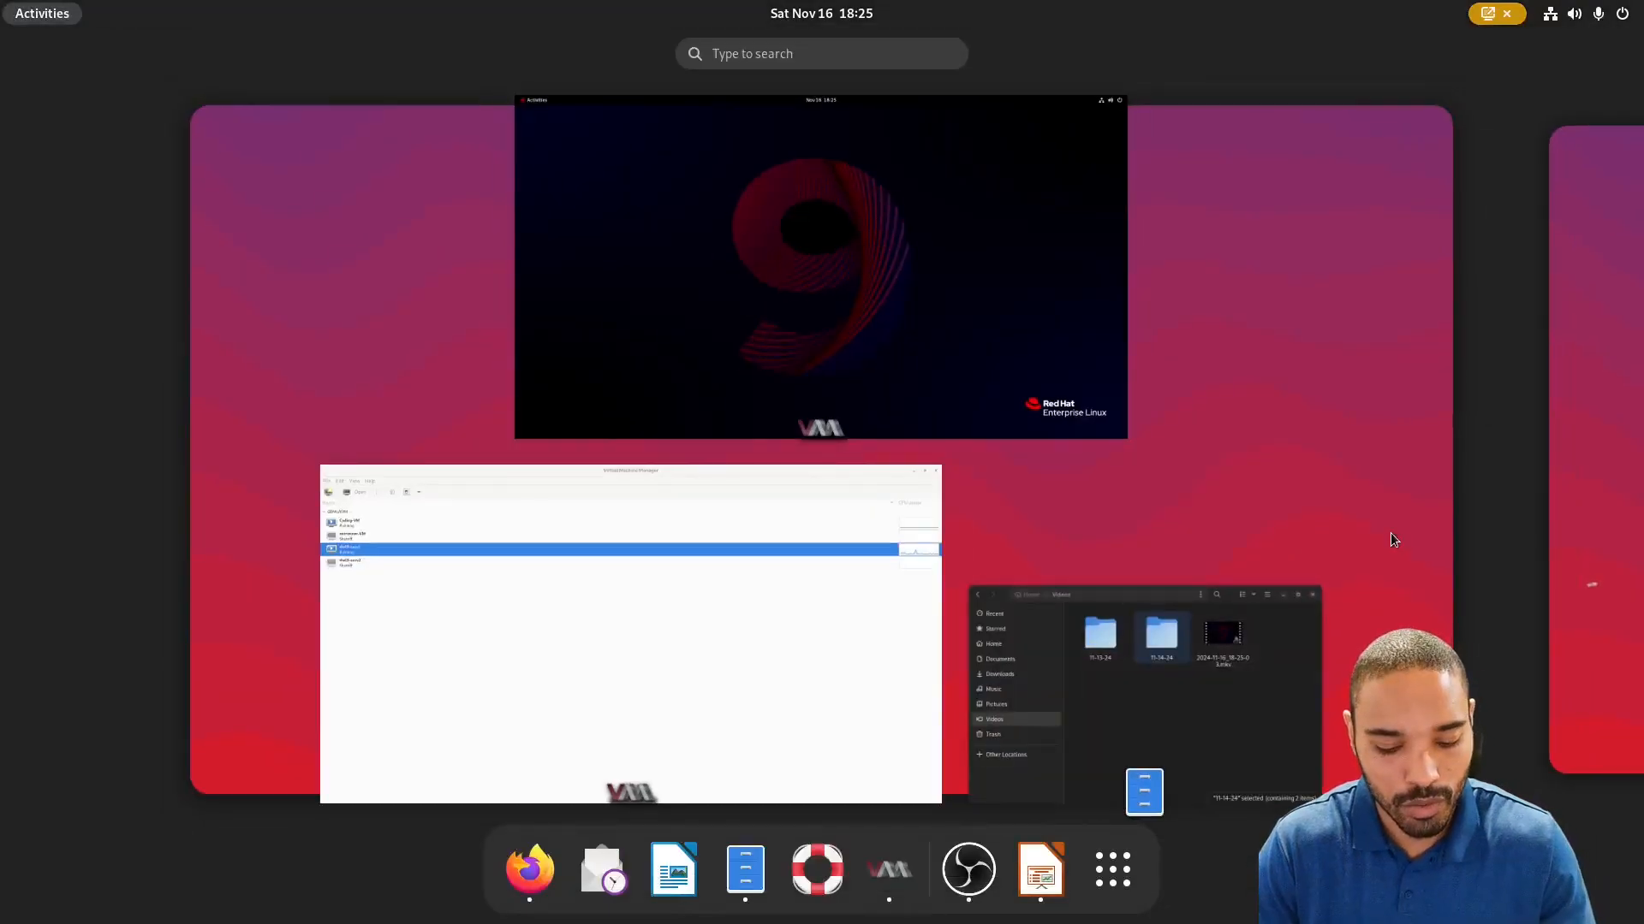
{"action": "left_click", "coordinate": [820, 267]}
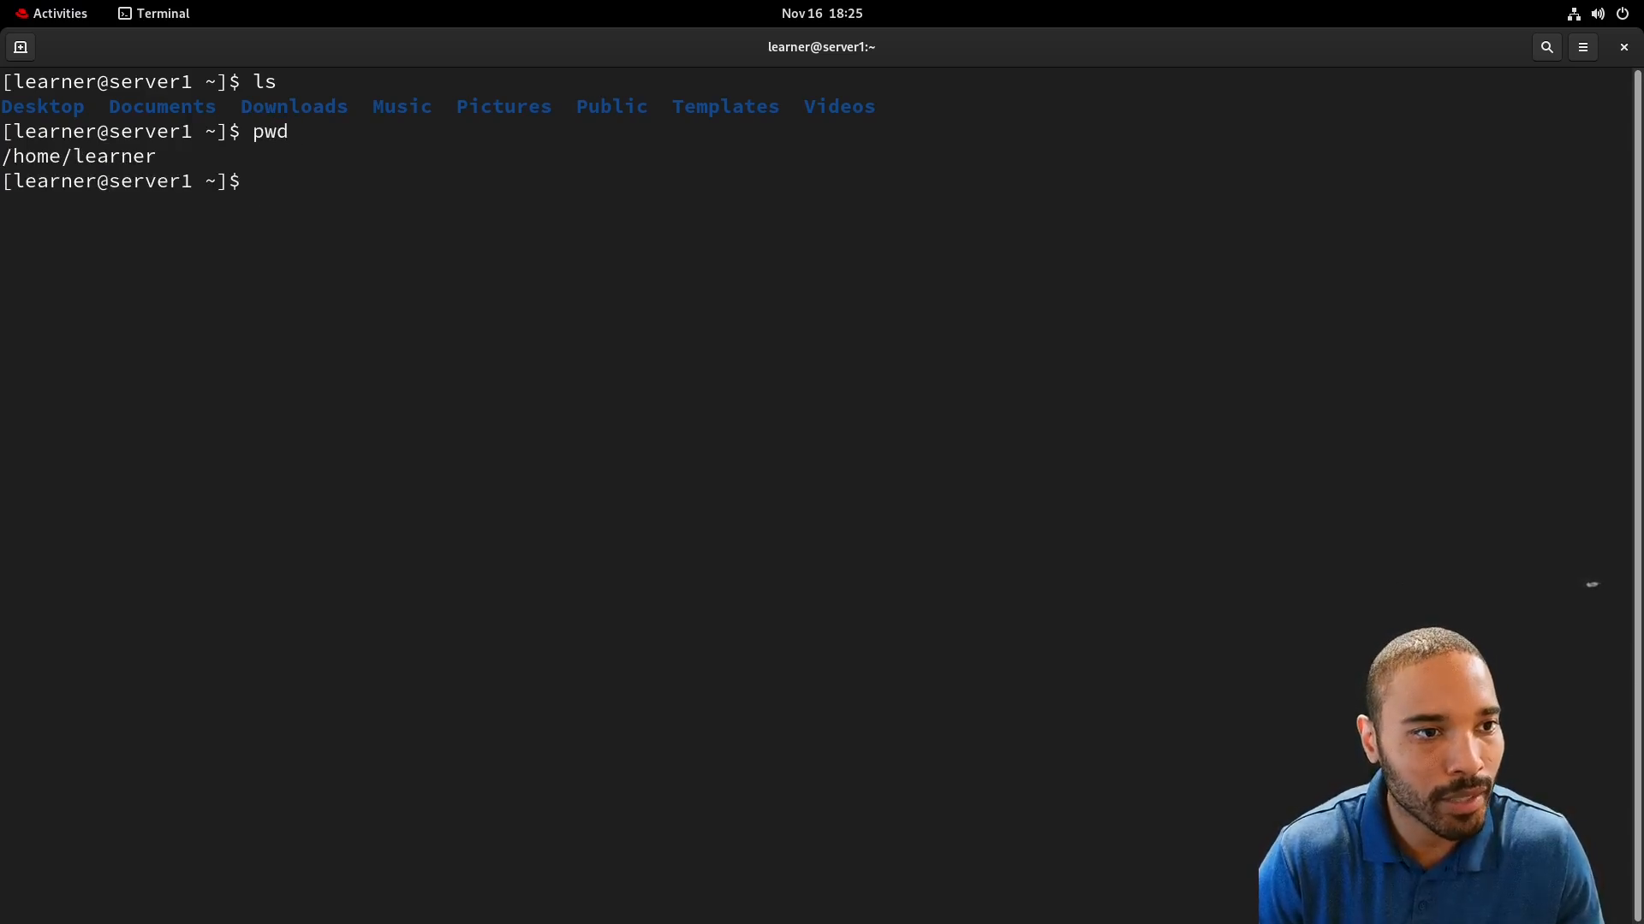
Run tree to show the home directory's 8-directory structure.
{"action": "type", "text": "tree"}
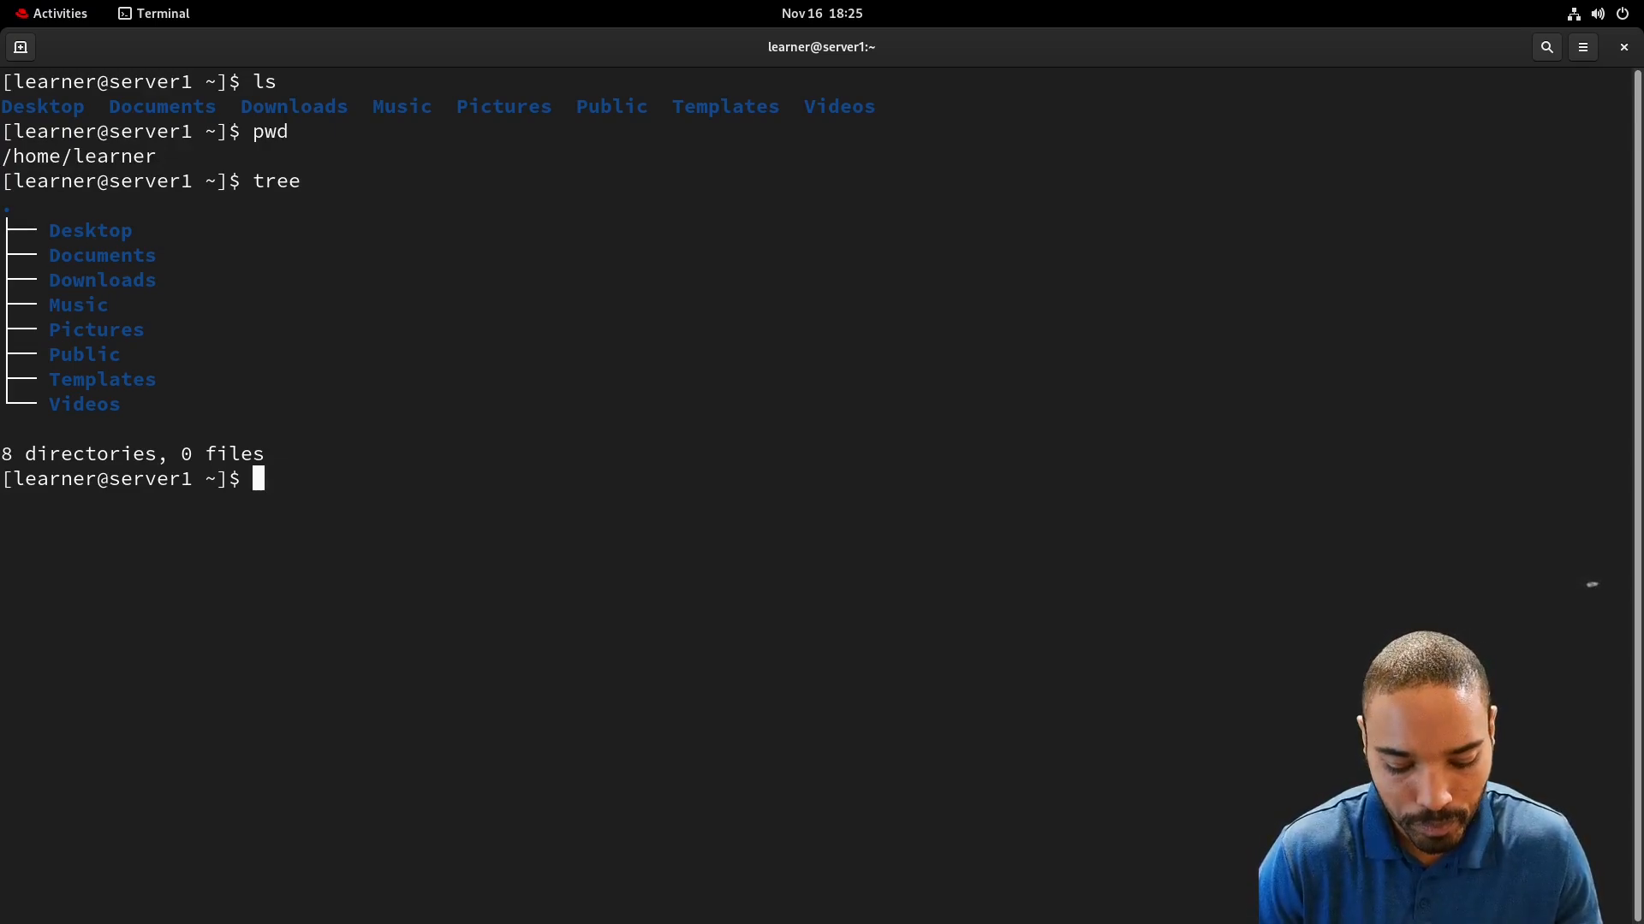
List all home-folder entries including hidden ones like .bashrc with ls -la.
{"action": "type", "text": "cd"}
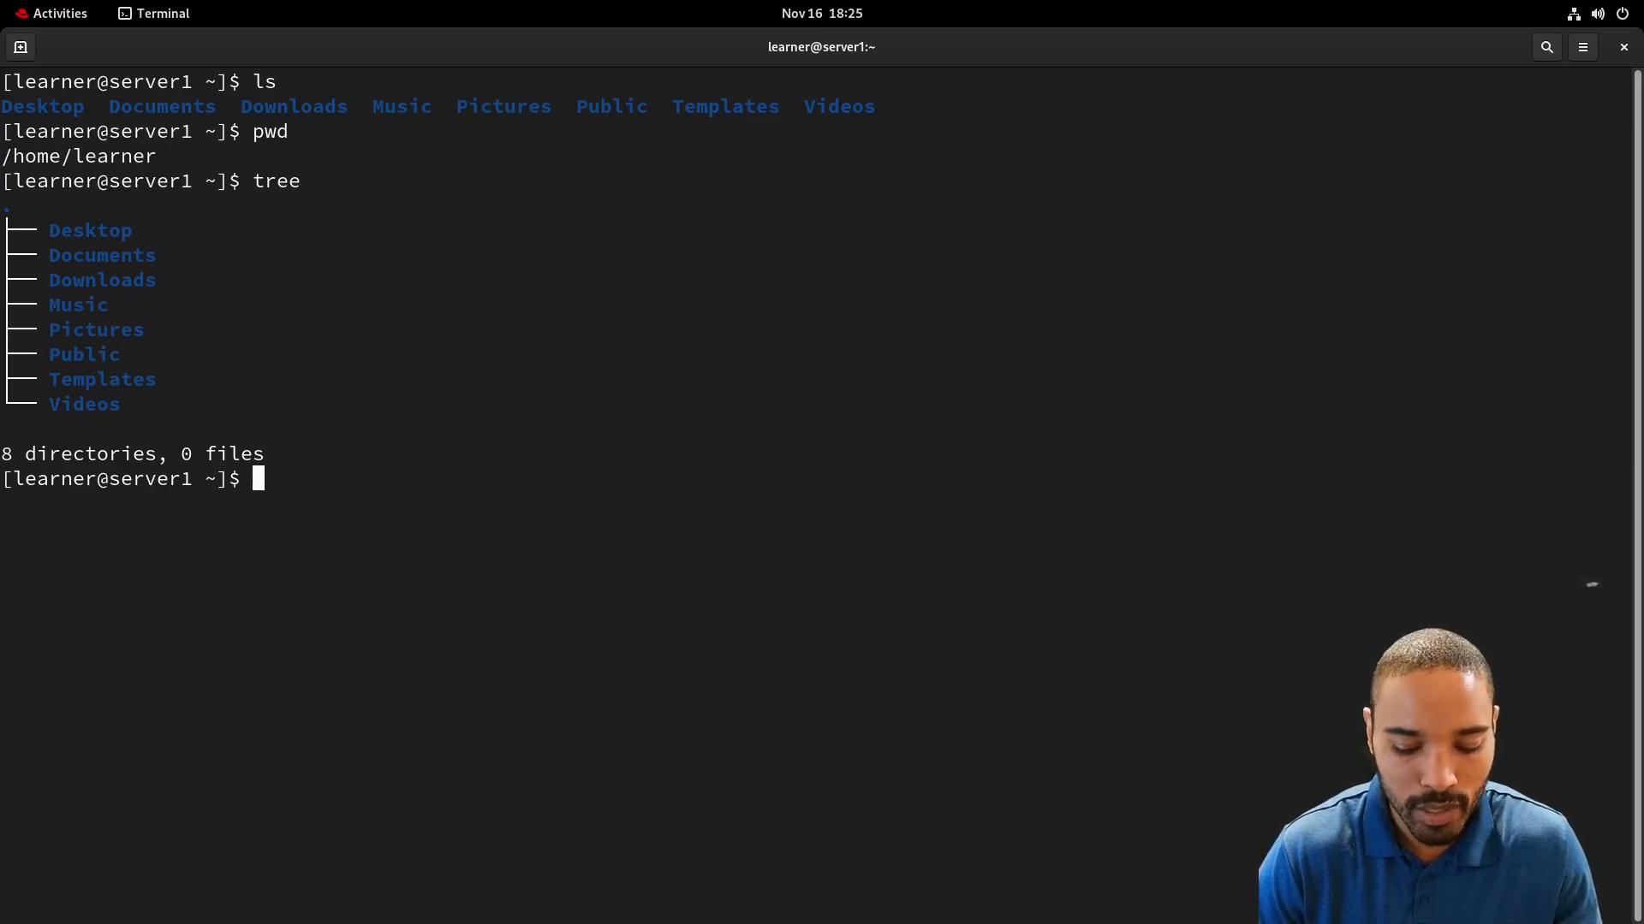
{"action": "type", "text": "la"}
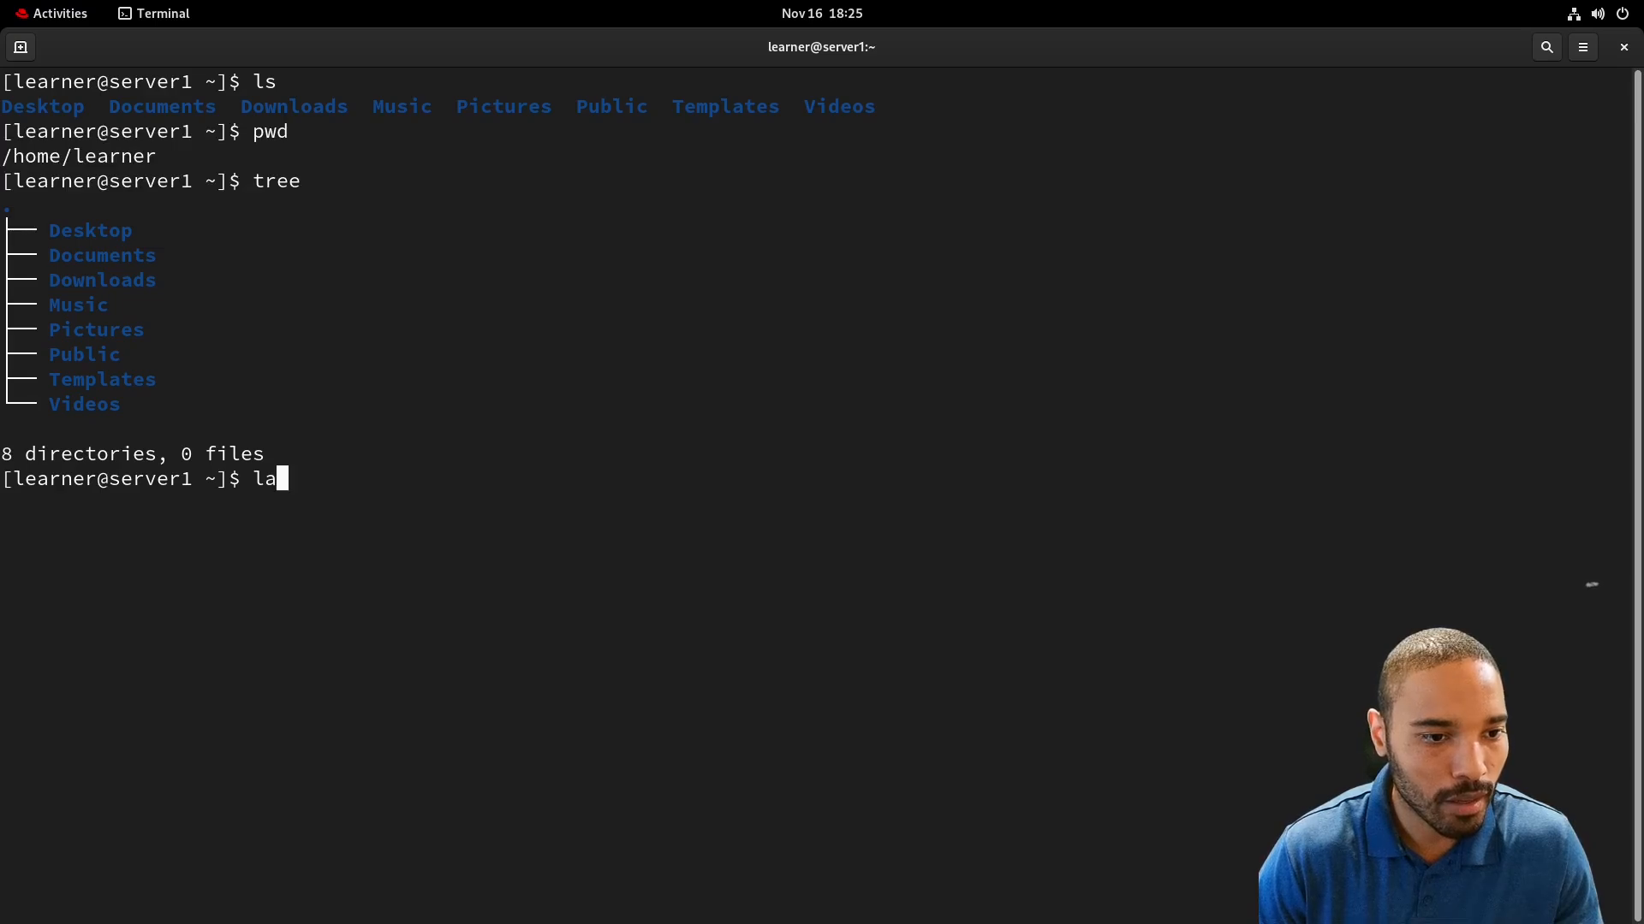
{"action": "type", "text": "s -la"}
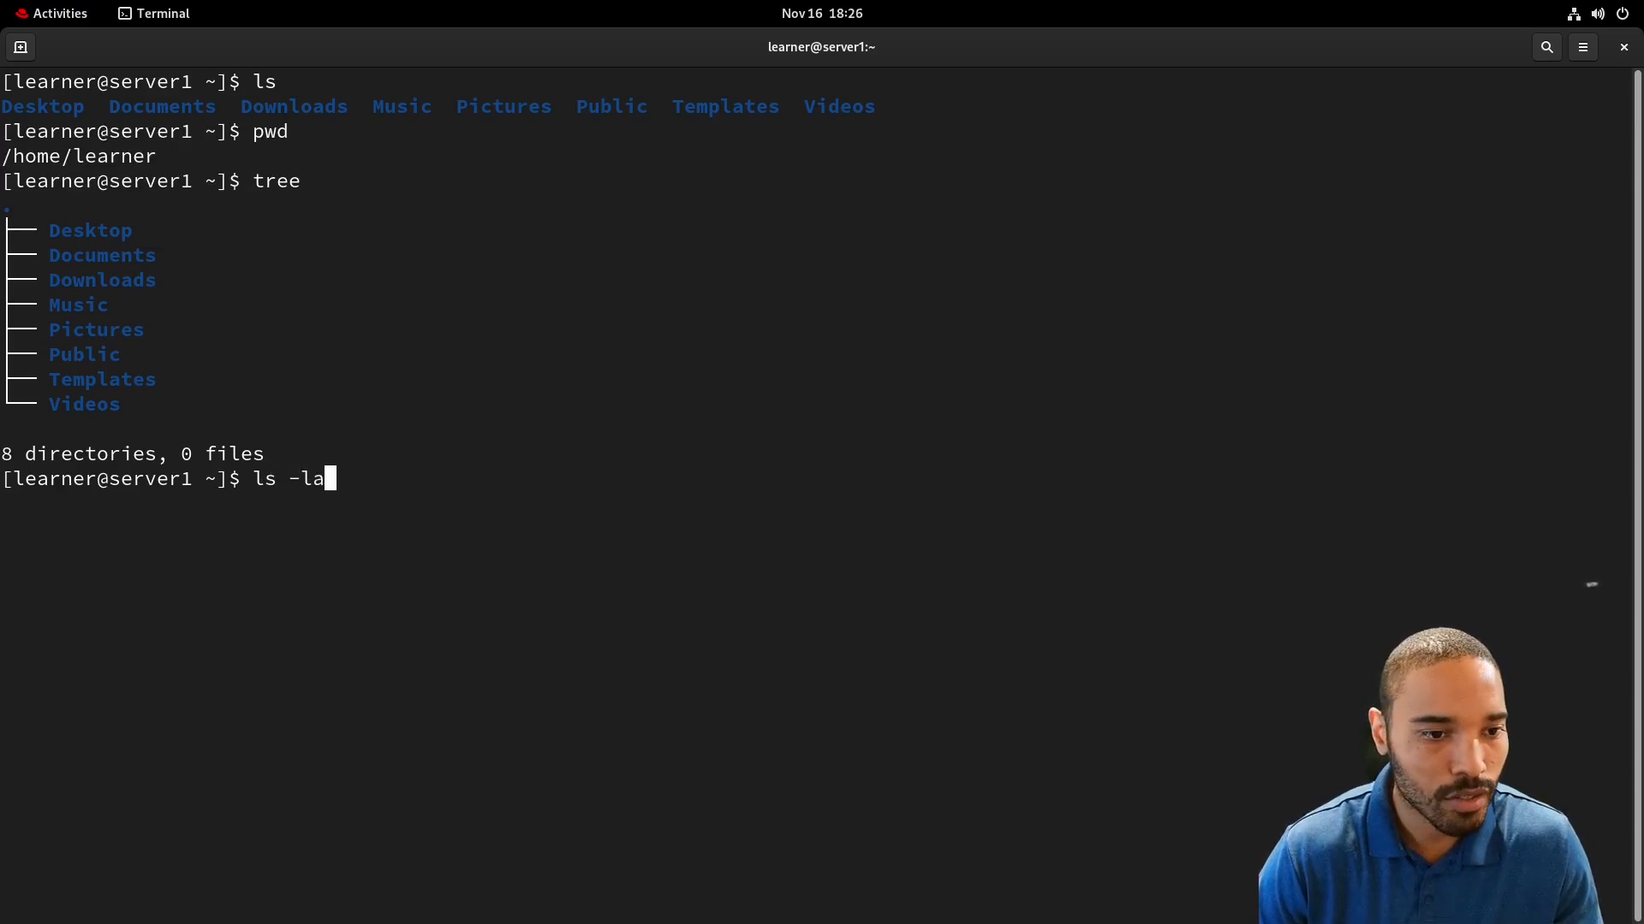
{"action": "key", "text": "Return"}
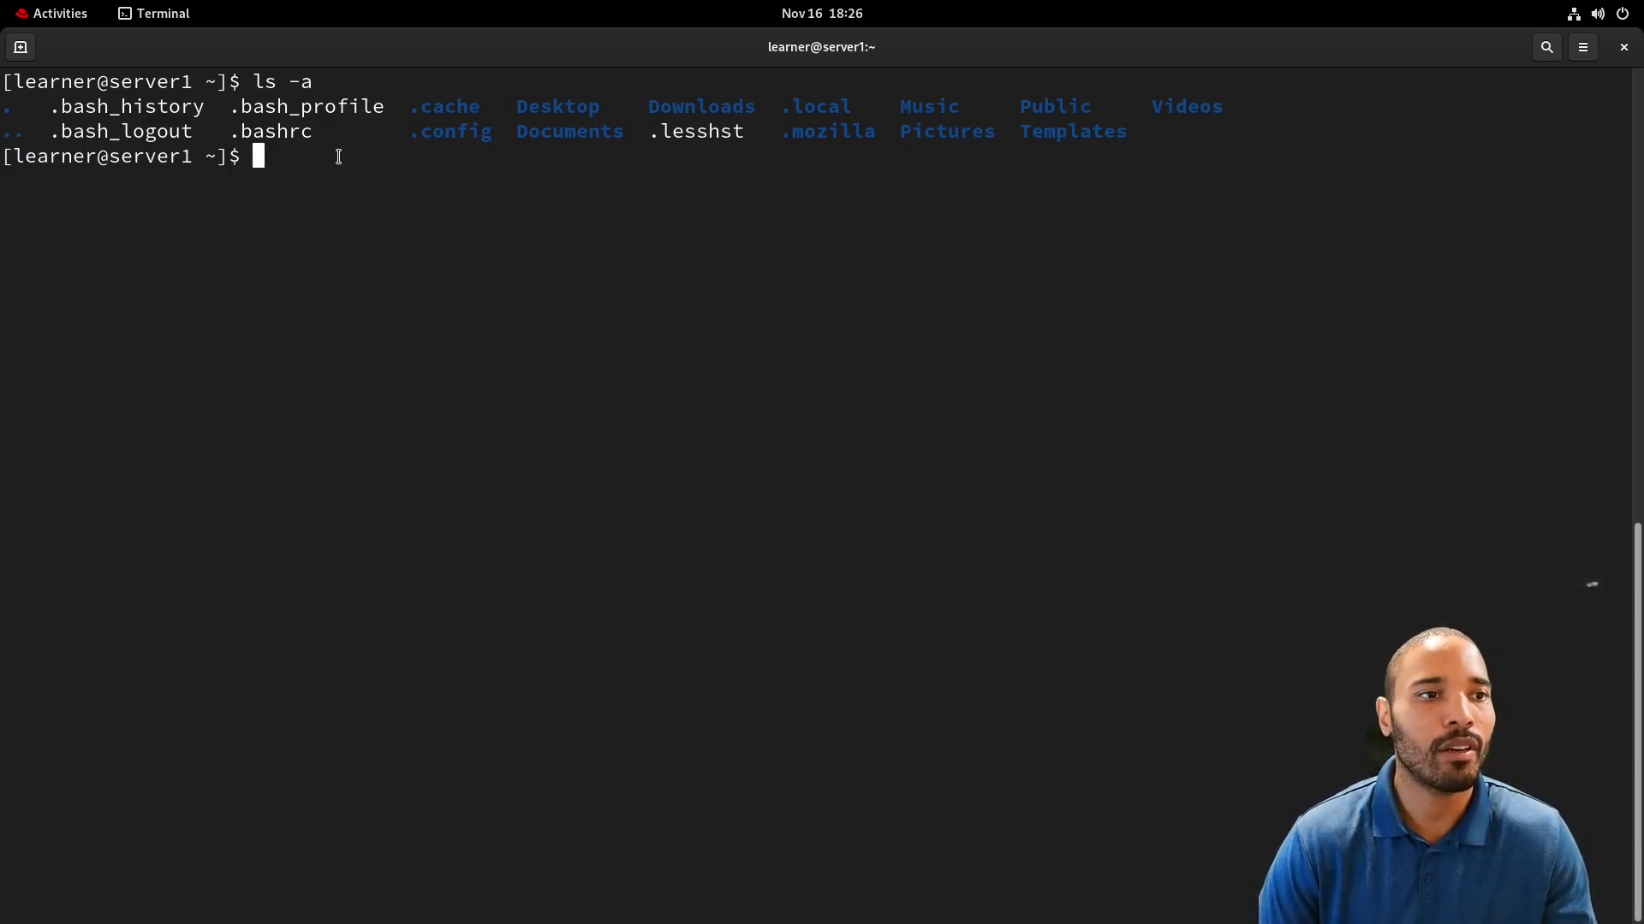
Move up into /home, clear the screen and list its contents, showing only learner.
{"action": "type", "text": "cd"}
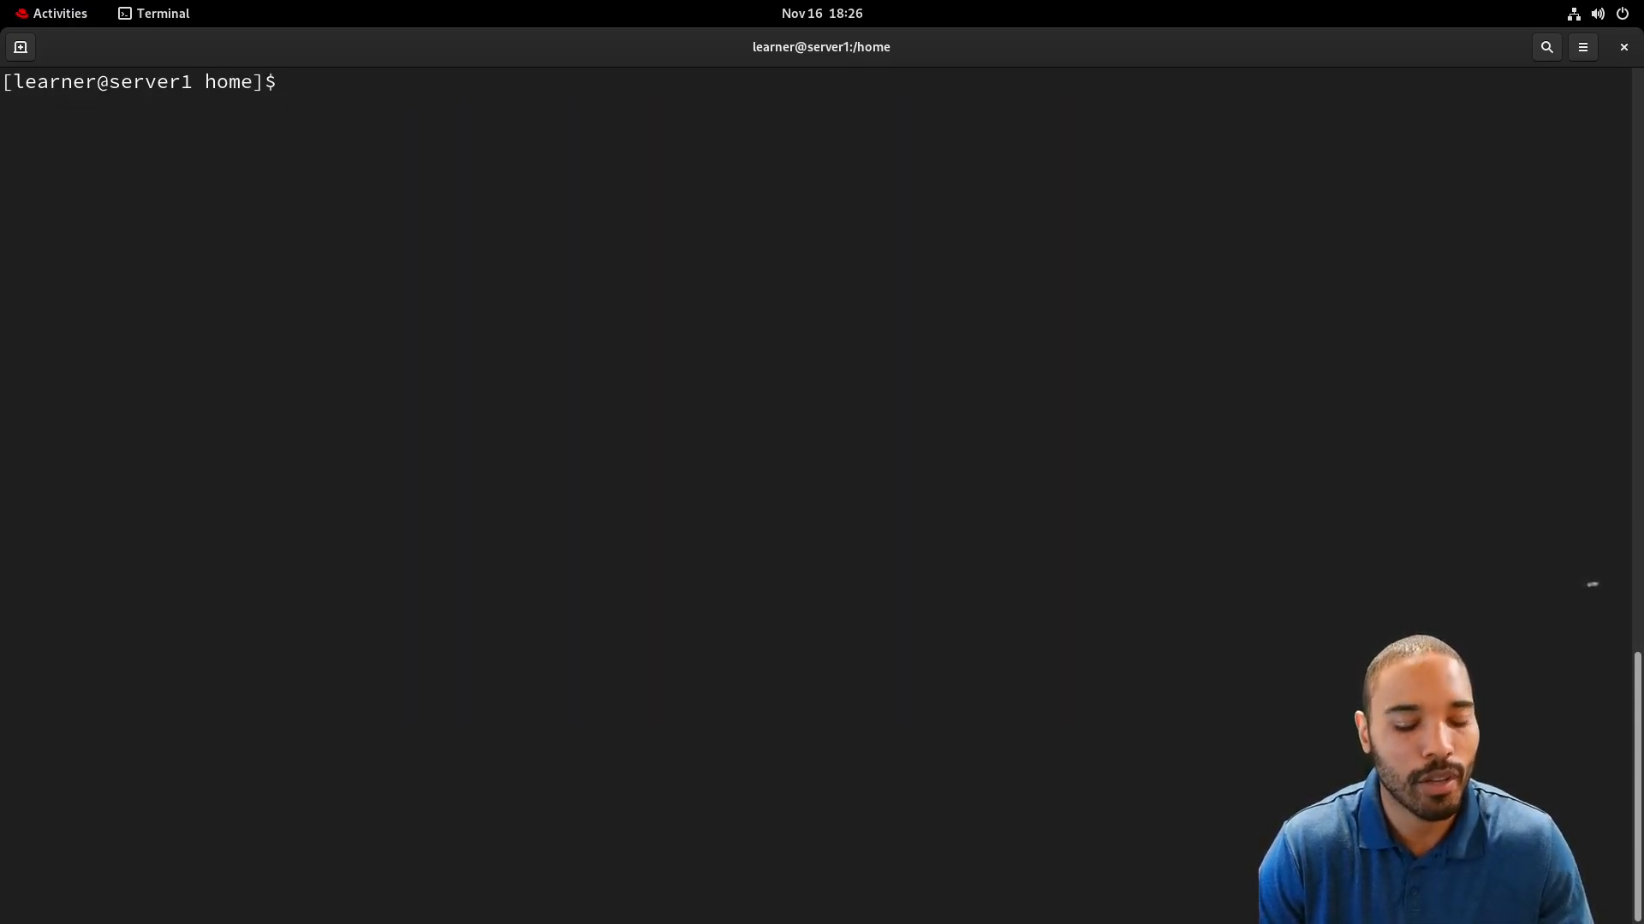
{"action": "key", "text": "Return"}
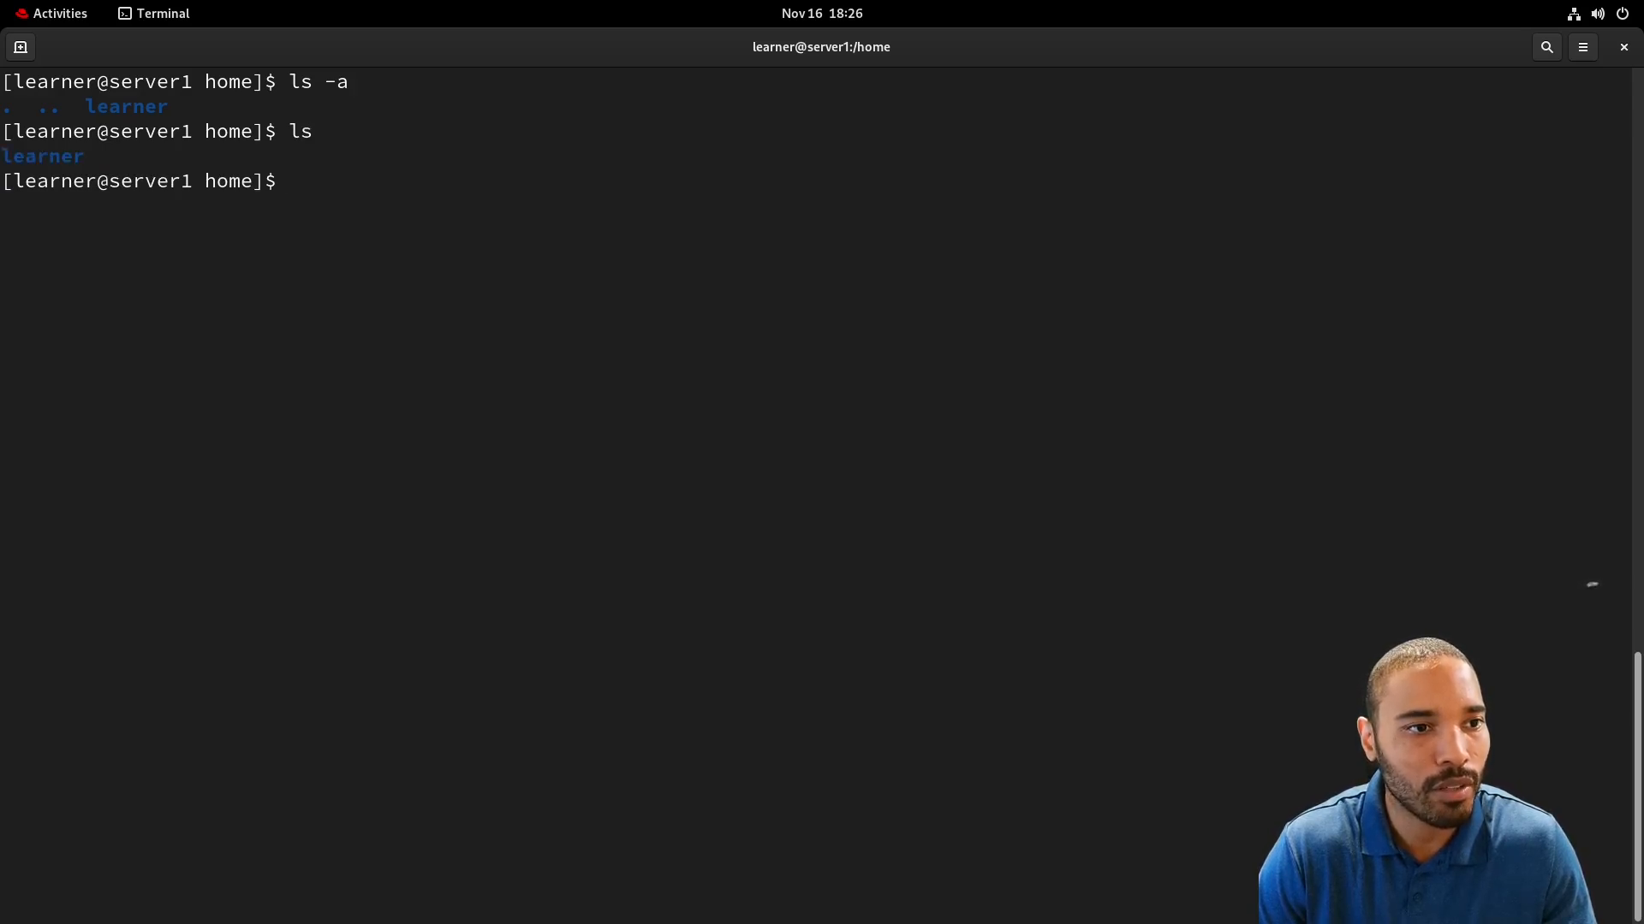
{"action": "type", "text": "ls ."}
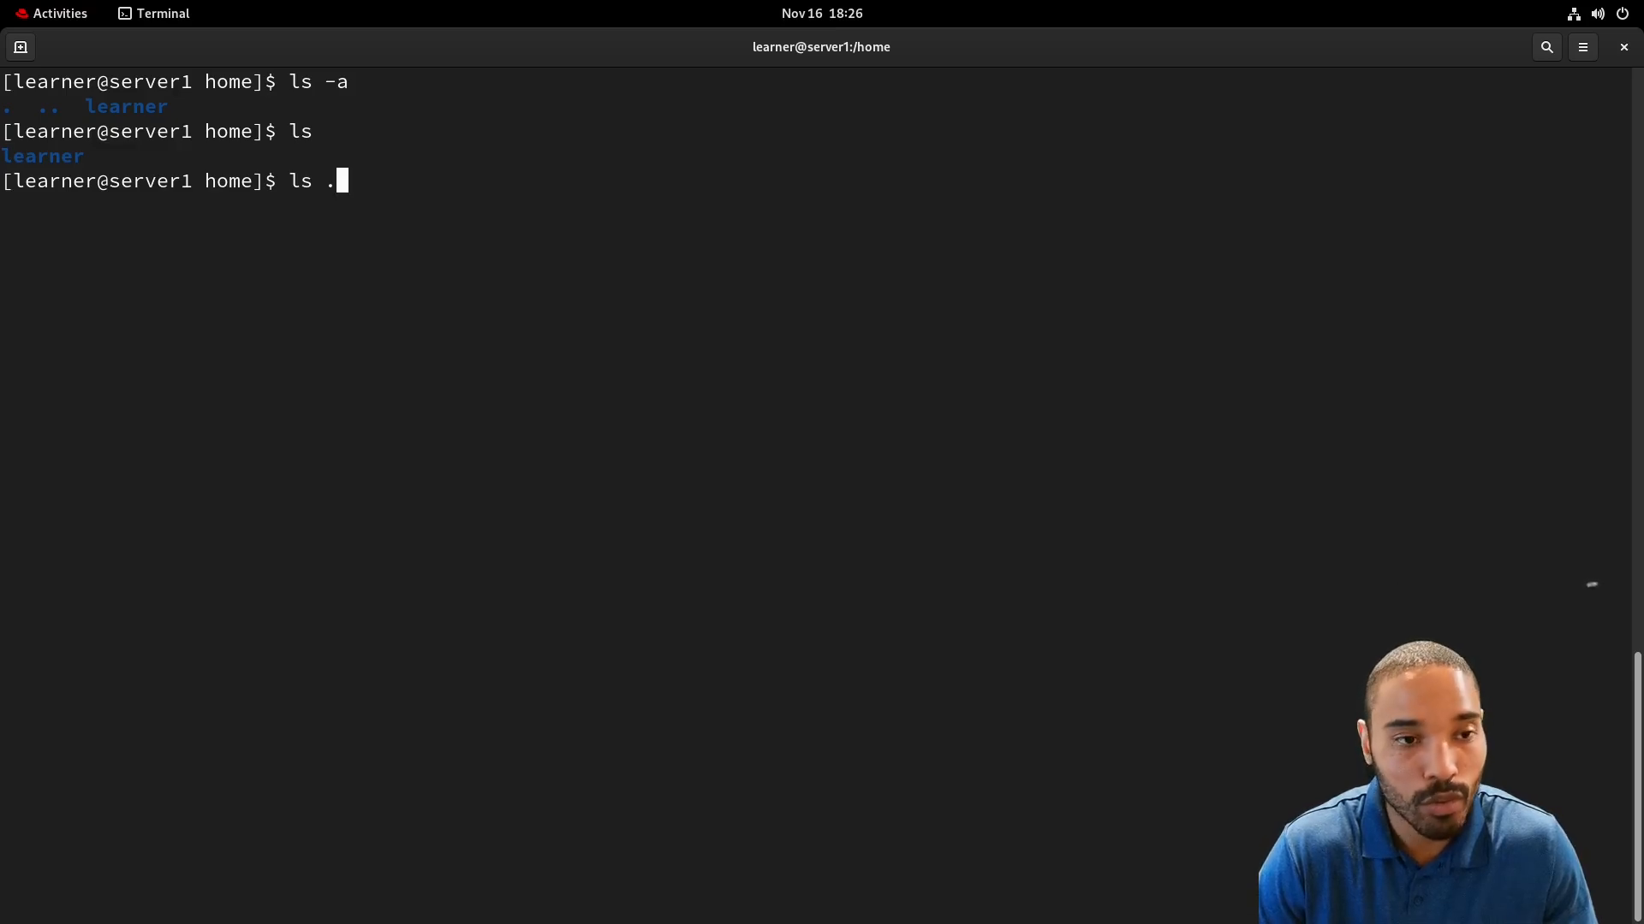
{"action": "key", "text": "Return"}
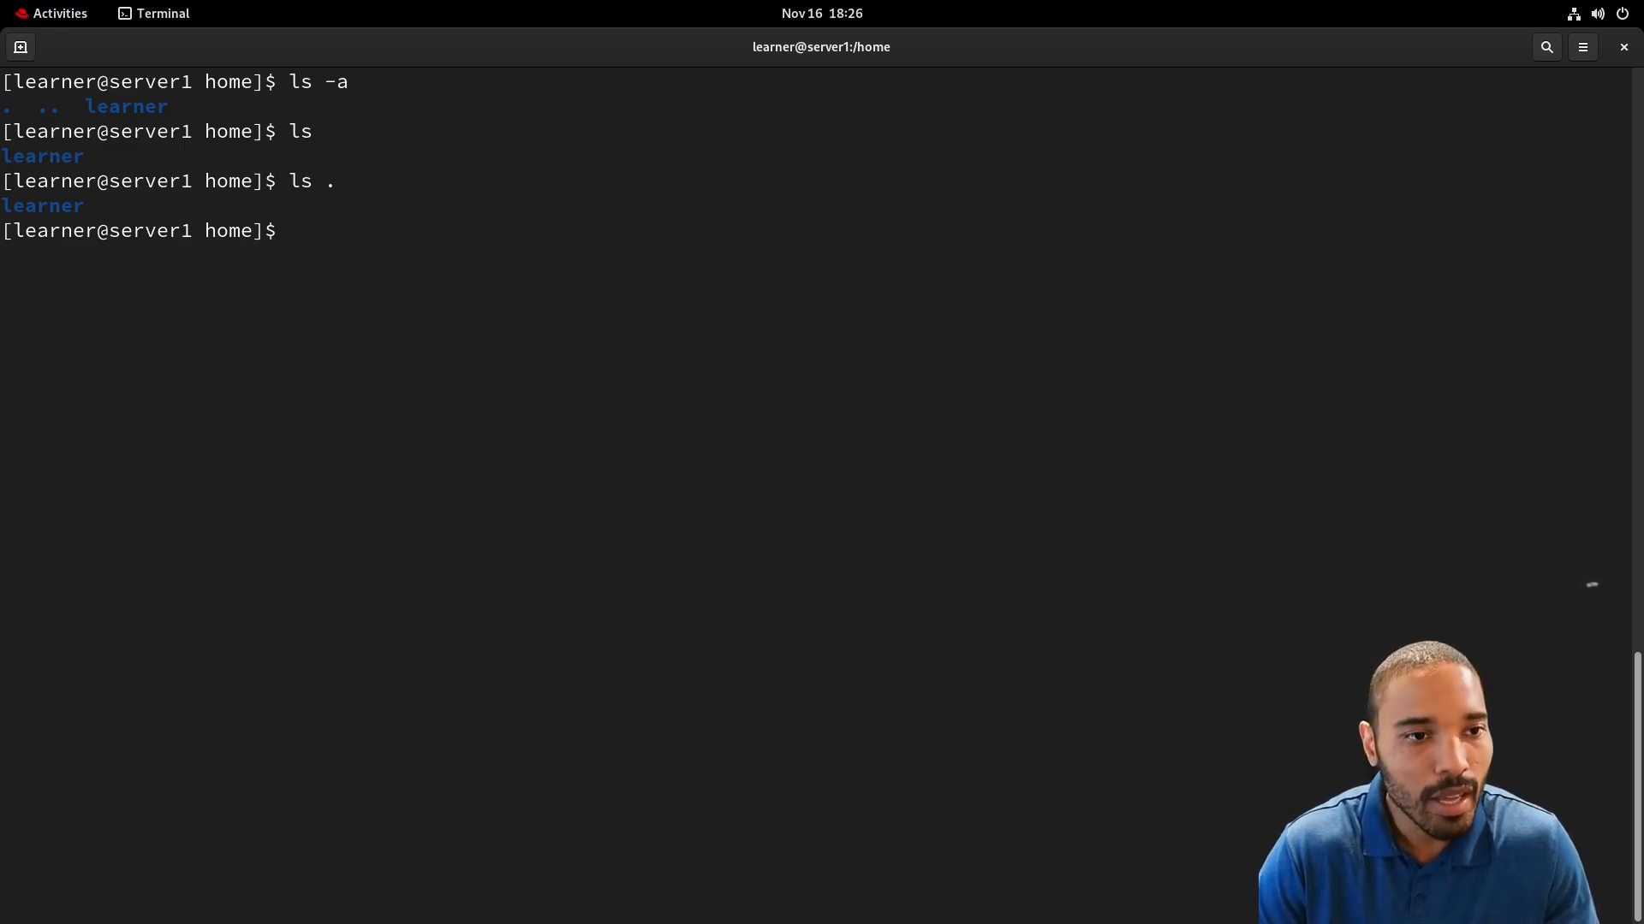
Move up to /, run a full tree of the filesystem and interrupt it with Ctrl+C.
{"action": "type", "text": "cd"}
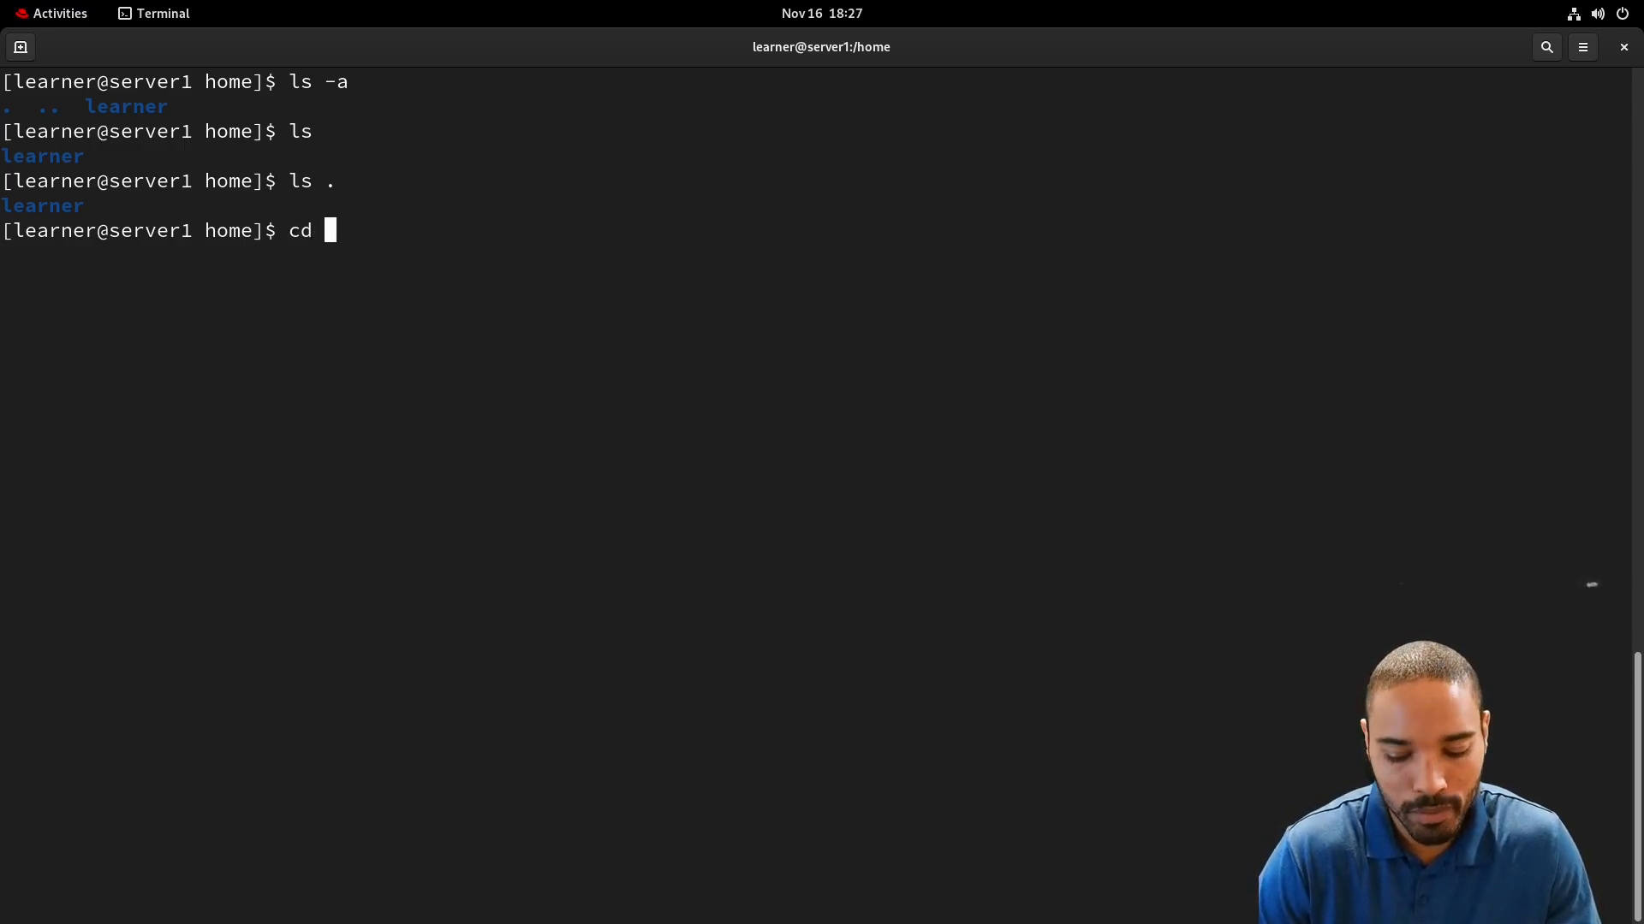
{"action": "key", "text": "Return"}
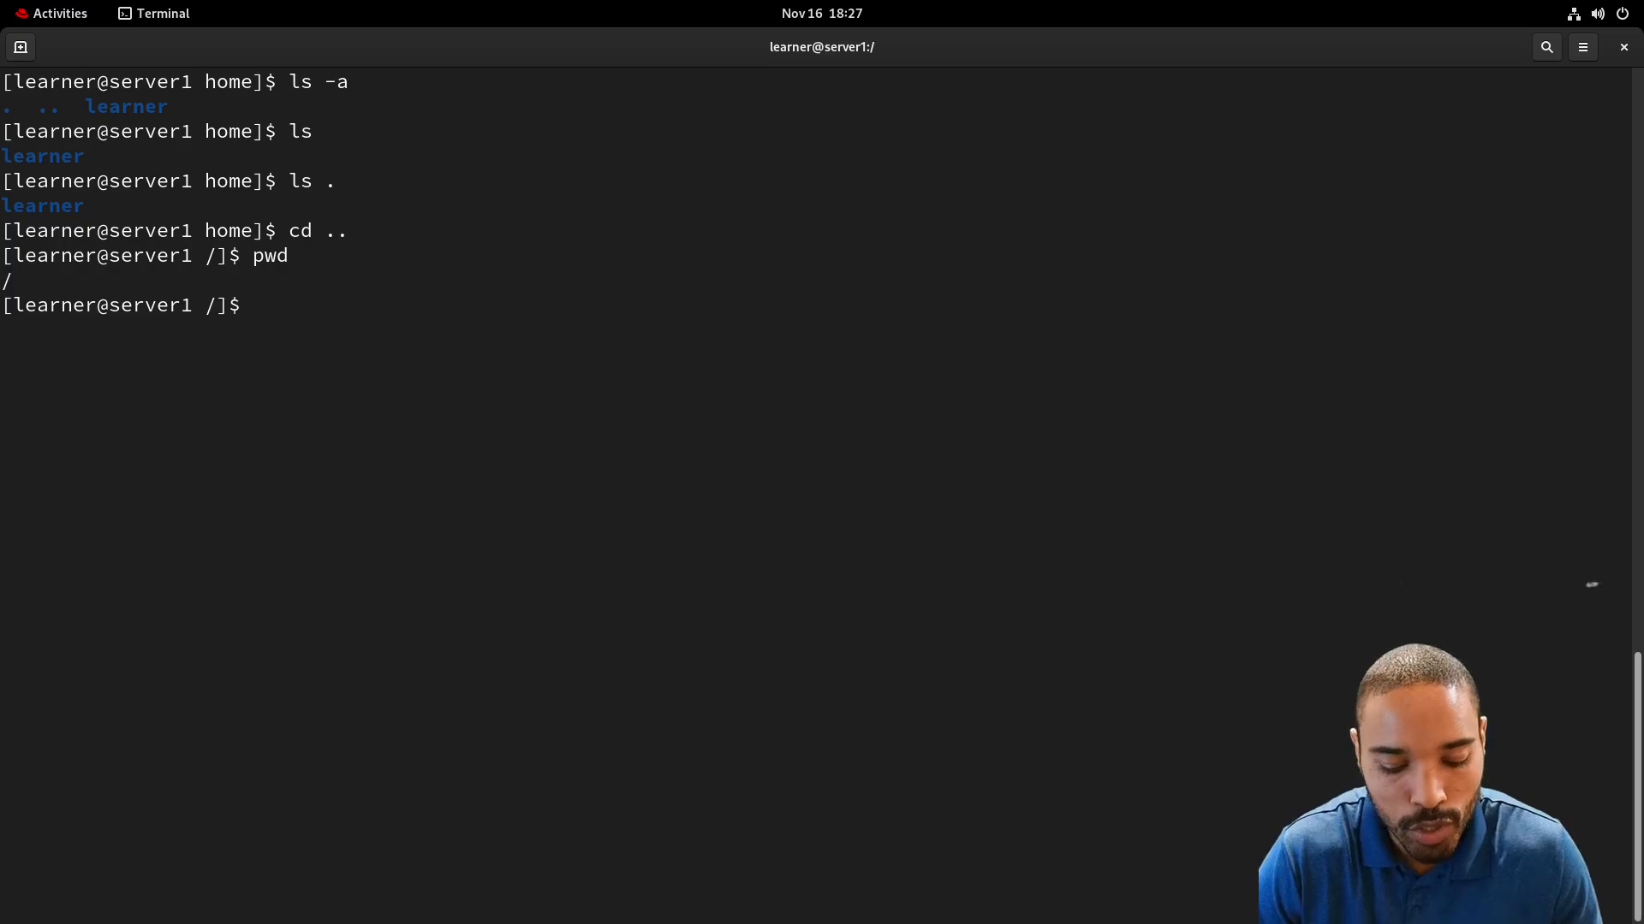
{"action": "type", "text": "tree"}
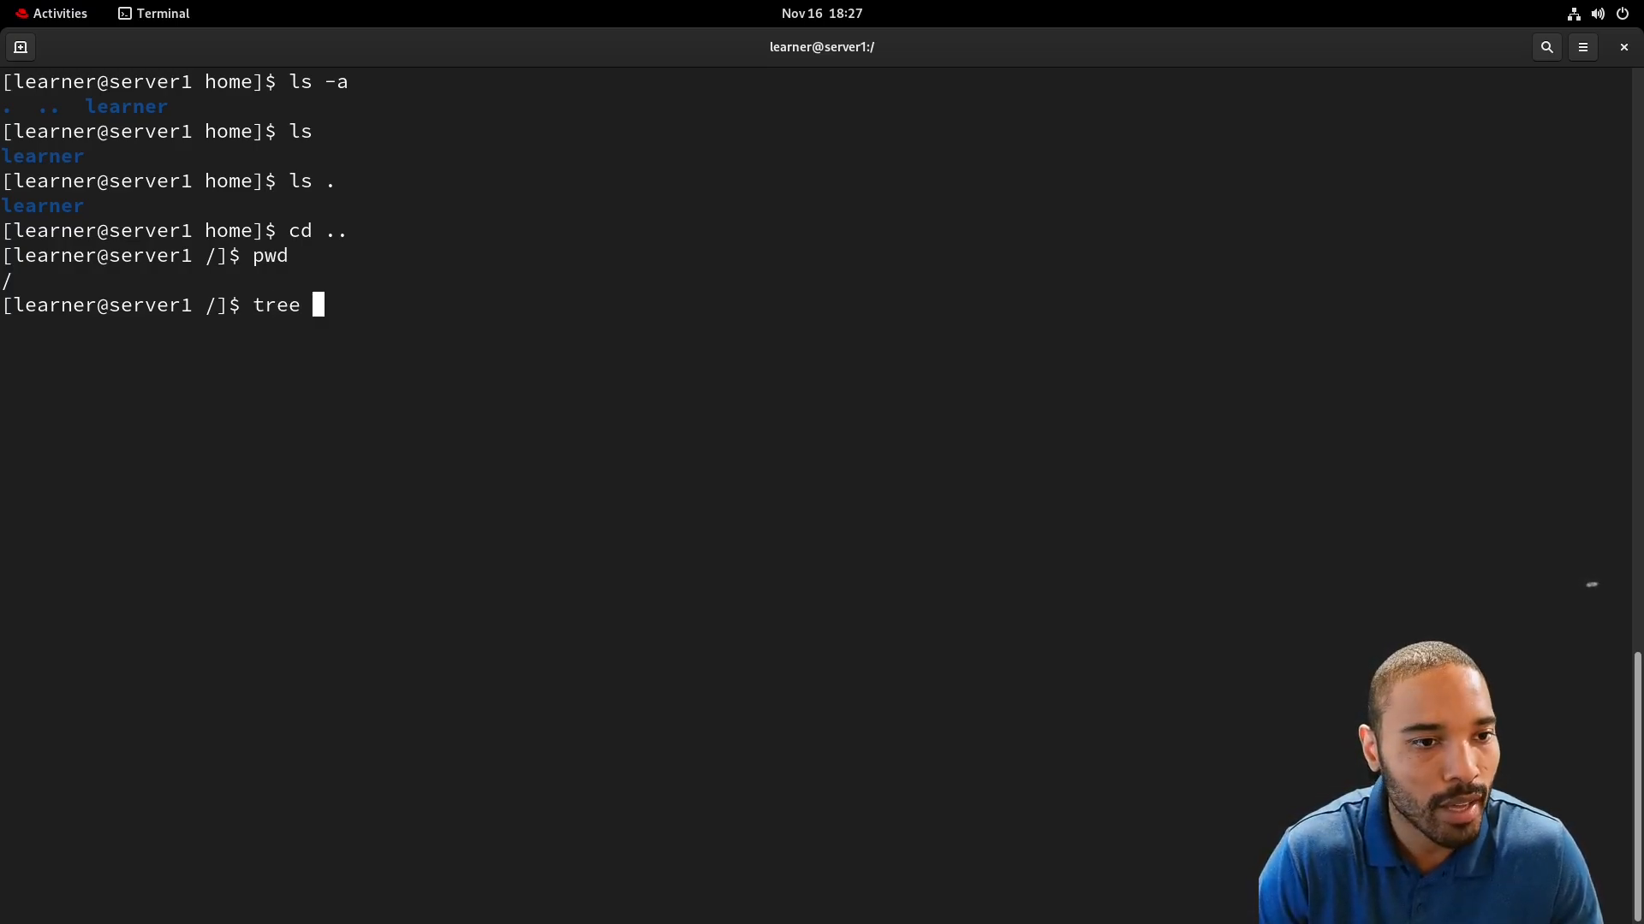
{"action": "key", "text": "Return"}
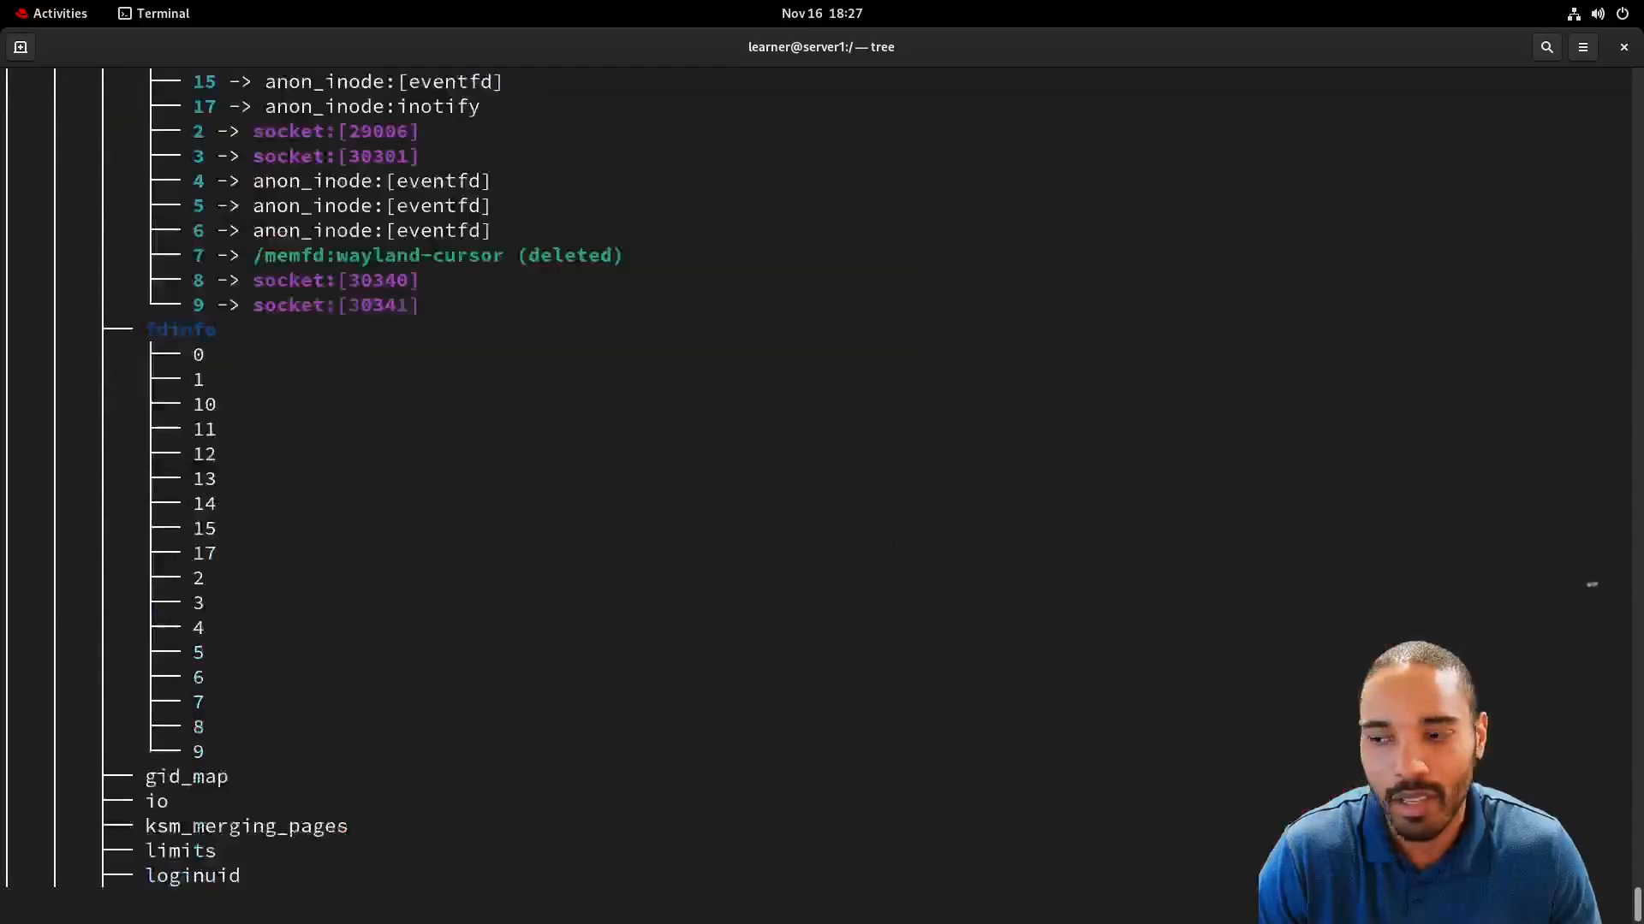
{"action": "scroll", "scroll_direction": "up", "scroll_amount": 3}
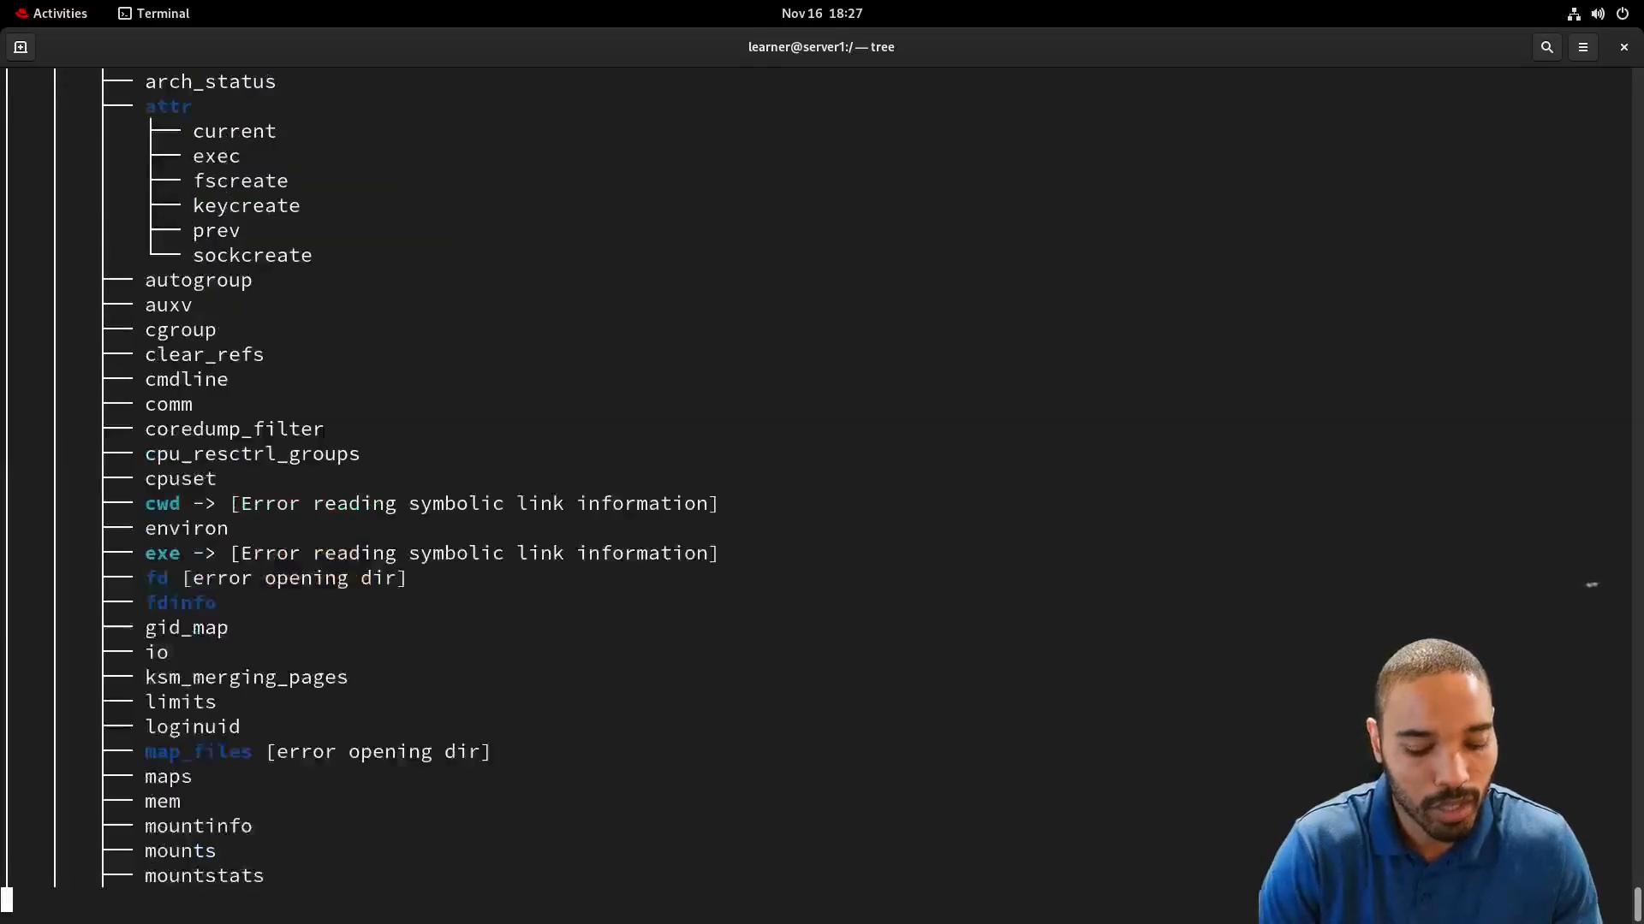
{"action": "key", "text": "ctrl+c"}
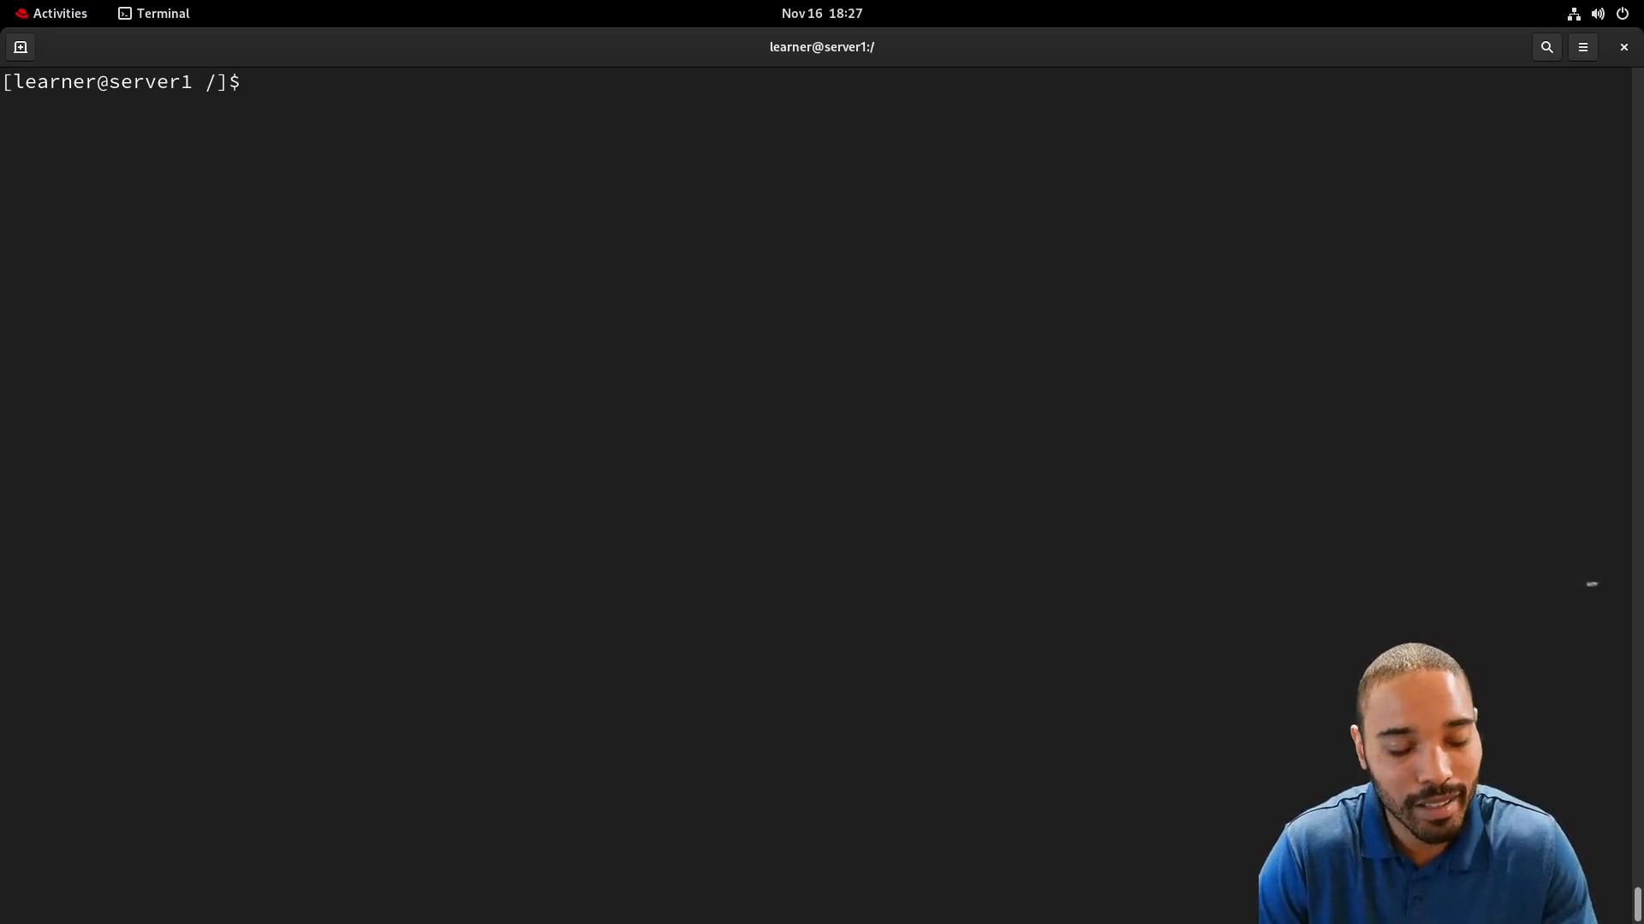
Run tree -d to print a directories-only tree of the root filesystem.
{"action": "type", "text": "tree"}
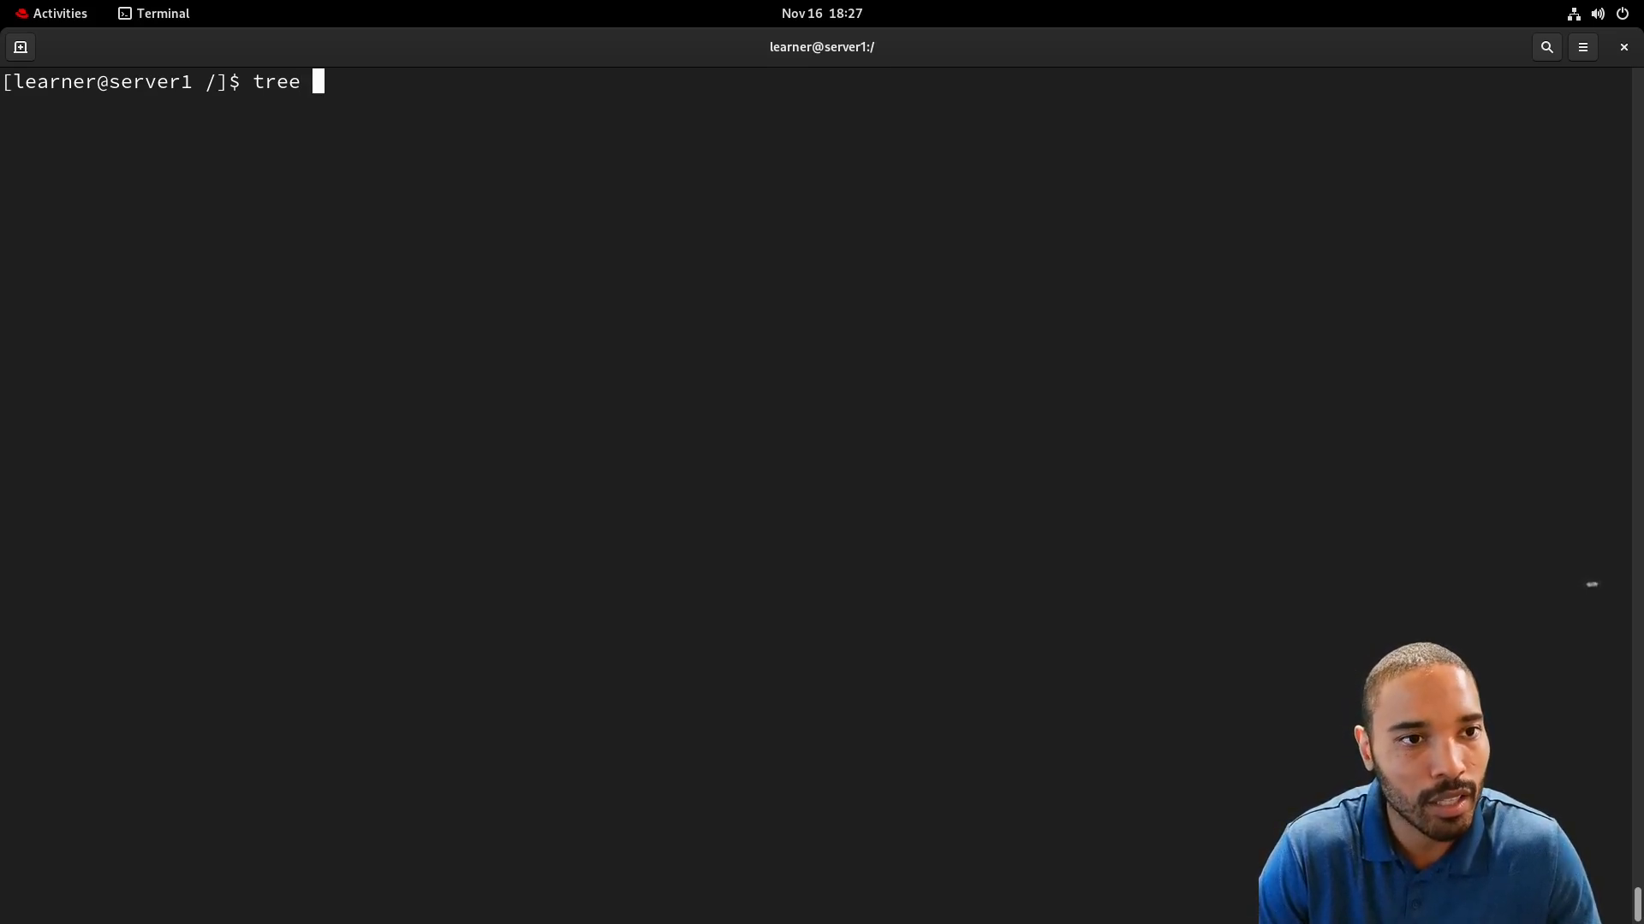
{"action": "type", "text": "-d"}
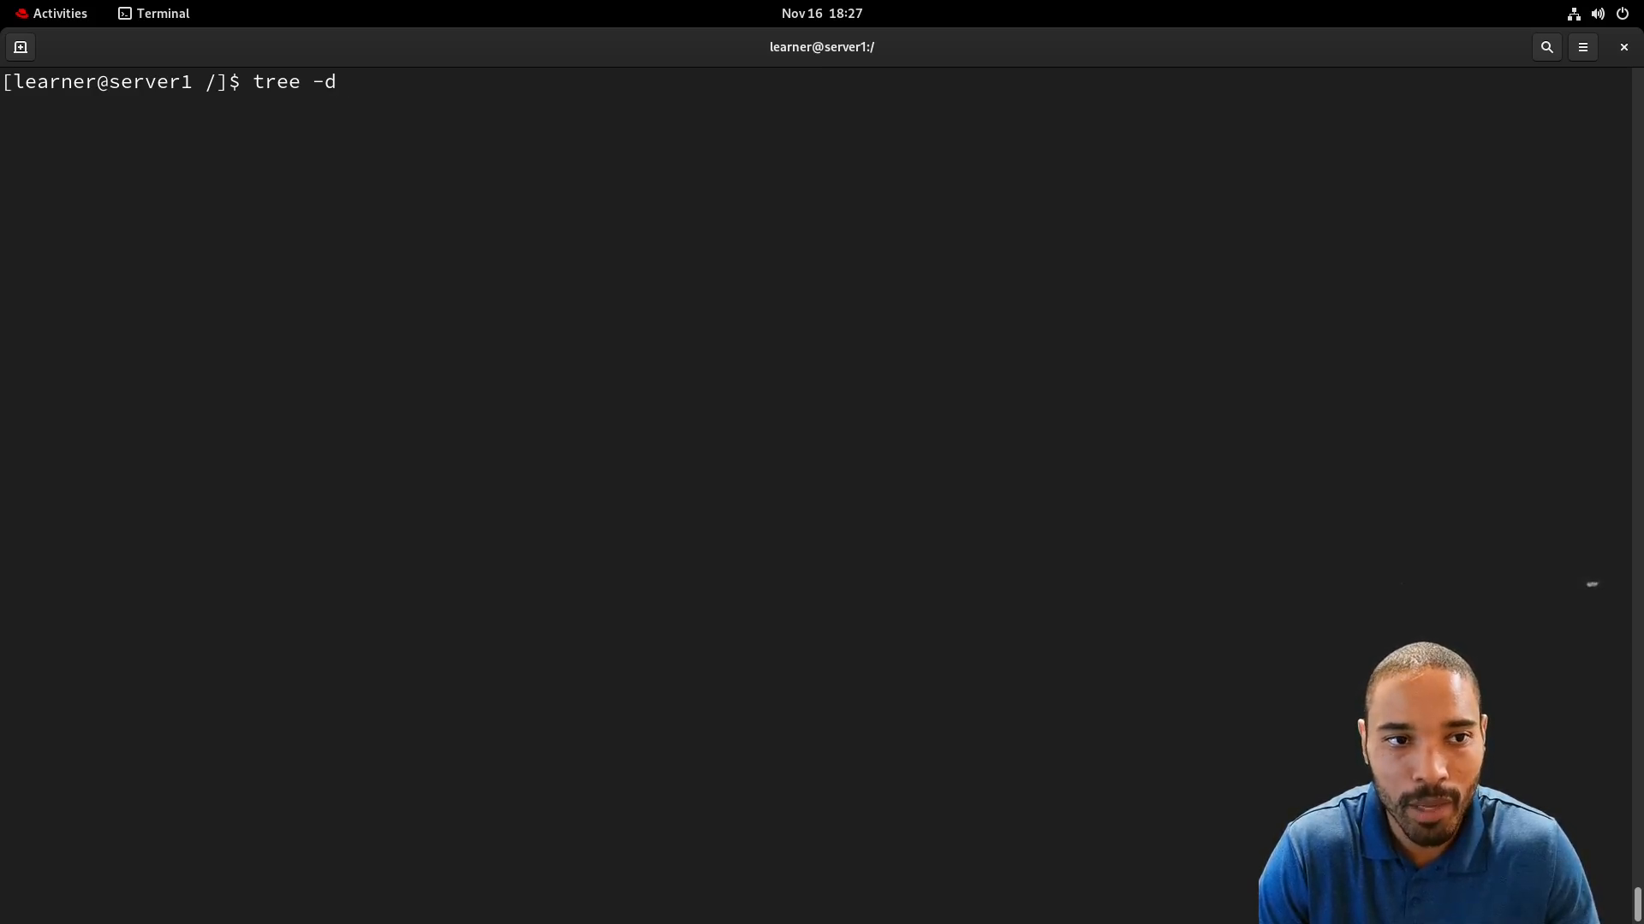
{"action": "key", "text": "Return"}
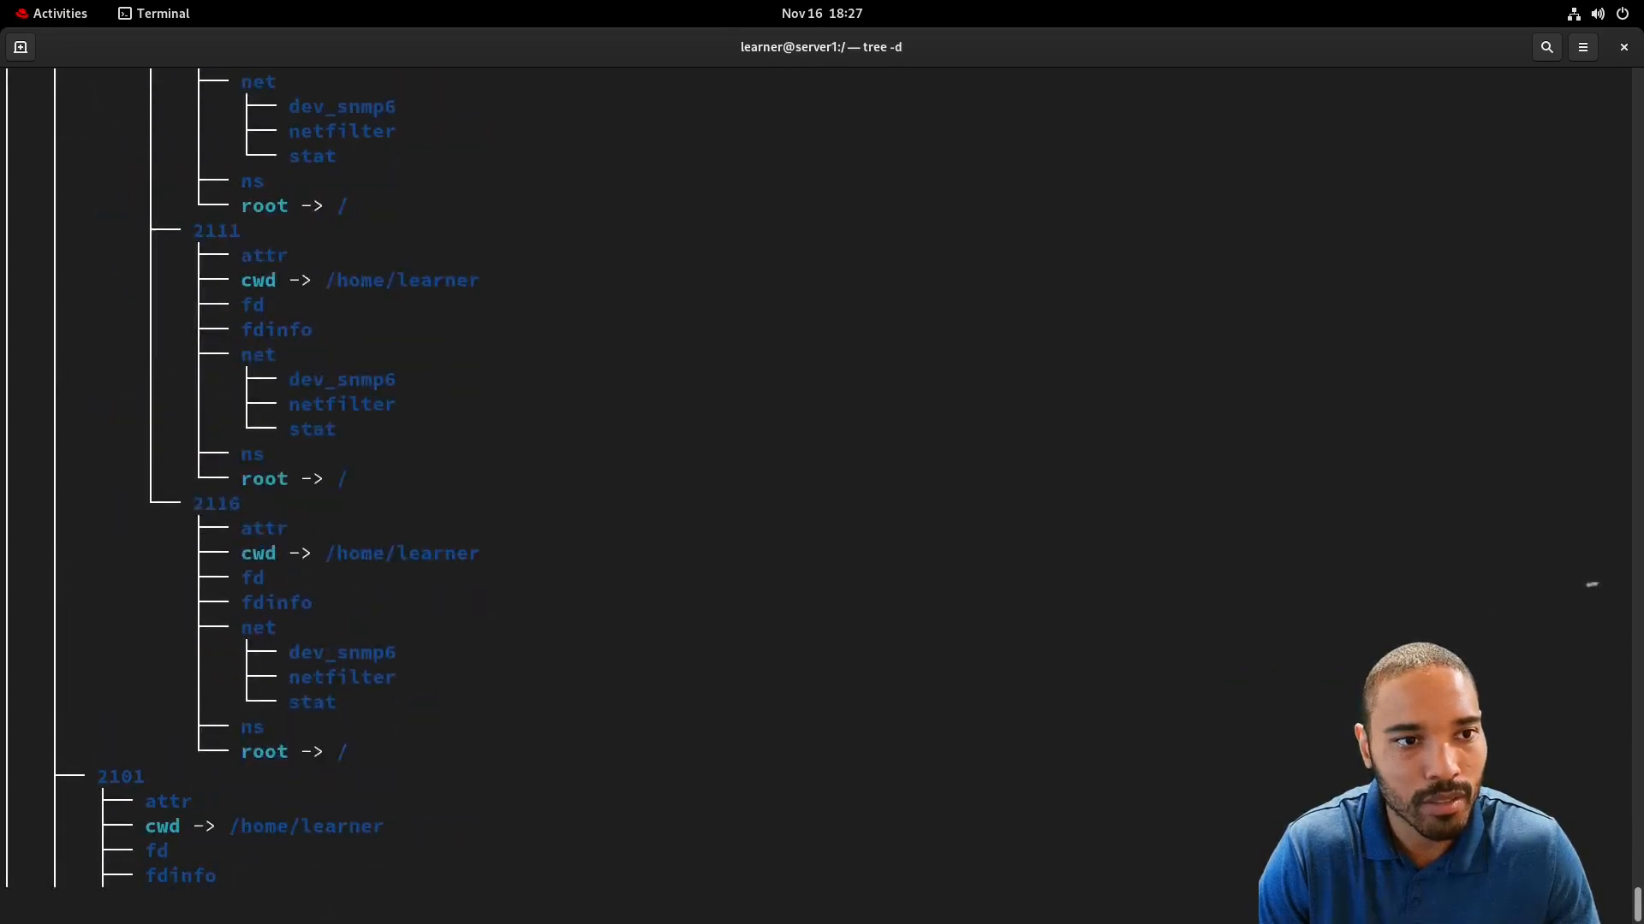
{"action": "scroll", "scroll_direction": "down", "scroll_amount": 3}
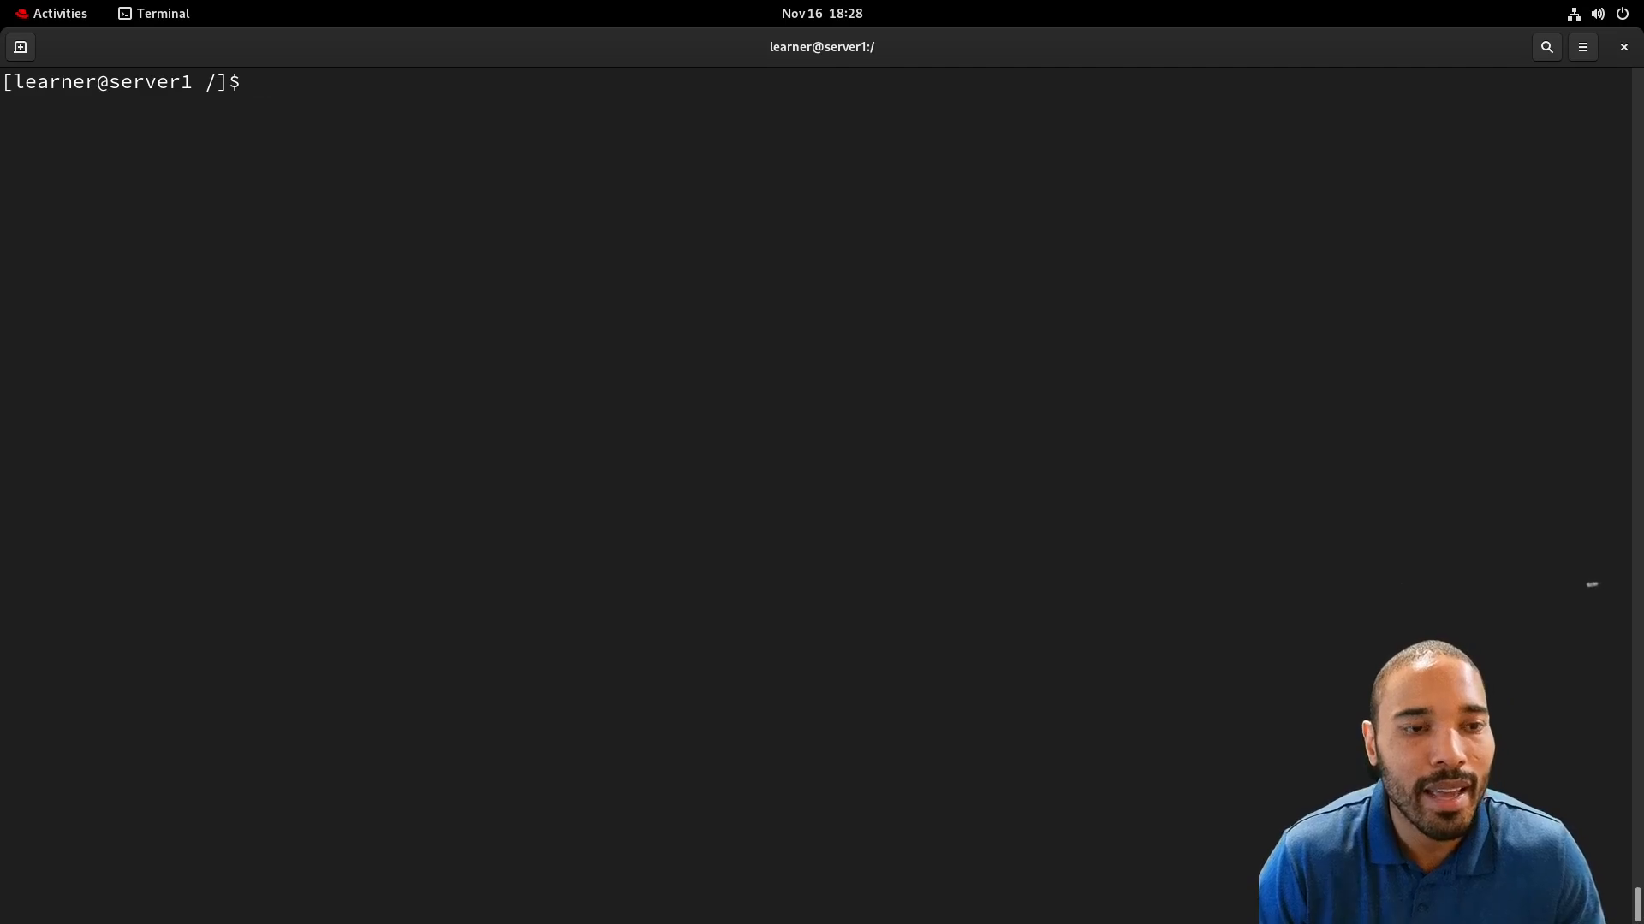
Run tree -d -L 1 to list the 20 top-level directories under /.
{"action": "type", "text": "tree -d"}
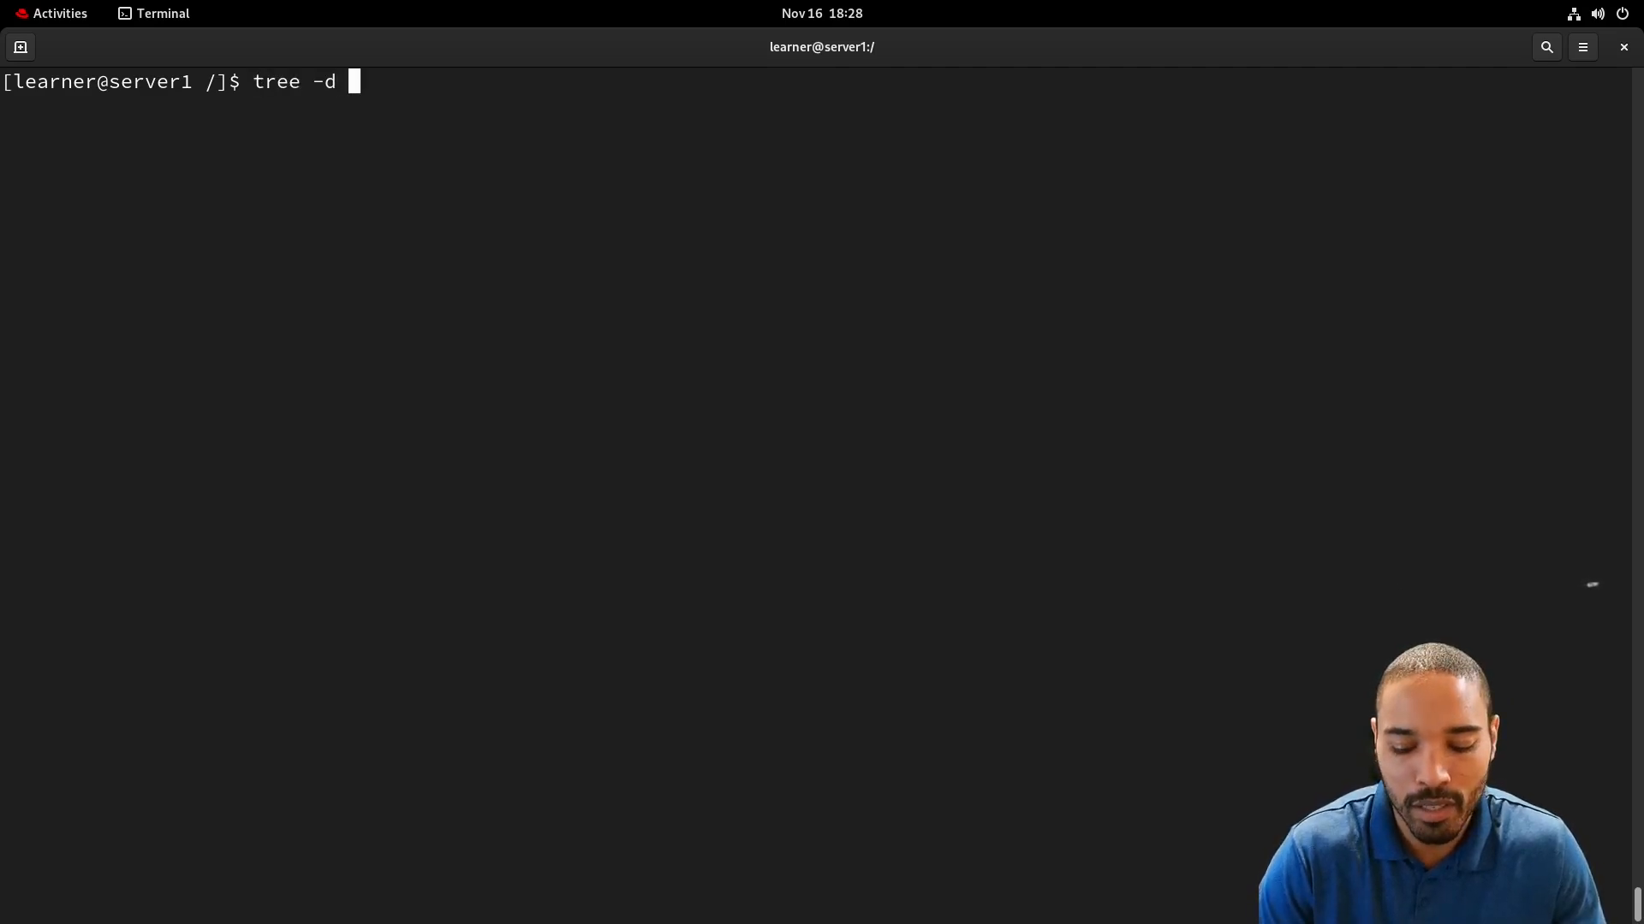
{"action": "type", "text": "-L"}
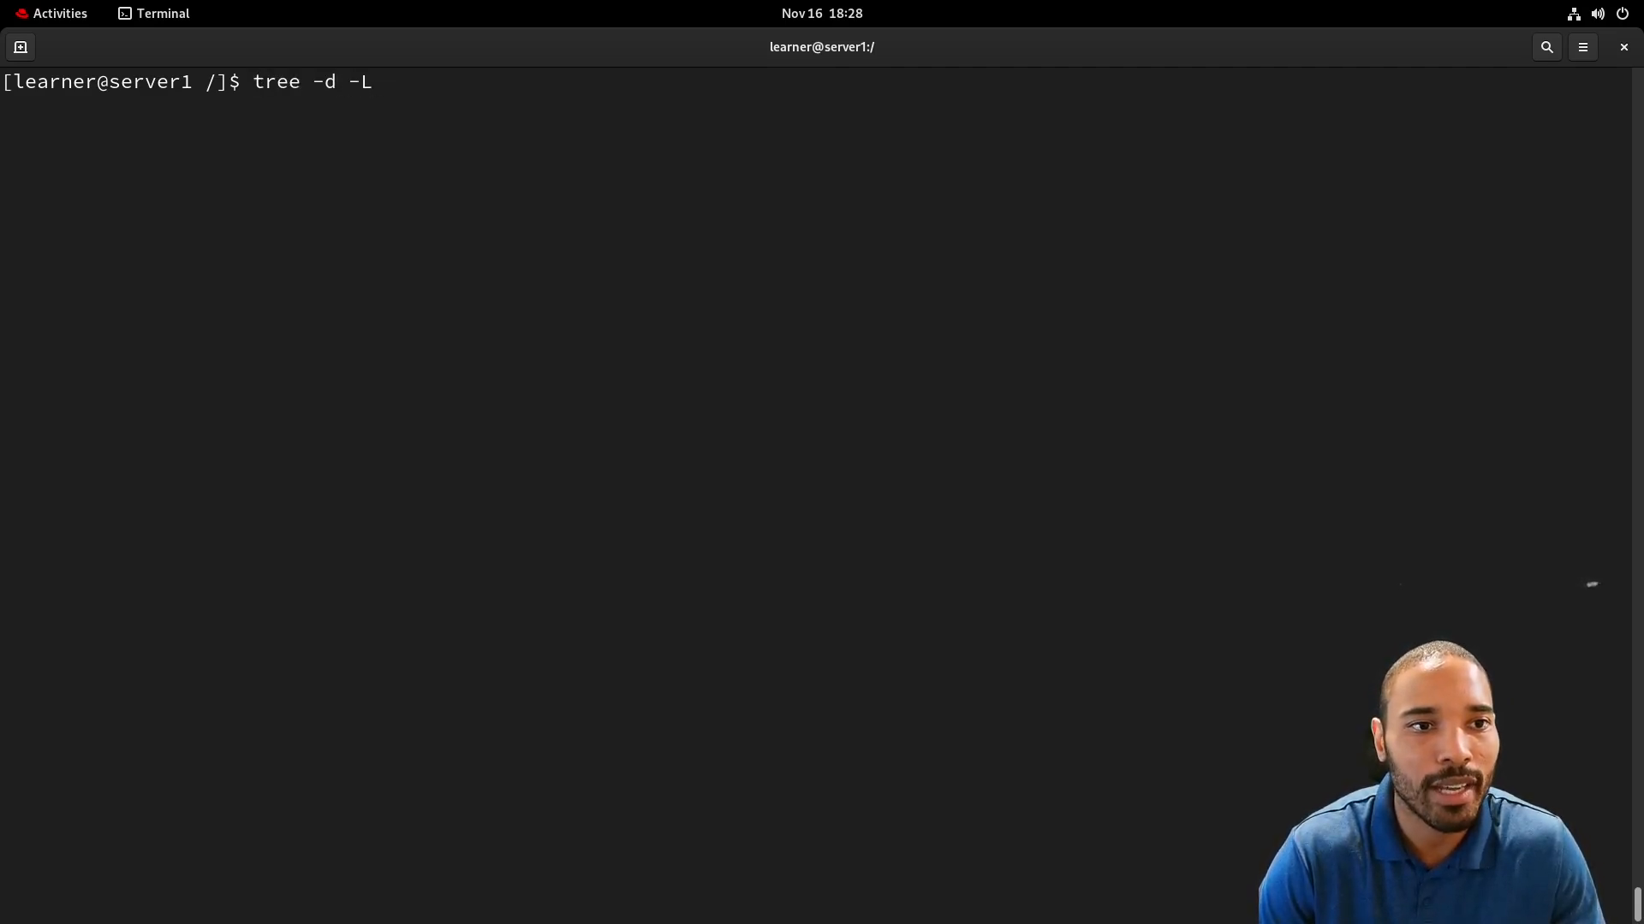
{"action": "type", "text": "1"}
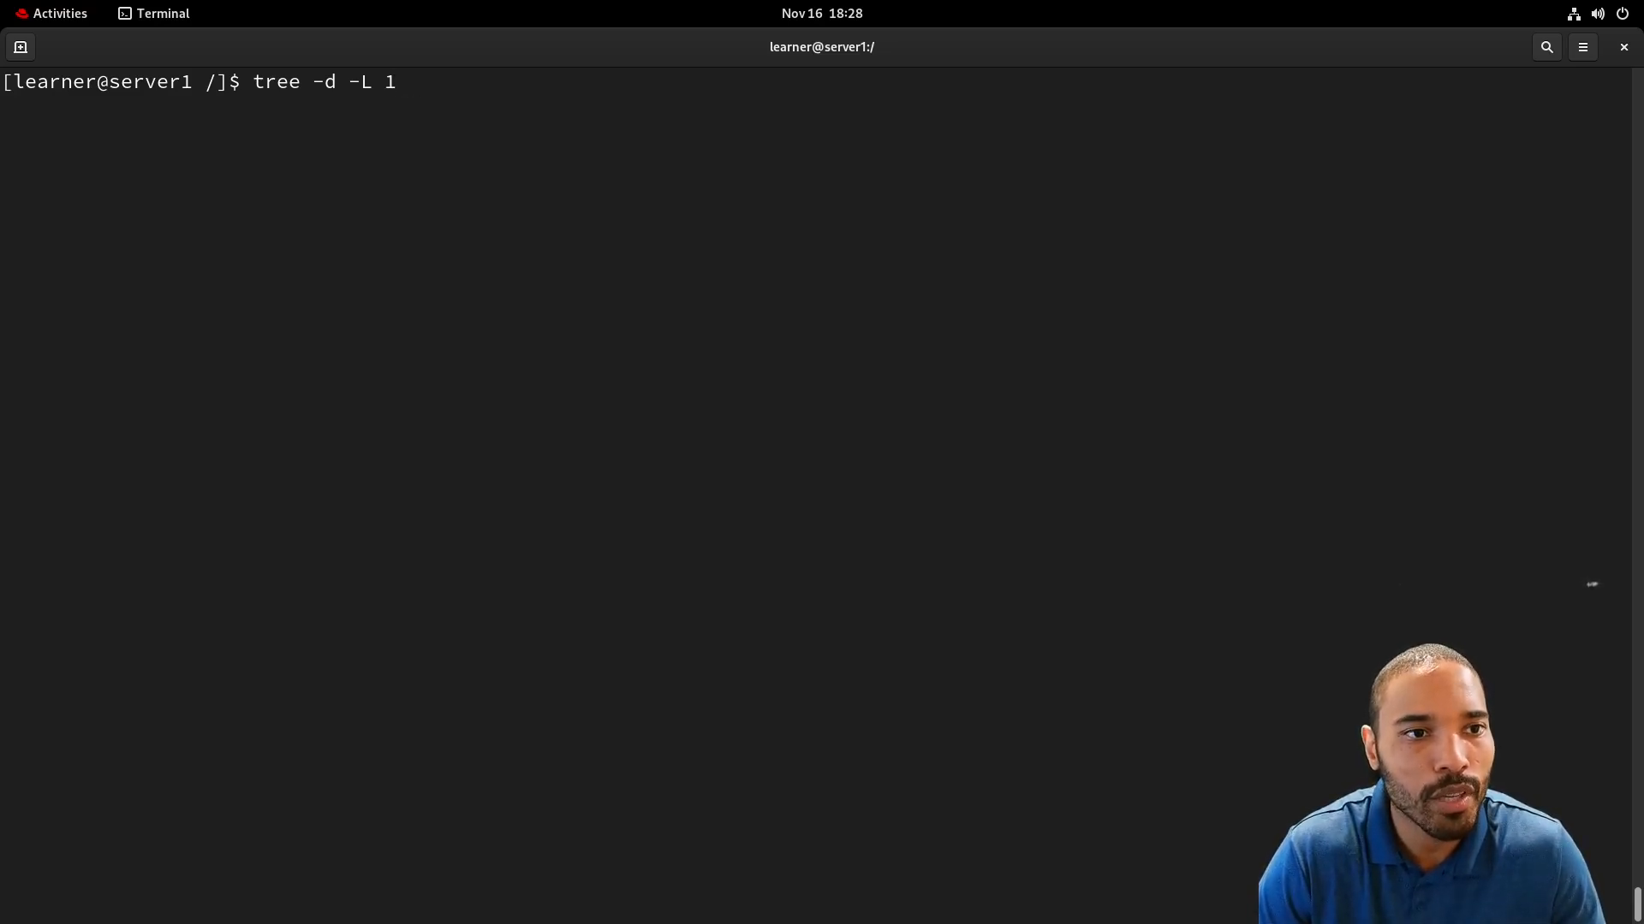
{"action": "key", "text": "Return"}
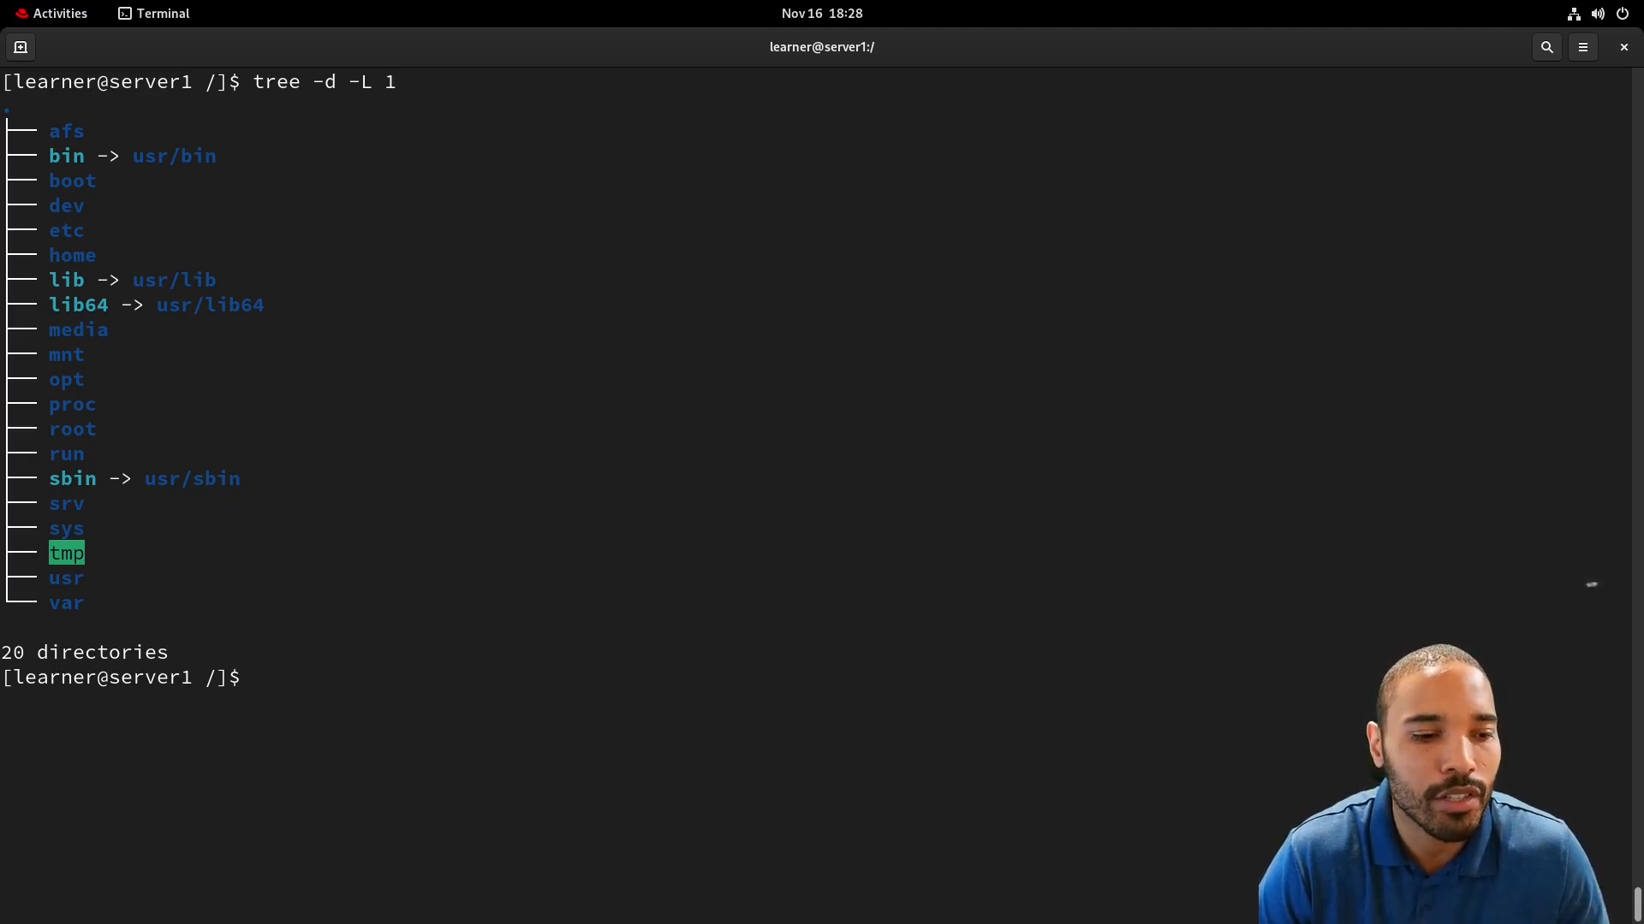
Run tree -d -L 2 on / and scroll through dev, etc and proc subdirectories.
{"action": "type", "text": "tree -d -L 2"}
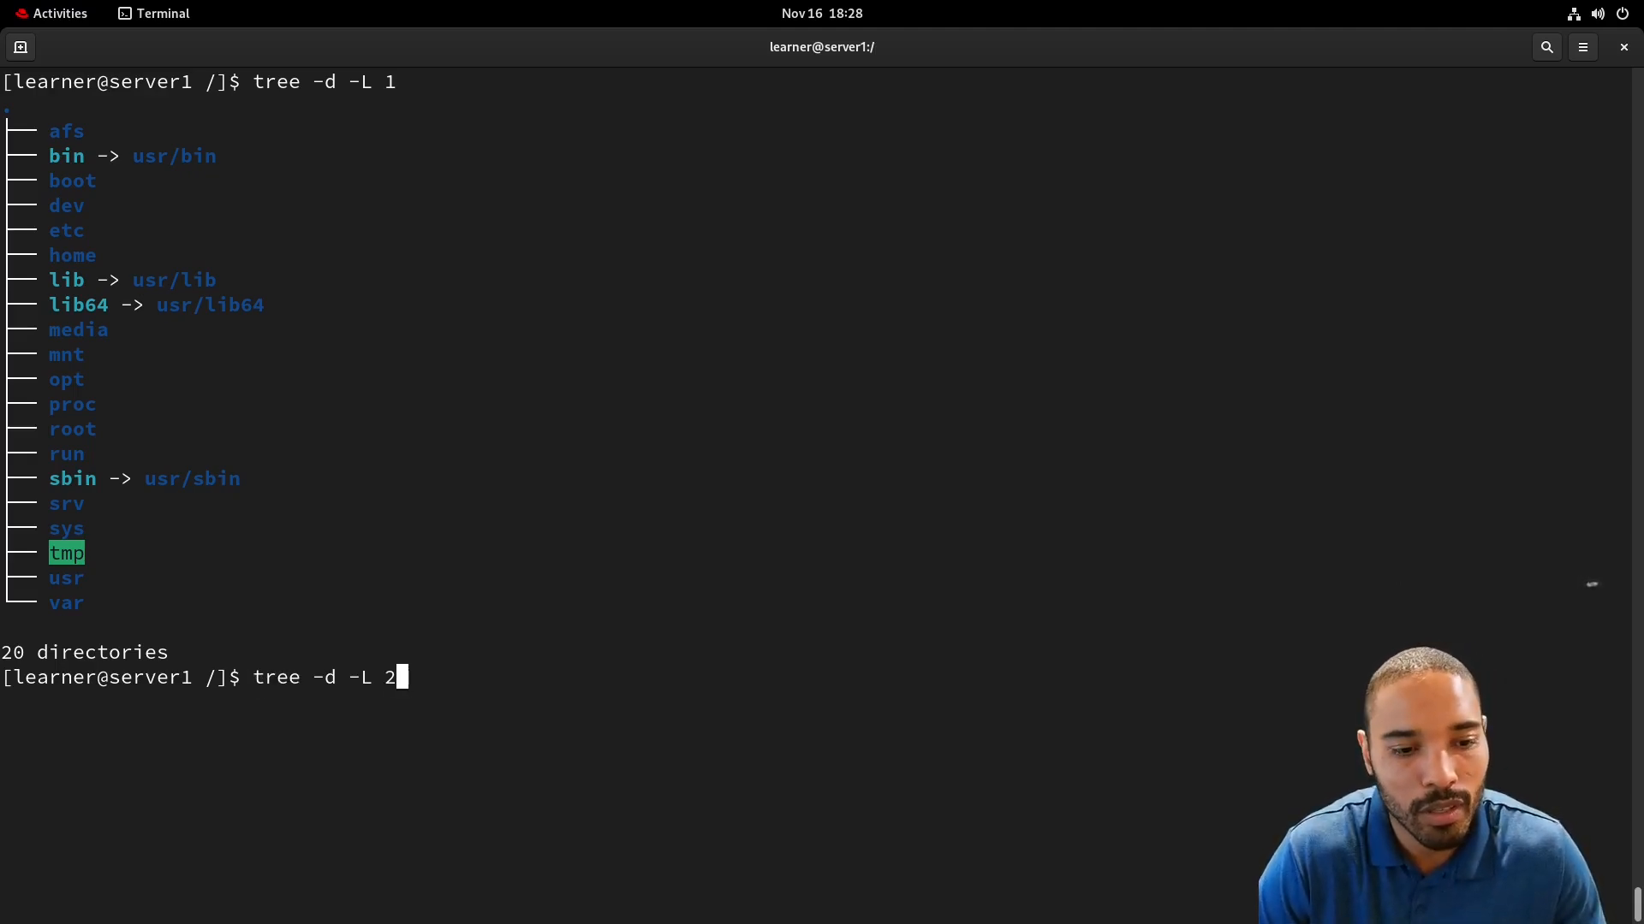
{"action": "key", "text": "Return"}
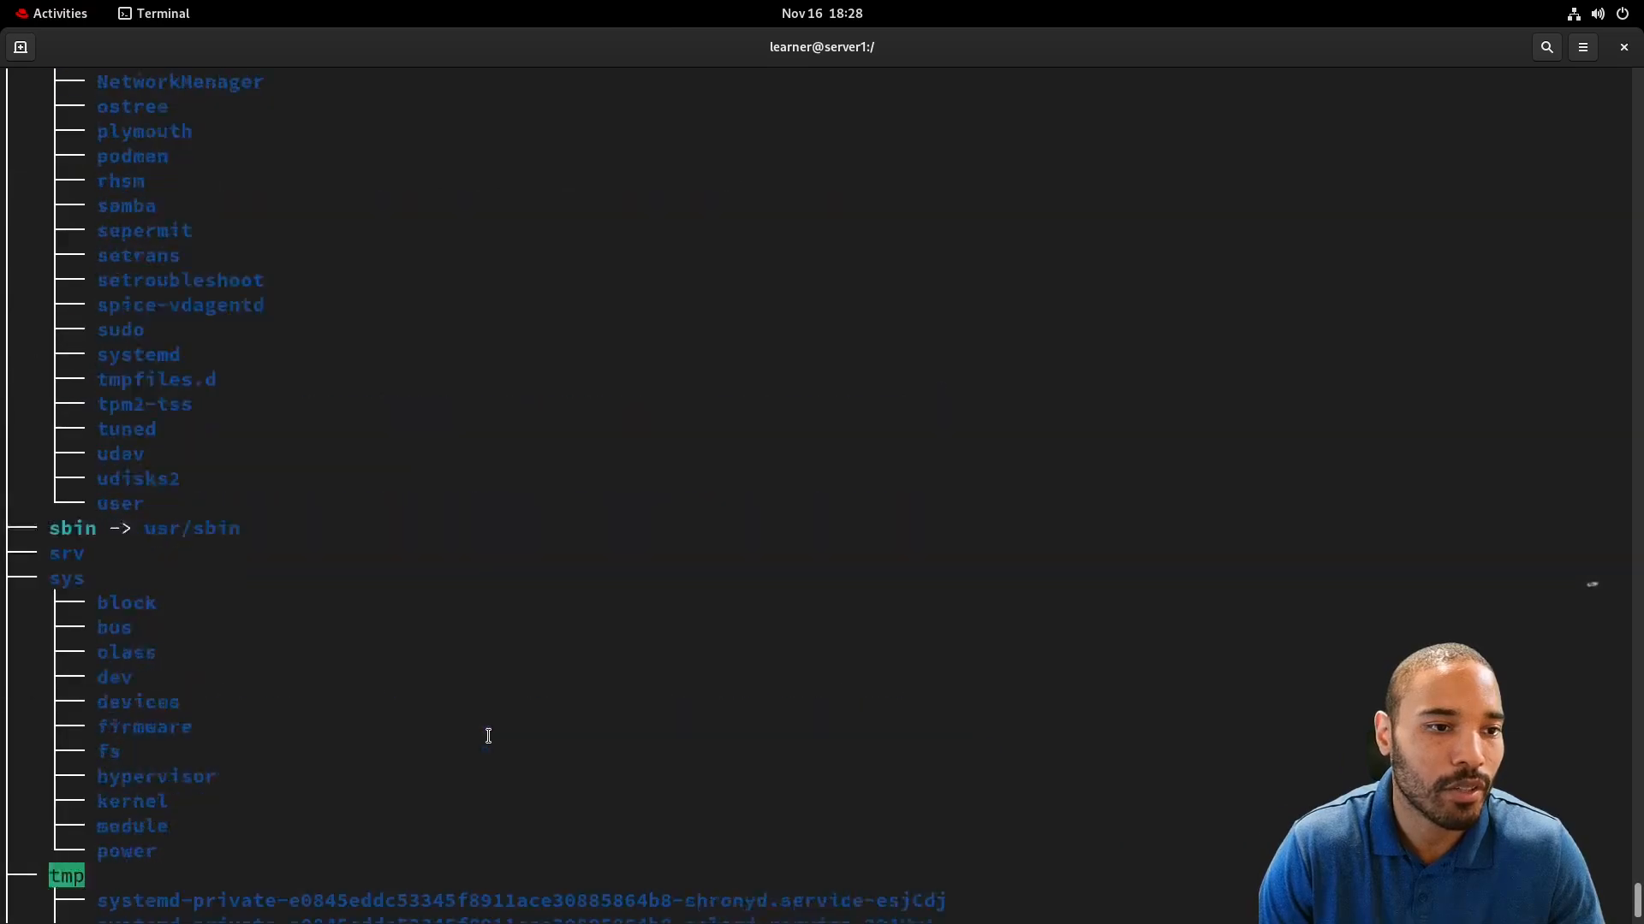
{"action": "scroll", "scroll_direction": "down", "scroll_amount": 3}
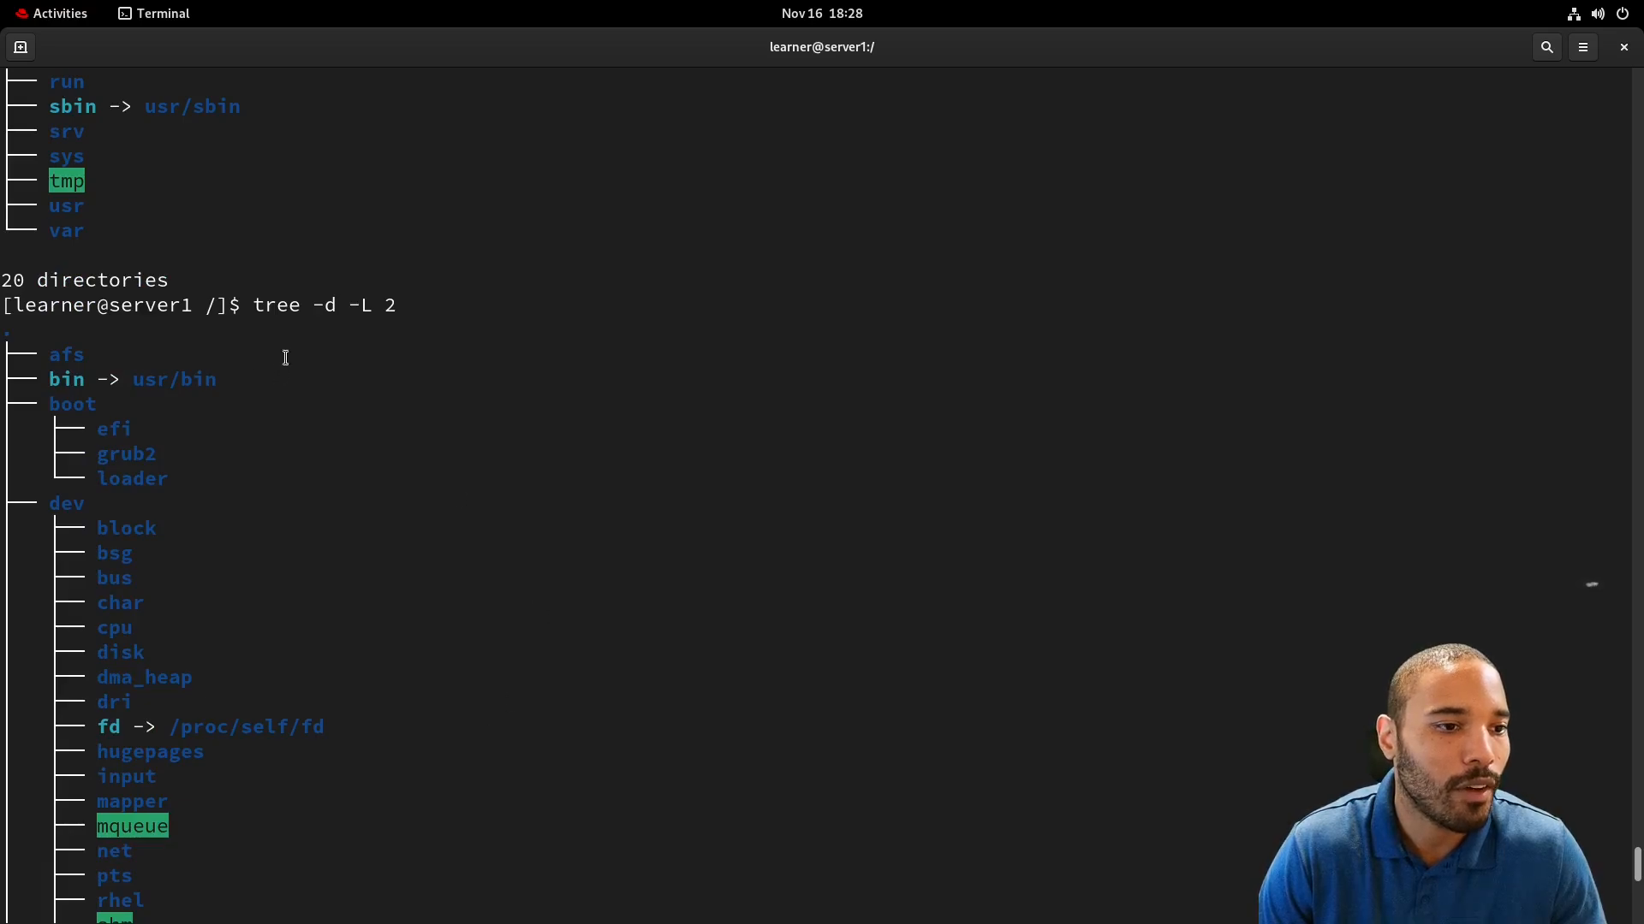
{"action": "scroll", "scroll_direction": "down", "scroll_amount": 3}
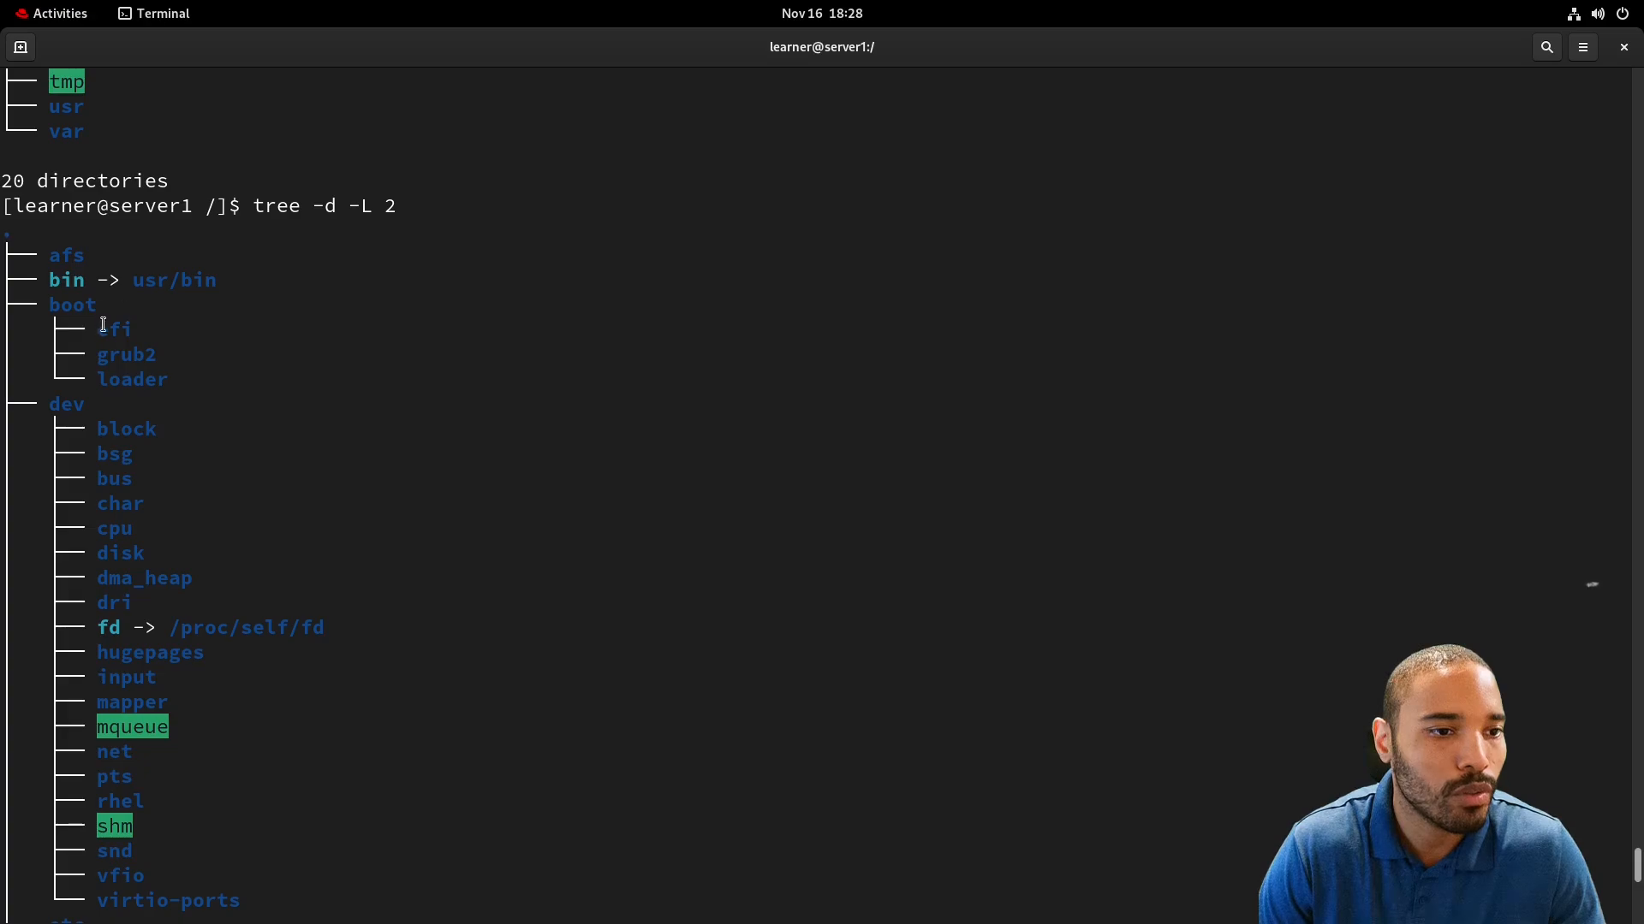
{"action": "scroll", "scroll_direction": "down", "scroll_amount": 3}
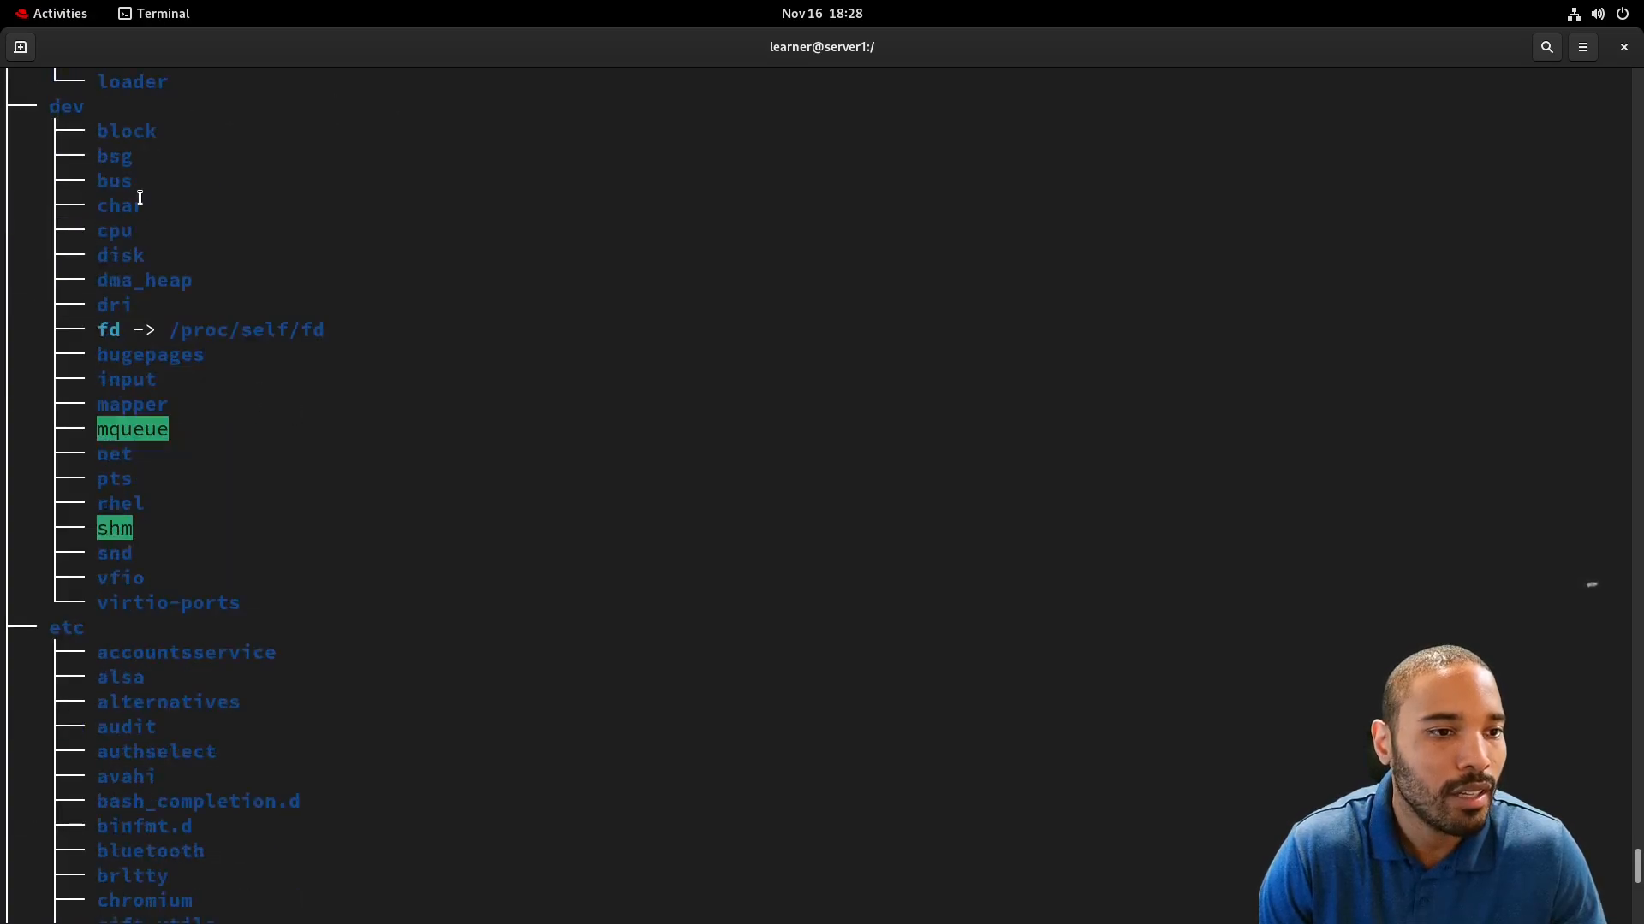
{"action": "mouse_move", "coordinate": [89, 115]}
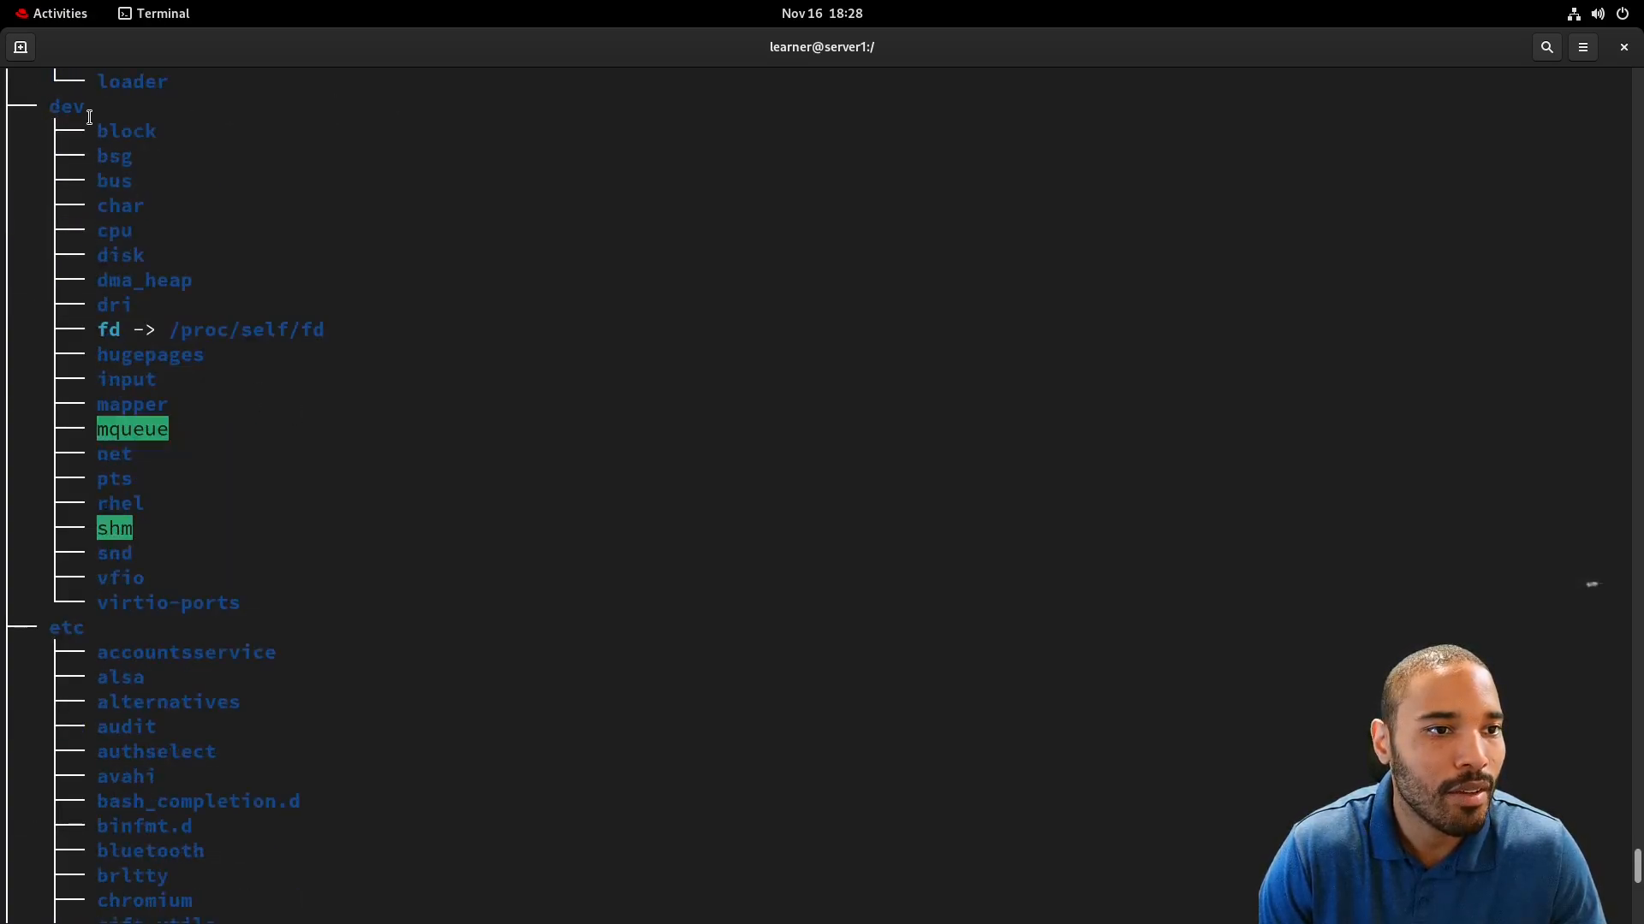
{"action": "scroll", "scroll_direction": "down", "scroll_amount": 3}
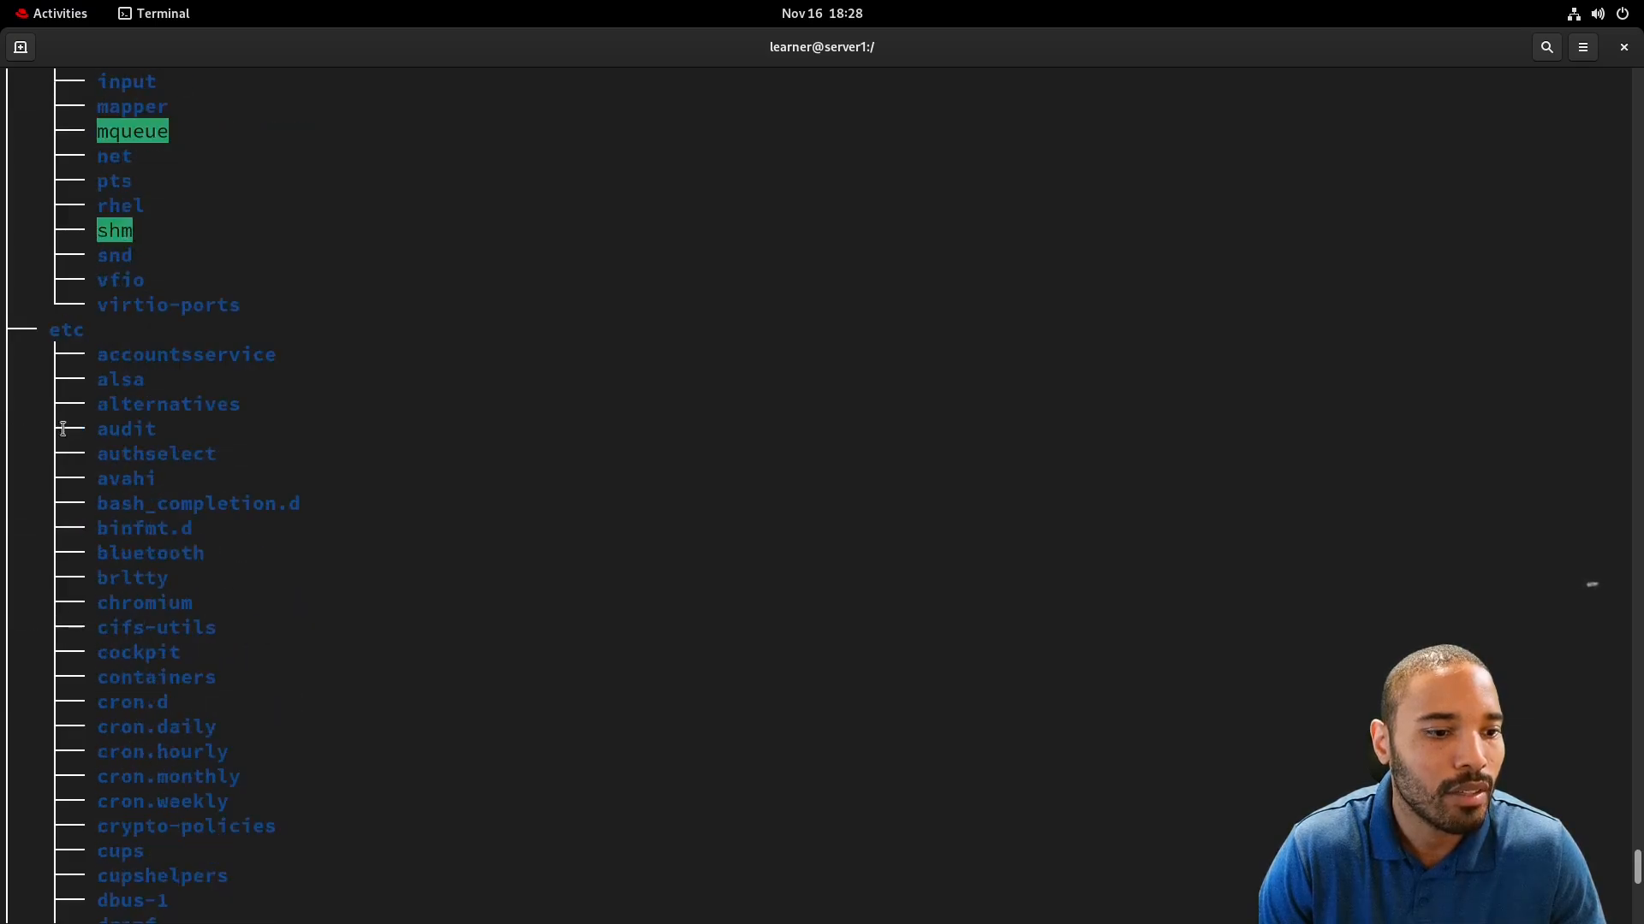
{"action": "scroll", "scroll_direction": "down", "scroll_amount": 3}
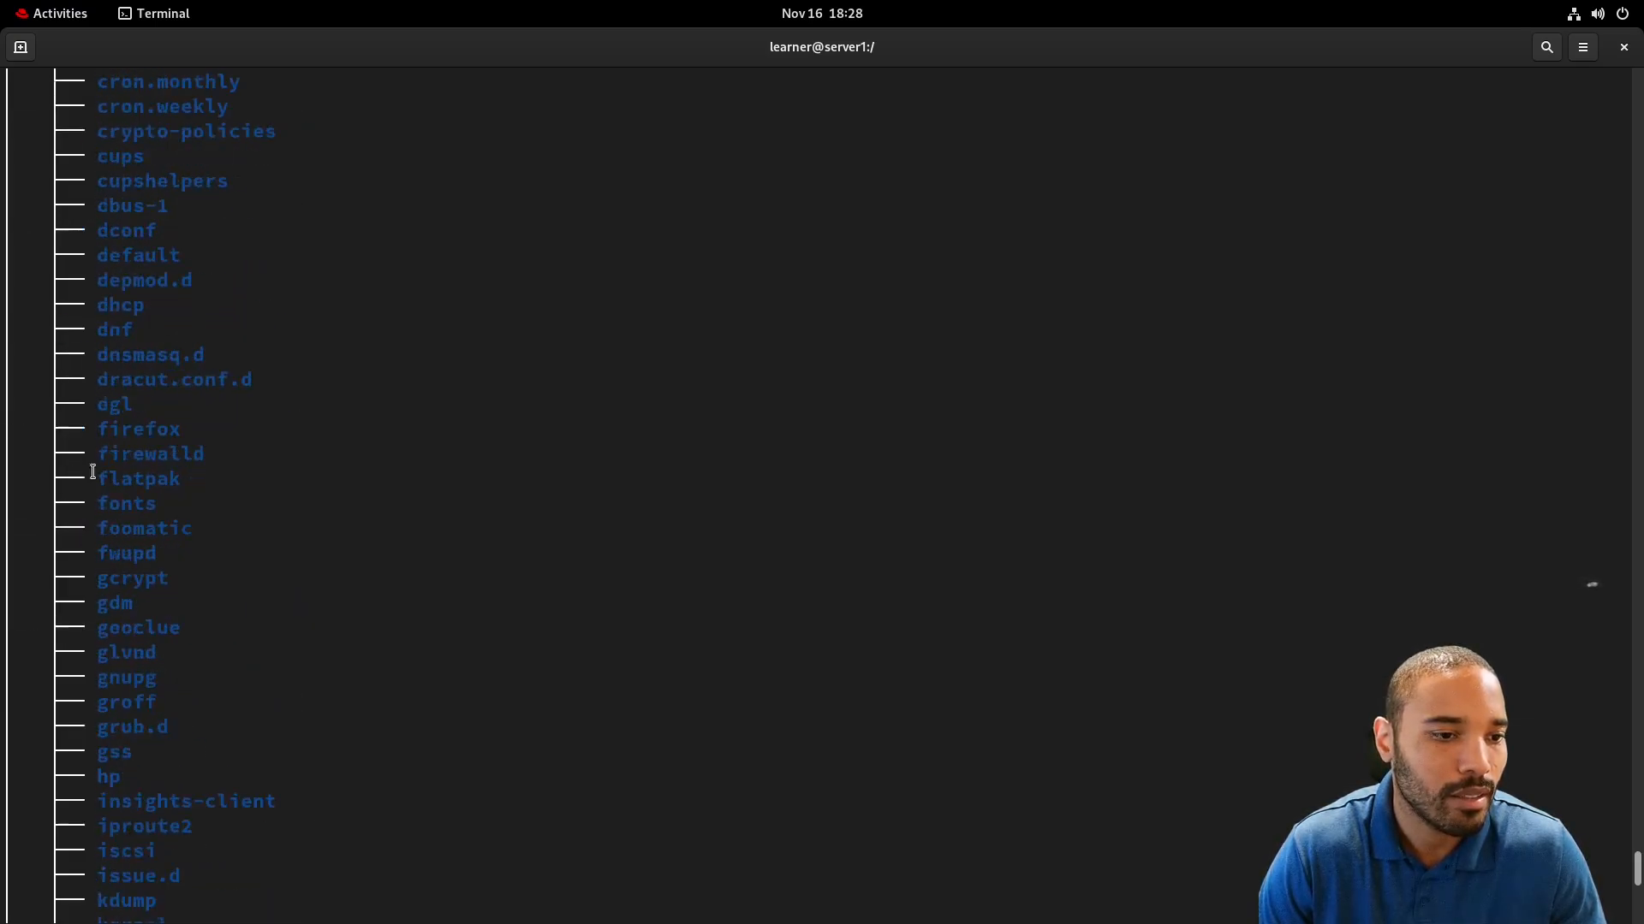
{"action": "scroll", "scroll_direction": "down", "scroll_amount": 3}
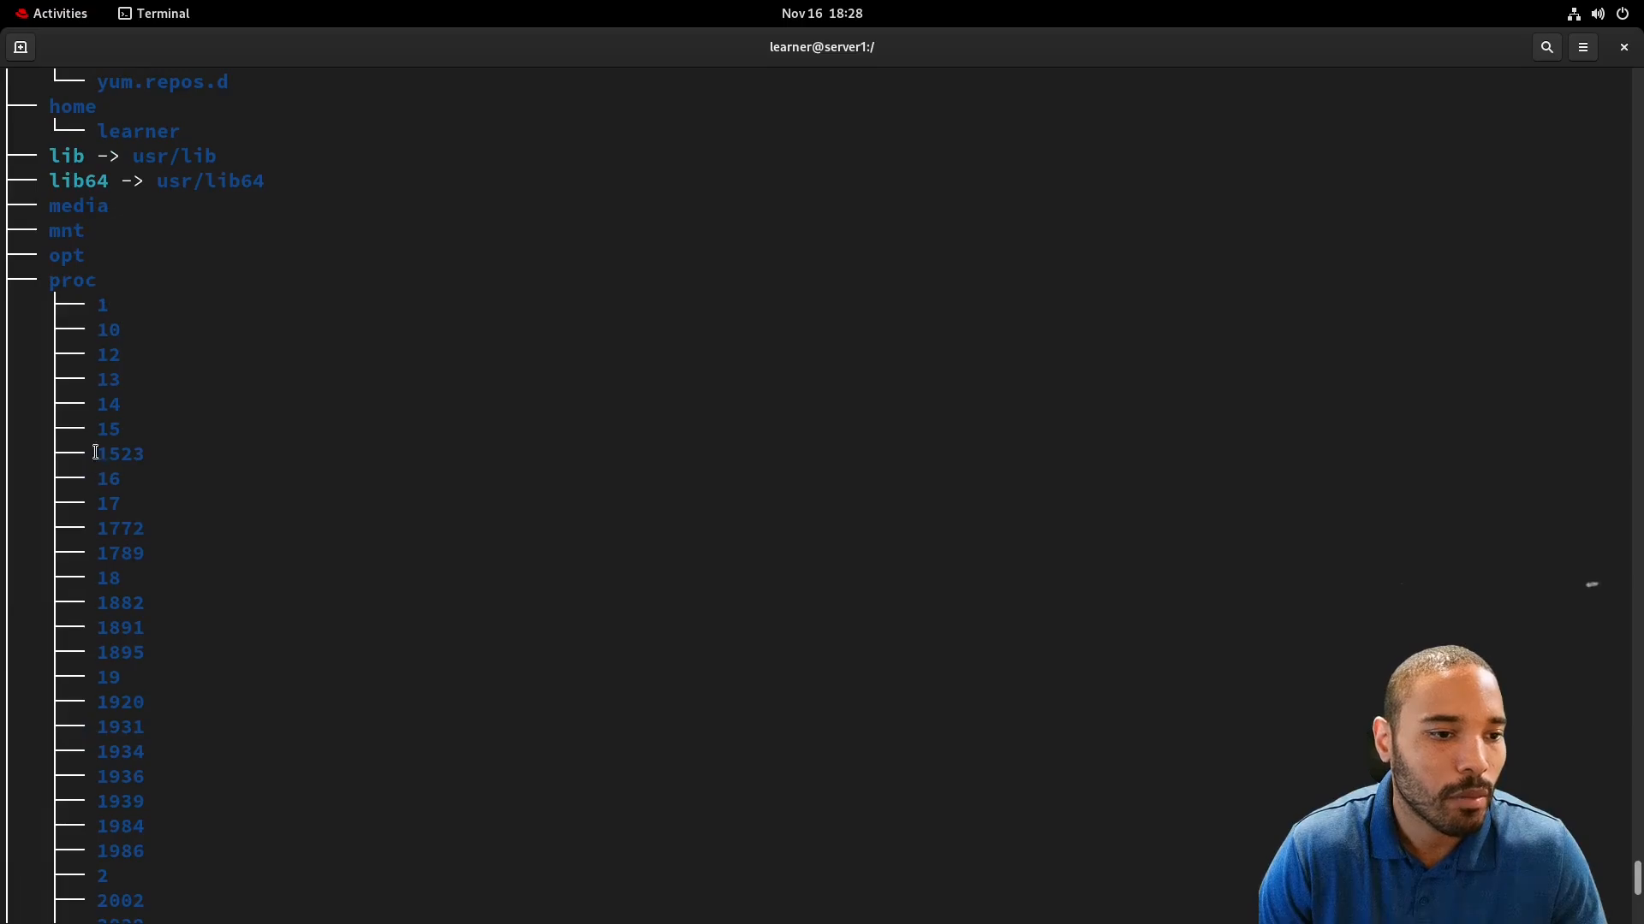
{"action": "scroll", "scroll_direction": "up", "scroll_amount": 3}
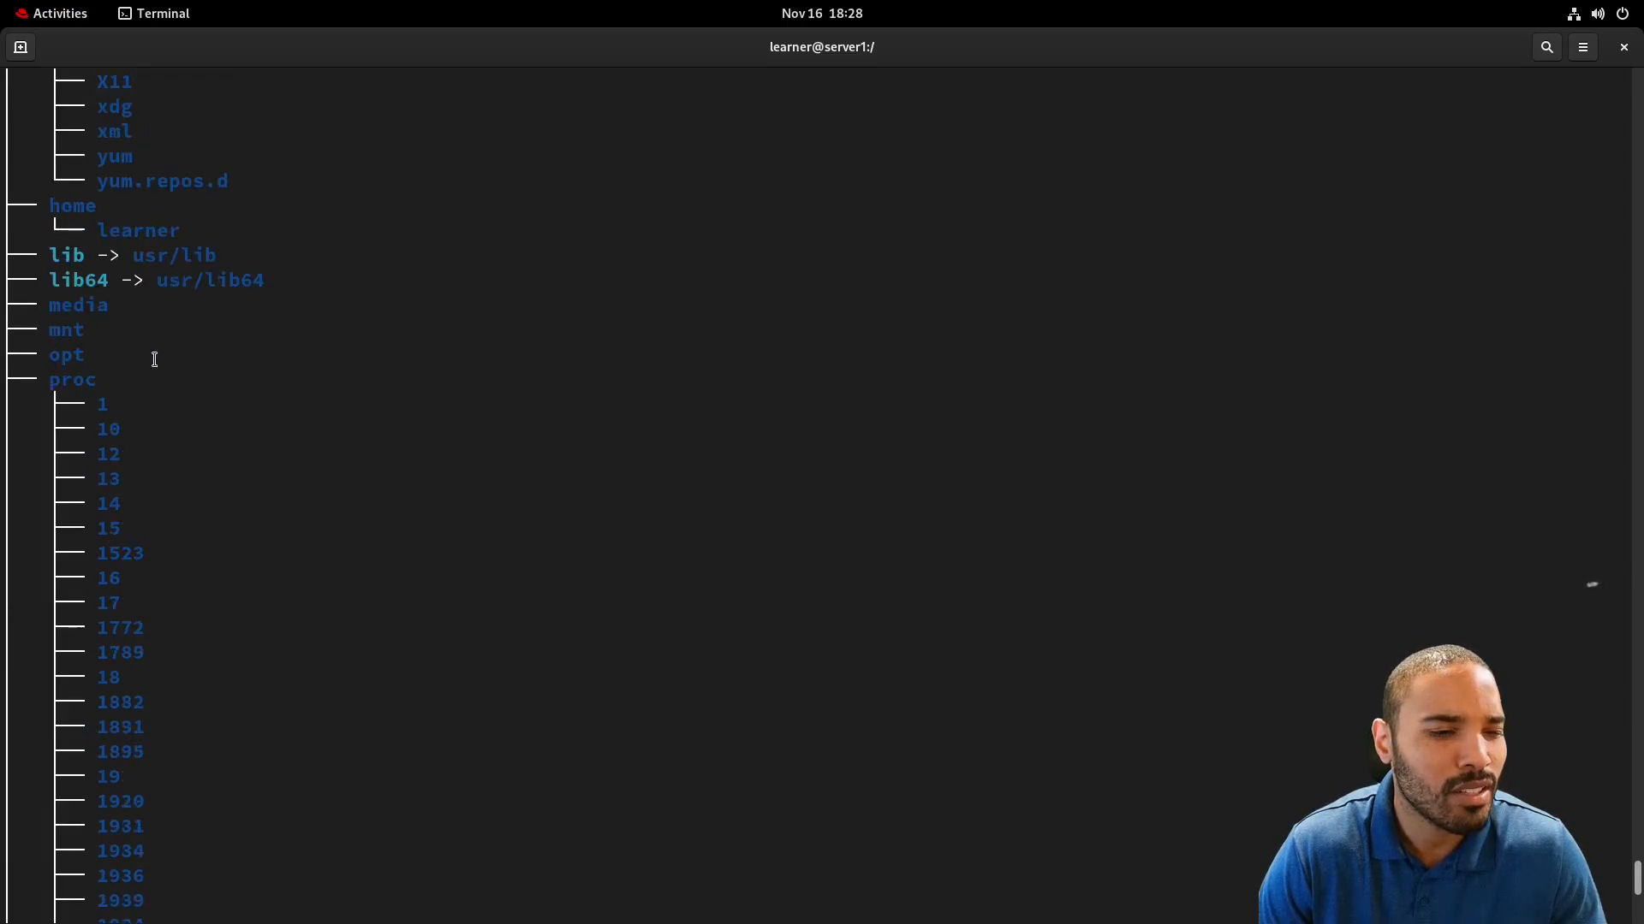
{"action": "scroll", "scroll_direction": "up", "scroll_amount": 3}
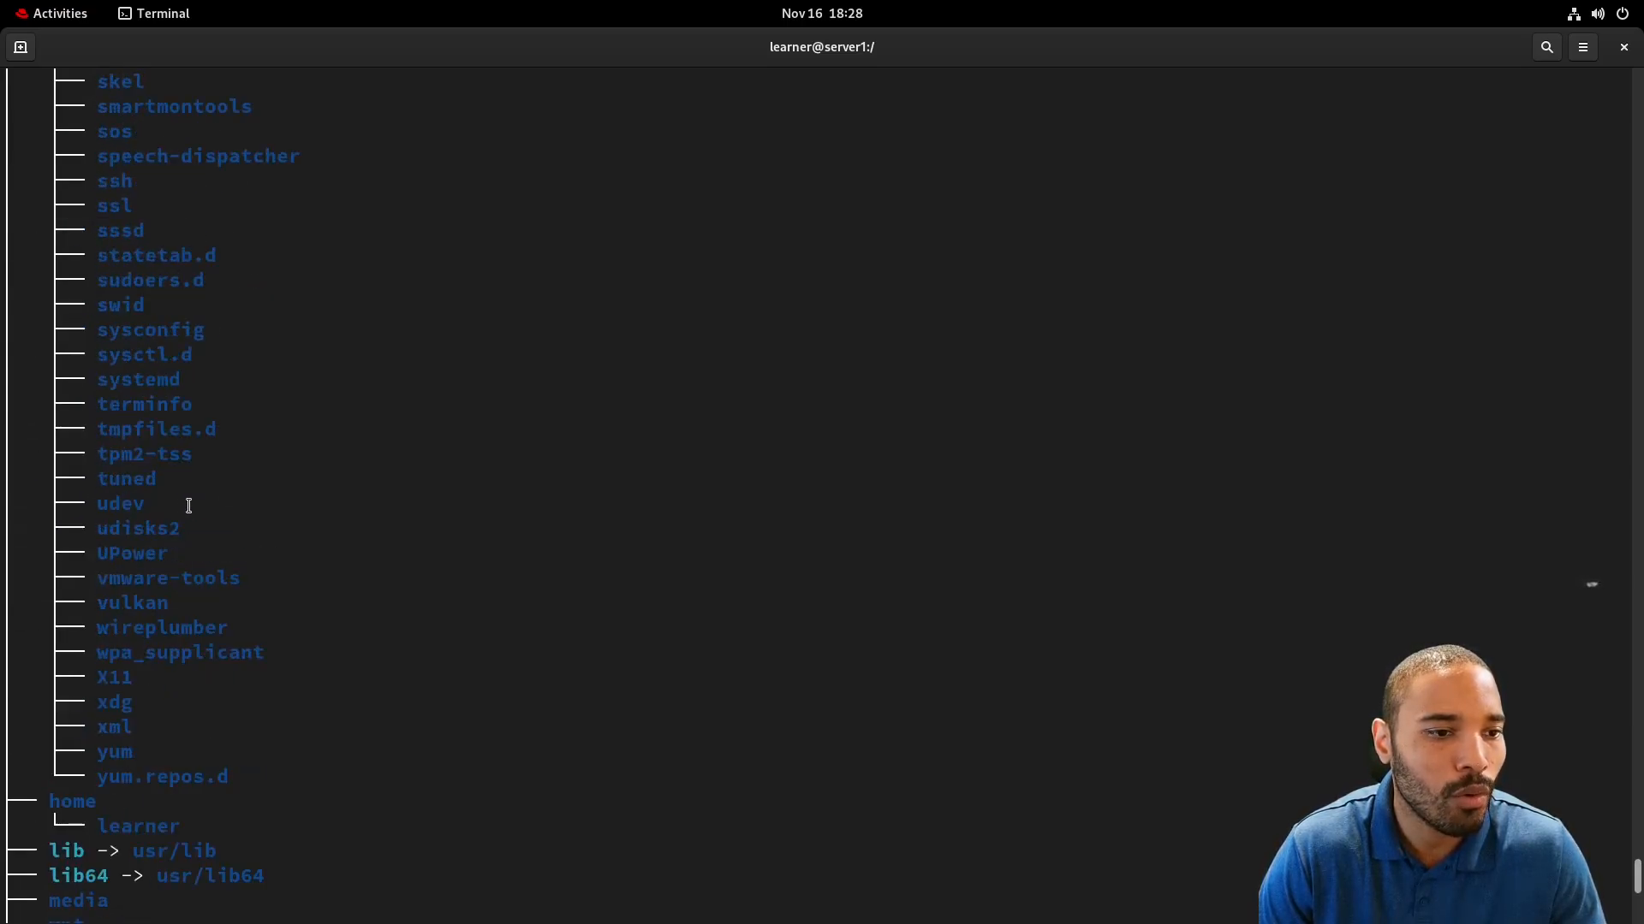
{"action": "scroll", "scroll_direction": "up", "scroll_amount": 3}
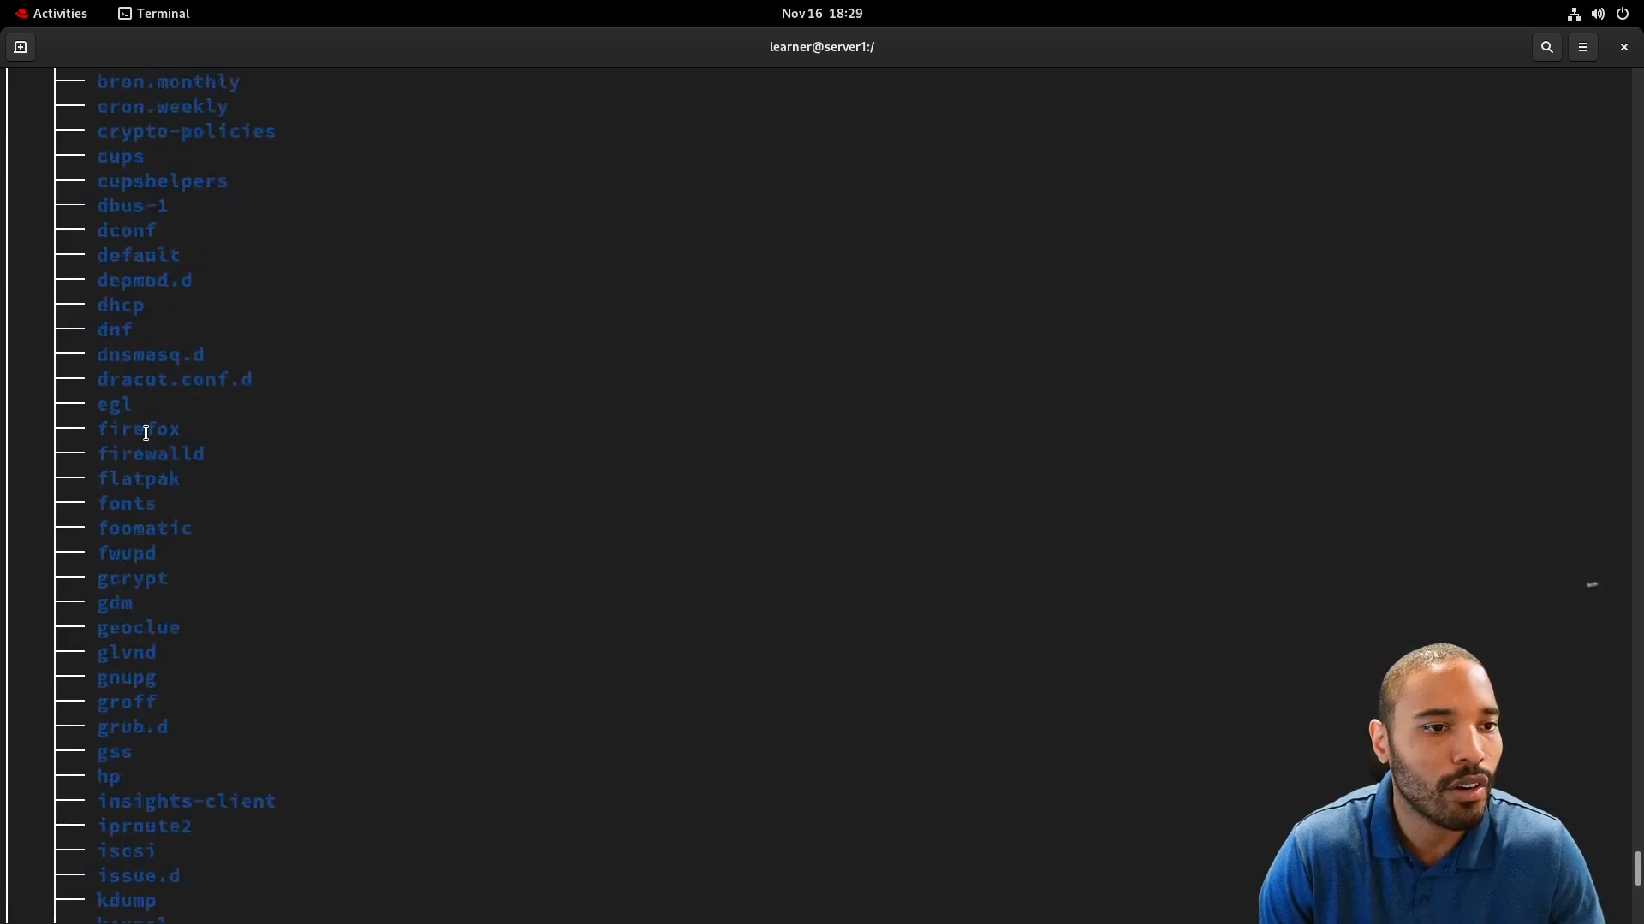
{"action": "key", "text": "Return"}
{"action": "type", "text": "tree -d -L 2"}
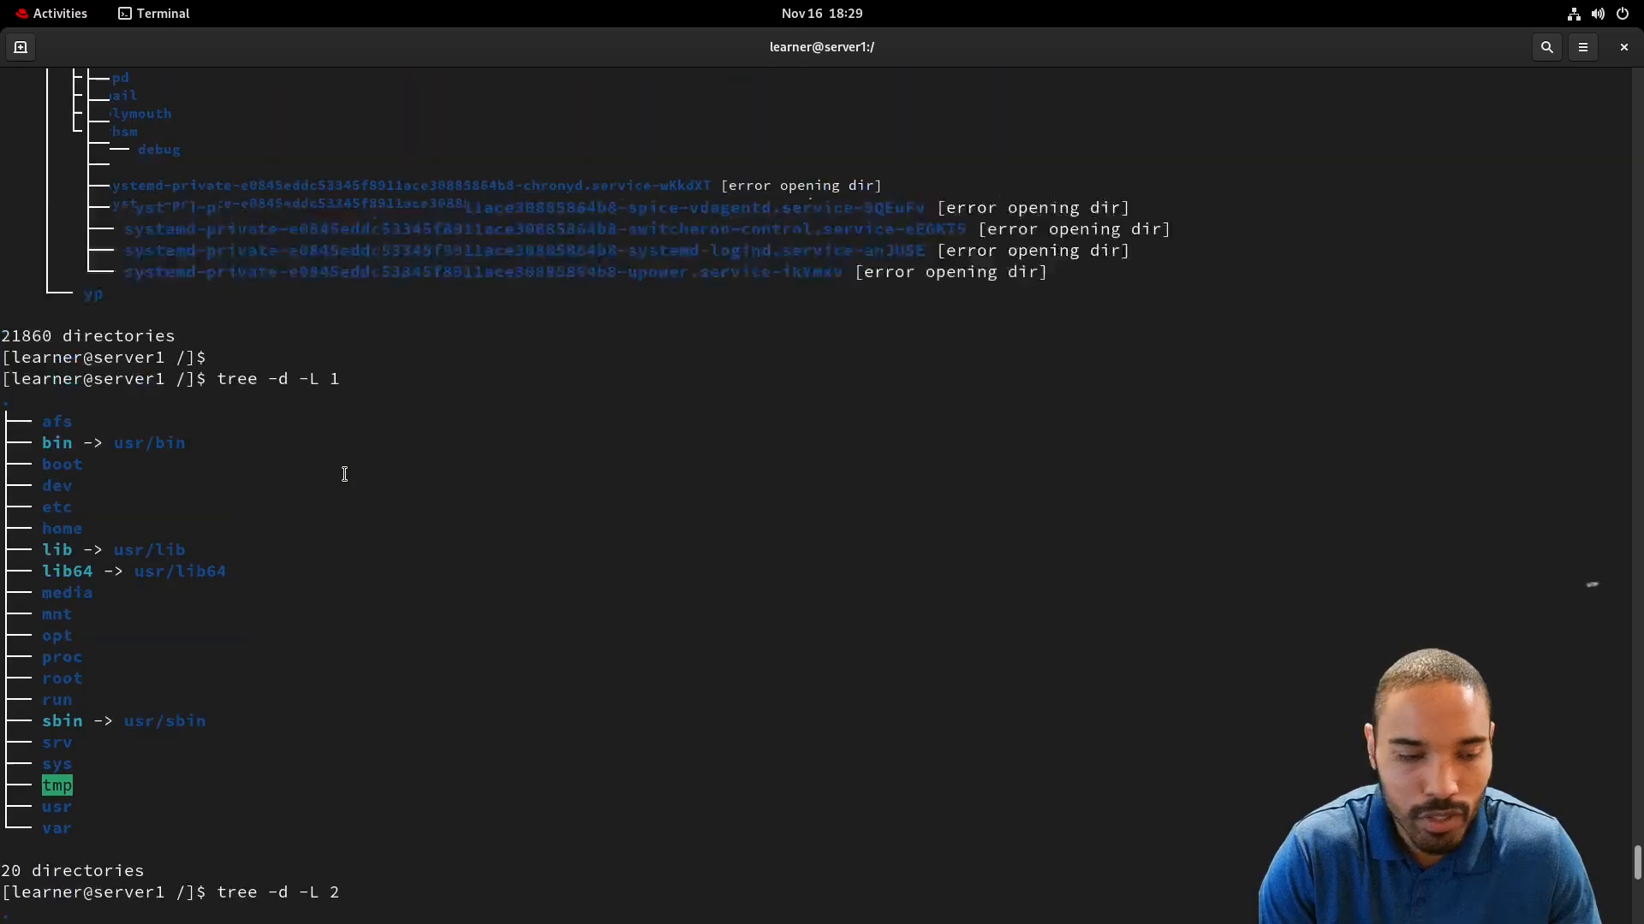
Scroll back down to the end of the tree listing at the / prompt.
{"action": "scroll", "scroll_direction": "down", "scroll_amount": 3}
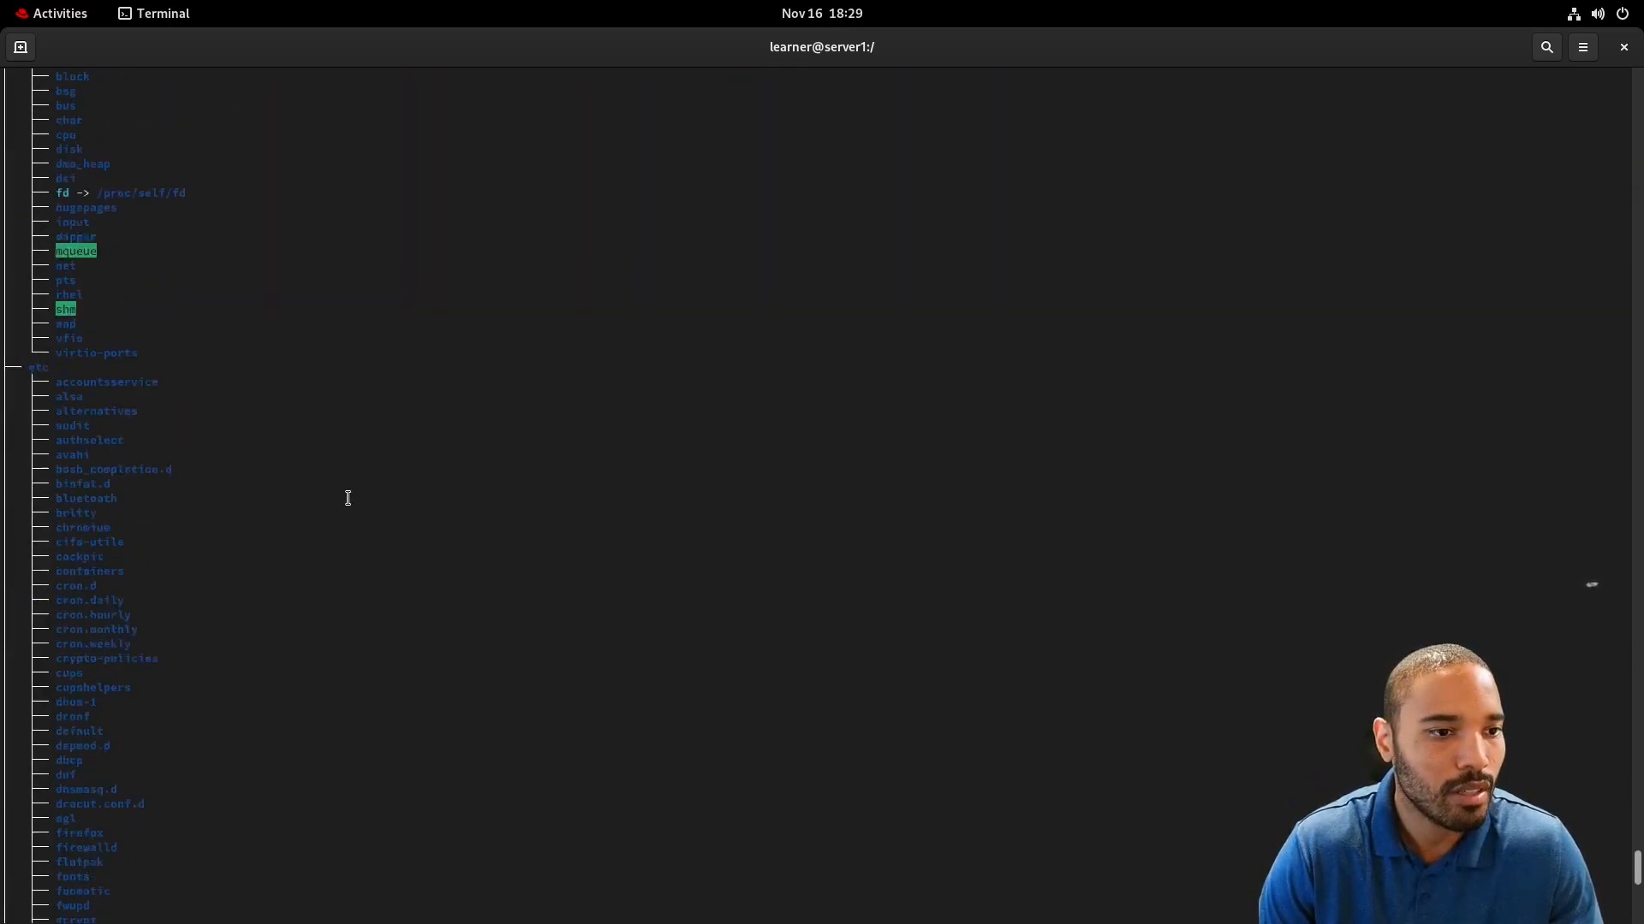
{"action": "scroll", "scroll_direction": "down", "scroll_amount": 3}
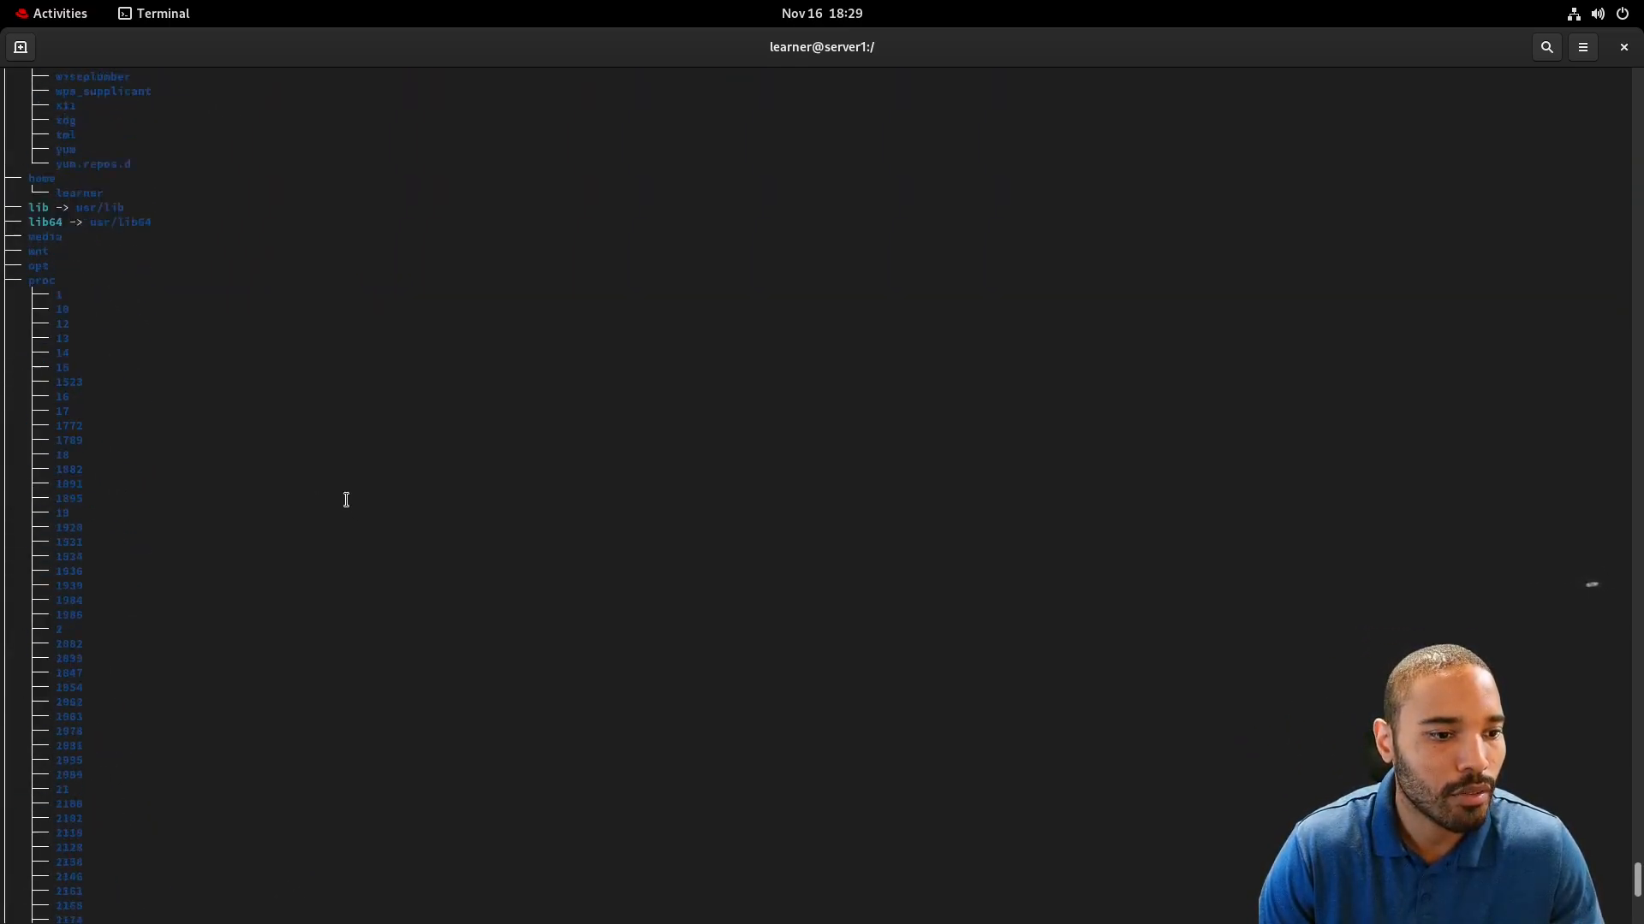
{"action": "scroll", "scroll_direction": "down", "scroll_amount": 3}
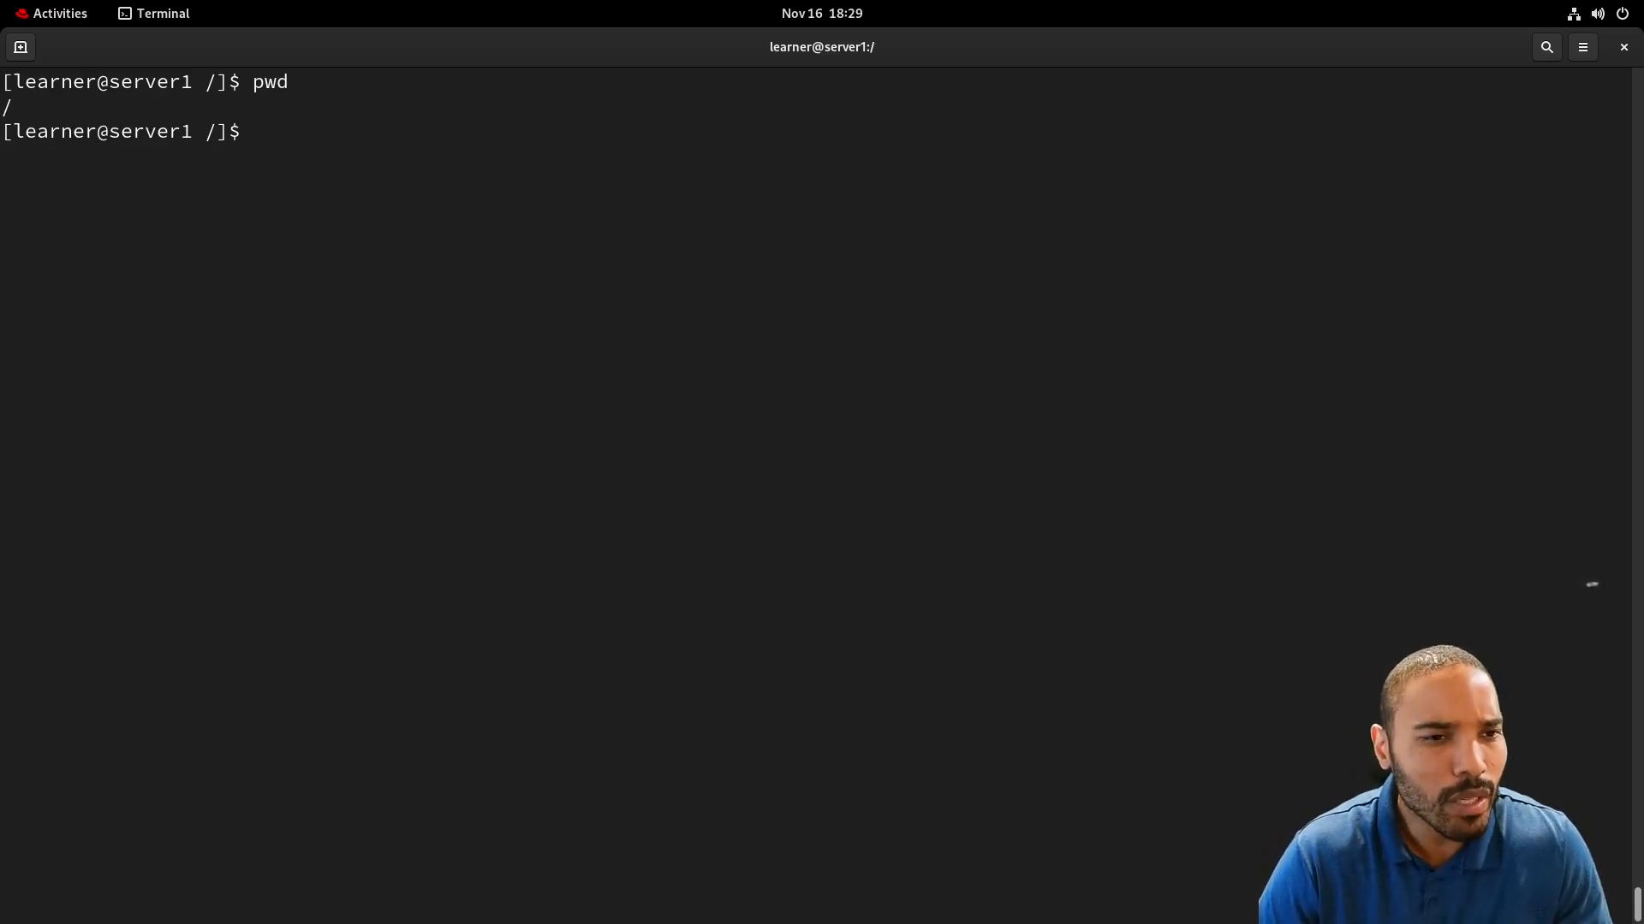
Draft a depth-1 tree command, then clear the screen to start fresh.
{"action": "type", "text": "pwd"}
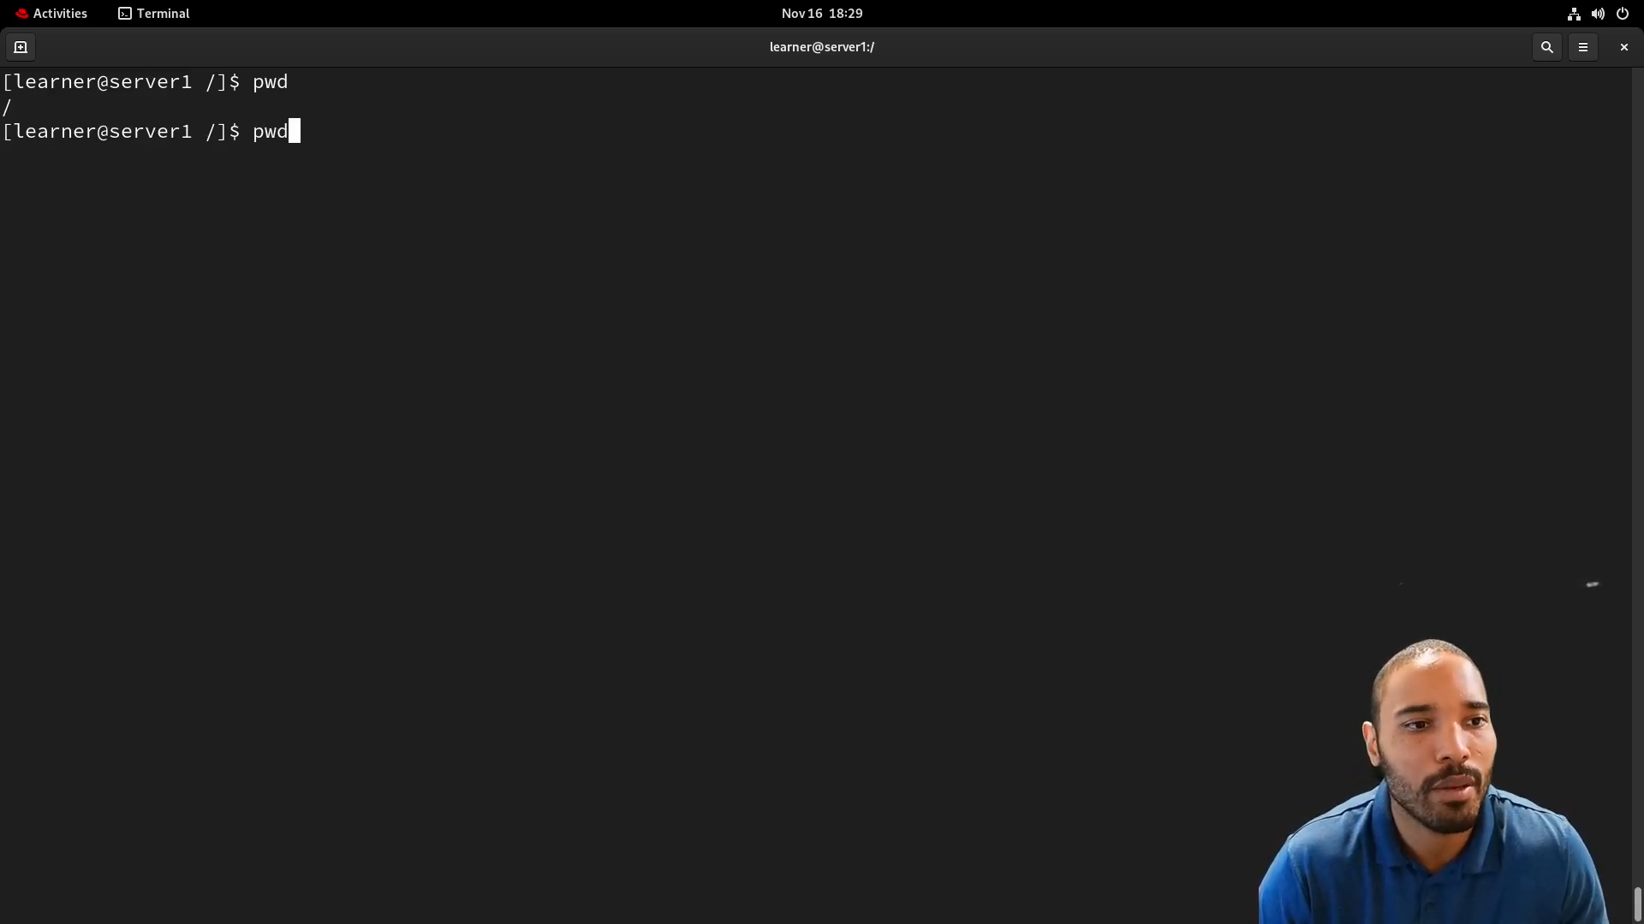
{"action": "type", "text": "tree -d -L 2"}
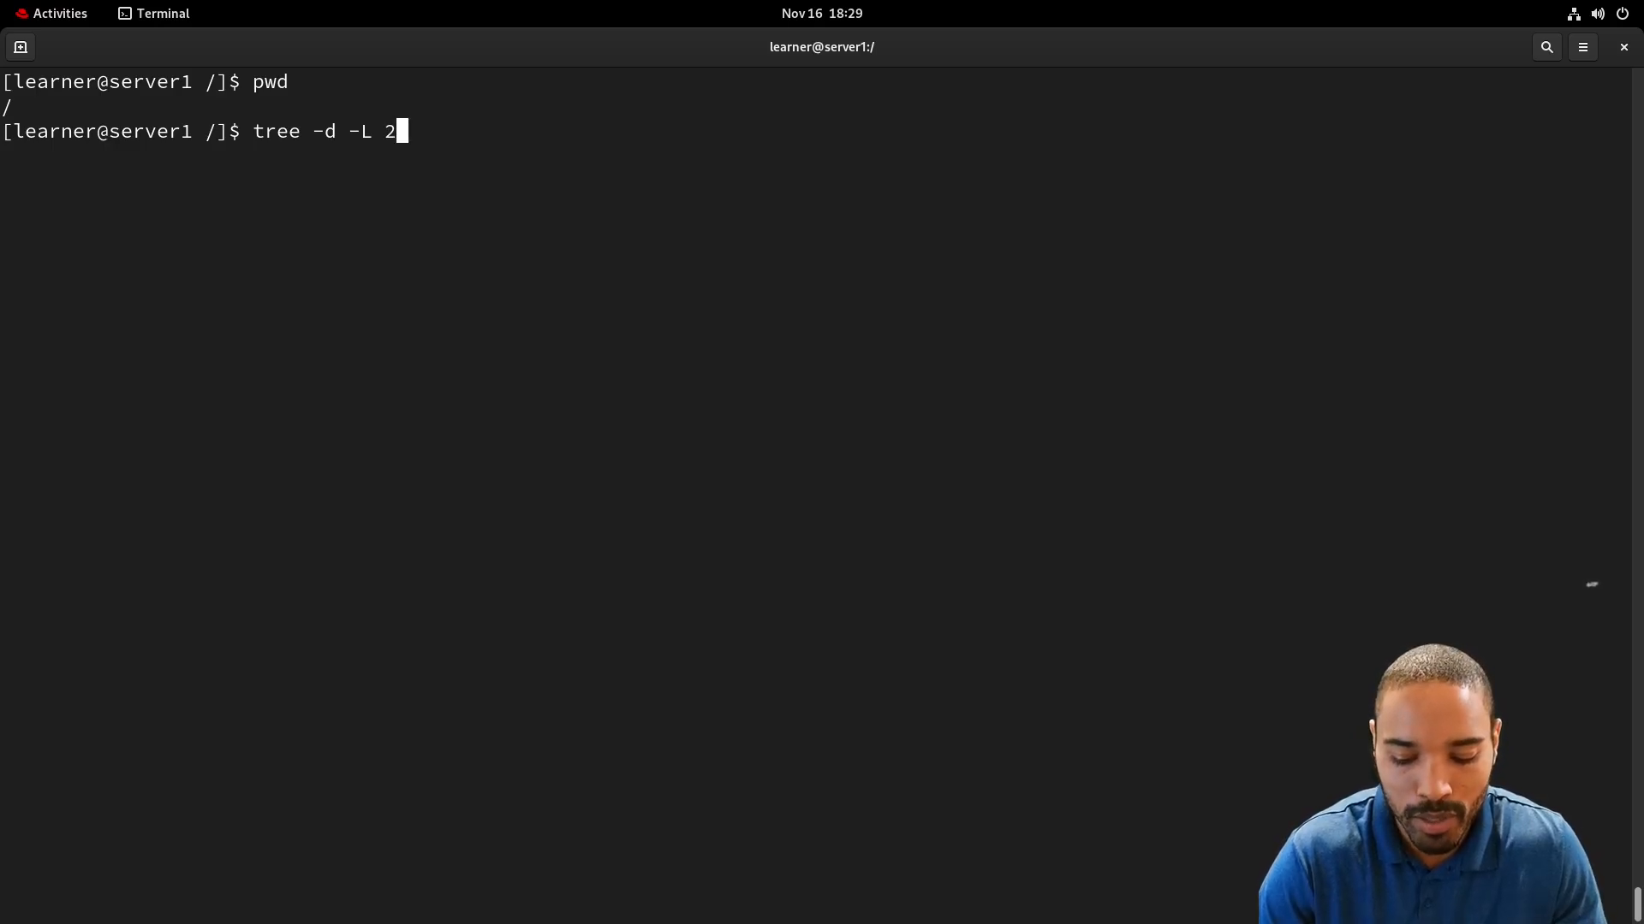
{"action": "key", "text": "BackSpace"}
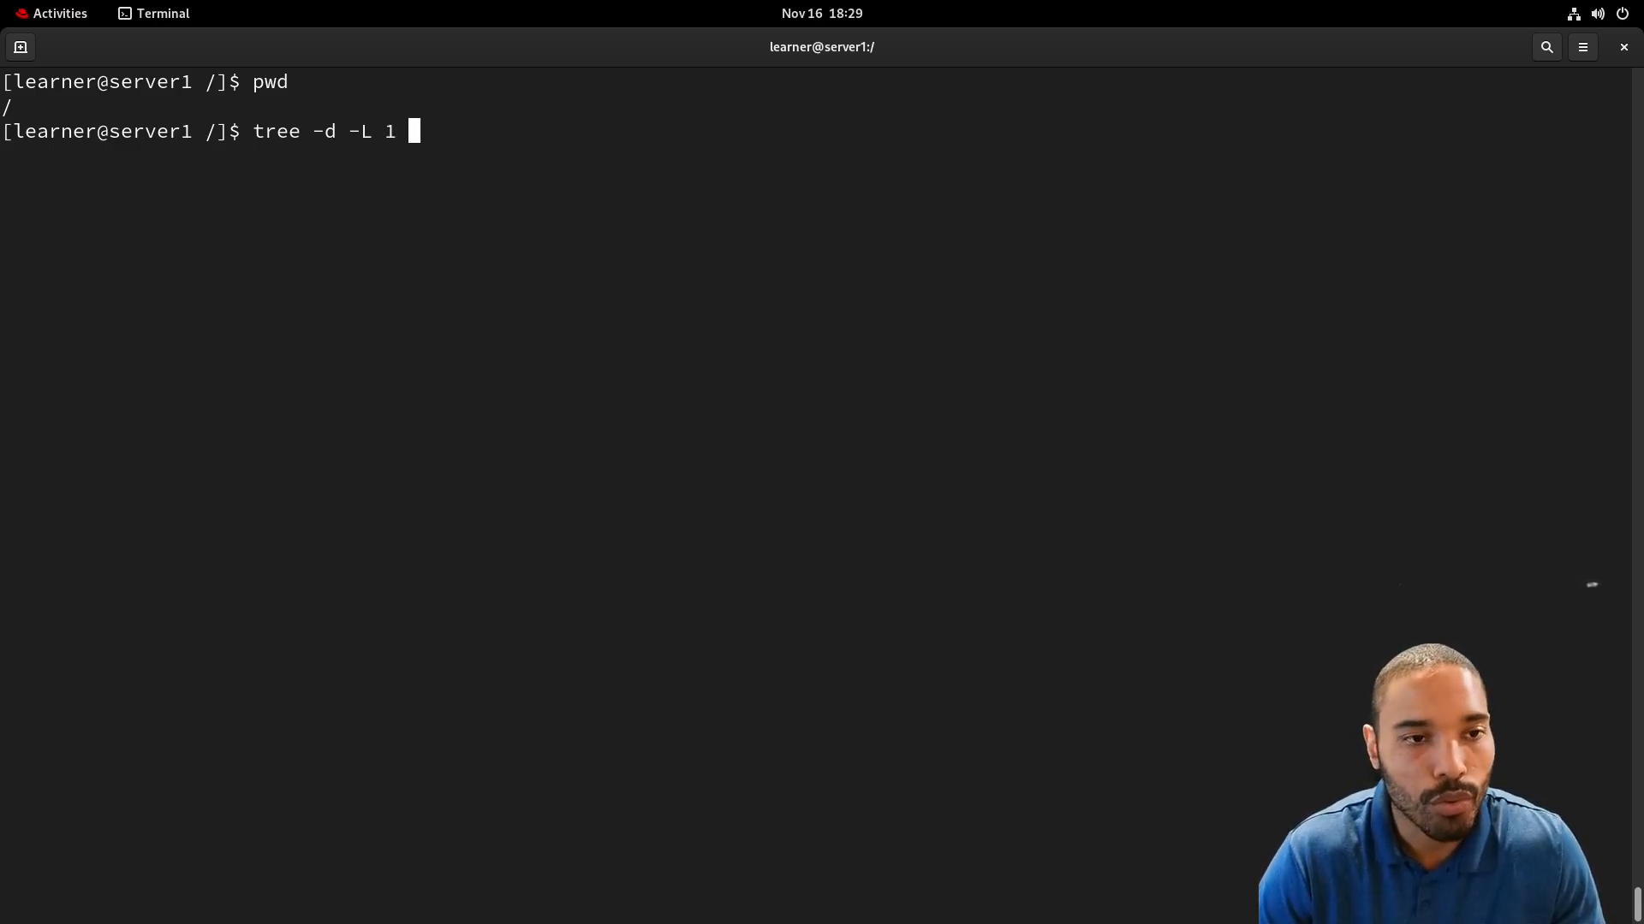
{"action": "type", "text": "/"}
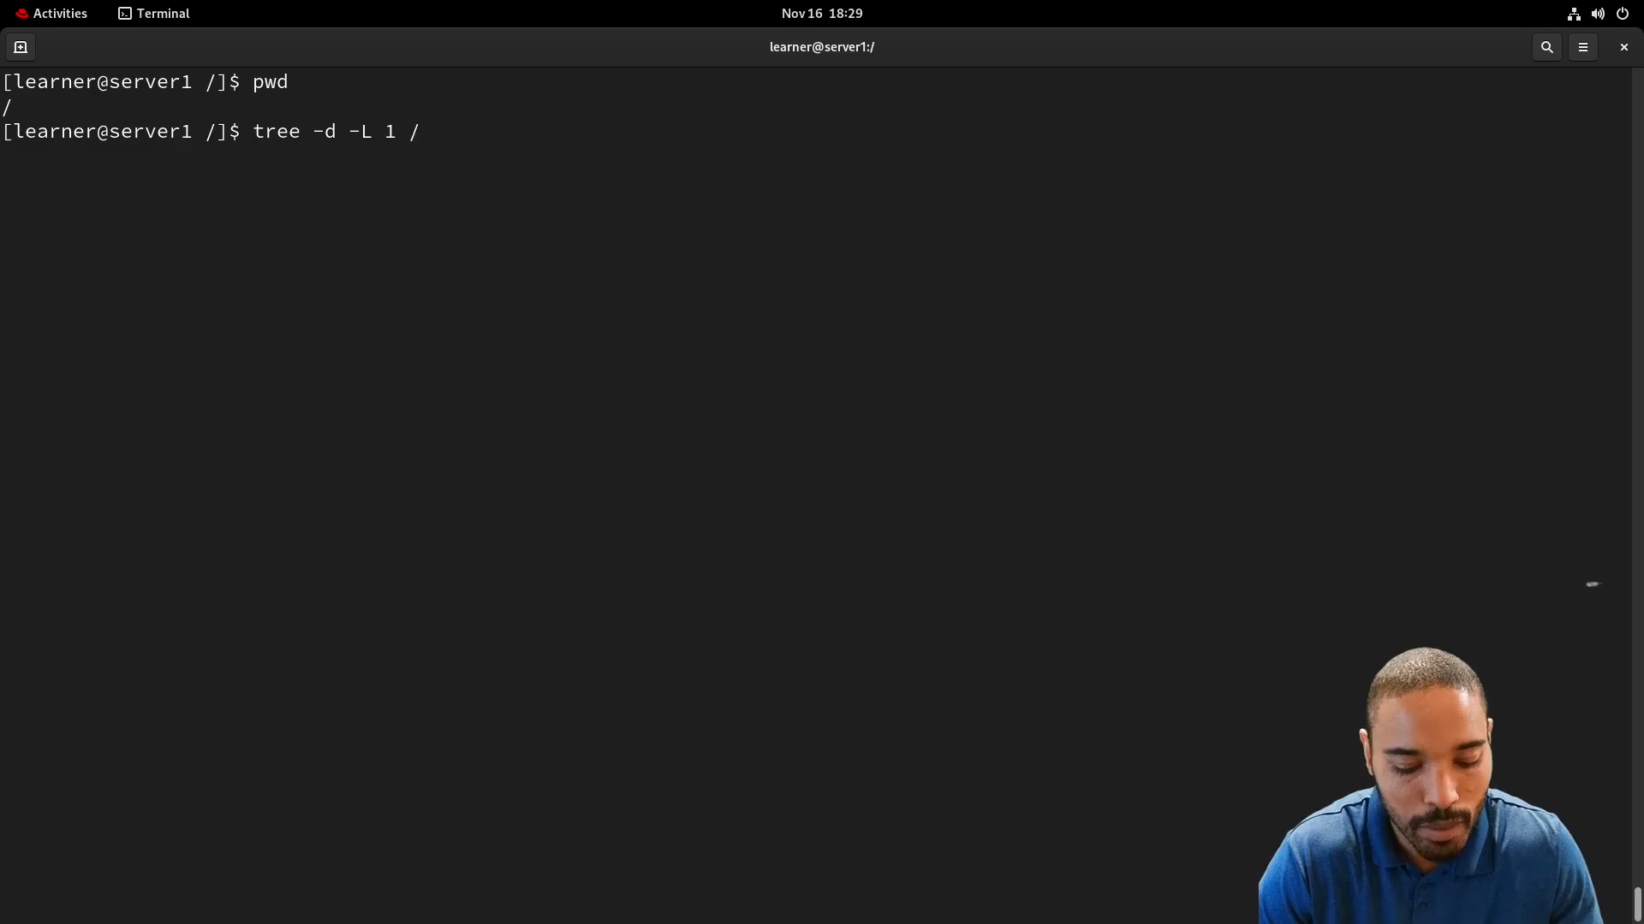
{"action": "key", "text": "Return"}
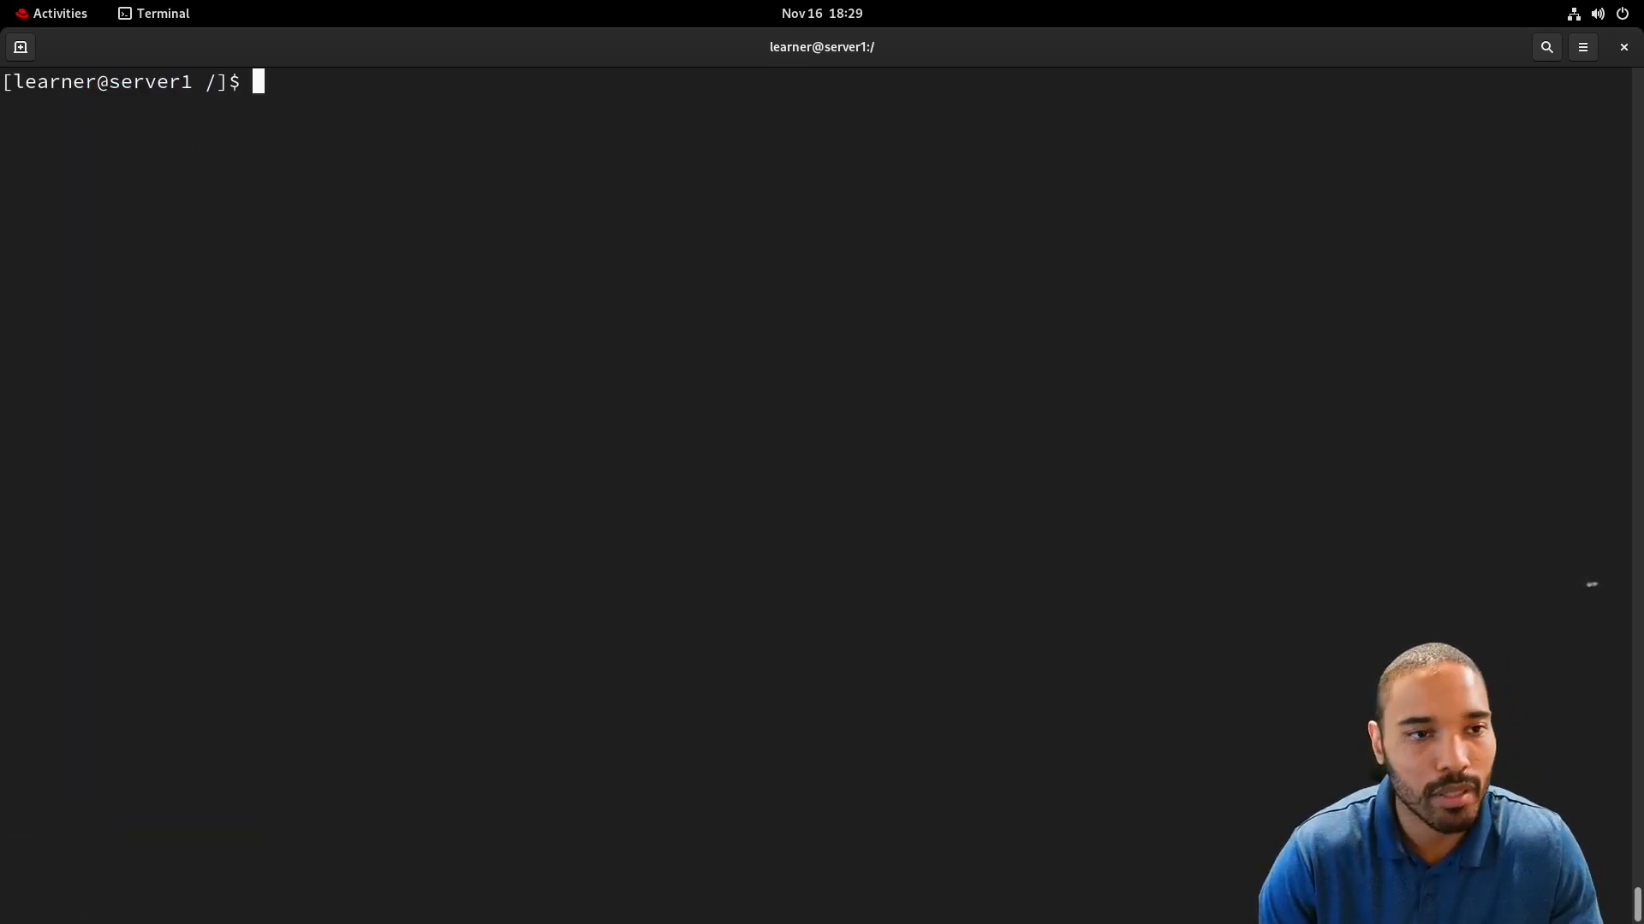
Run tree -d -L 1 /var to list var's 21 first-level directories.
{"action": "type", "text": "tree -d -L 1 /ev"}
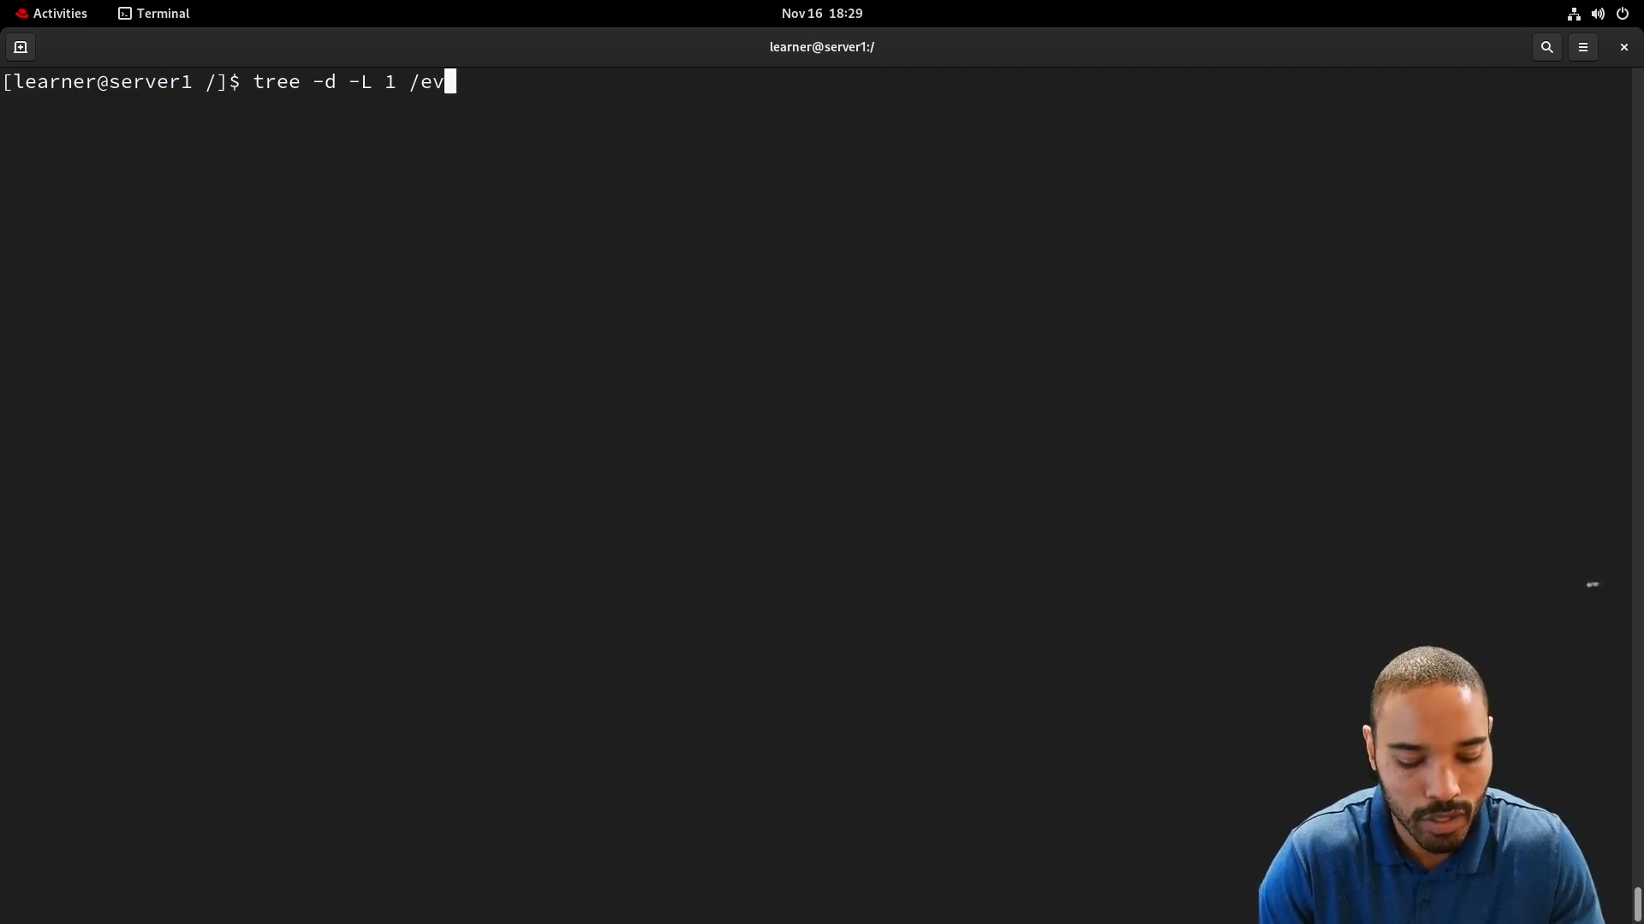
{"action": "key", "text": "BackSpace"}
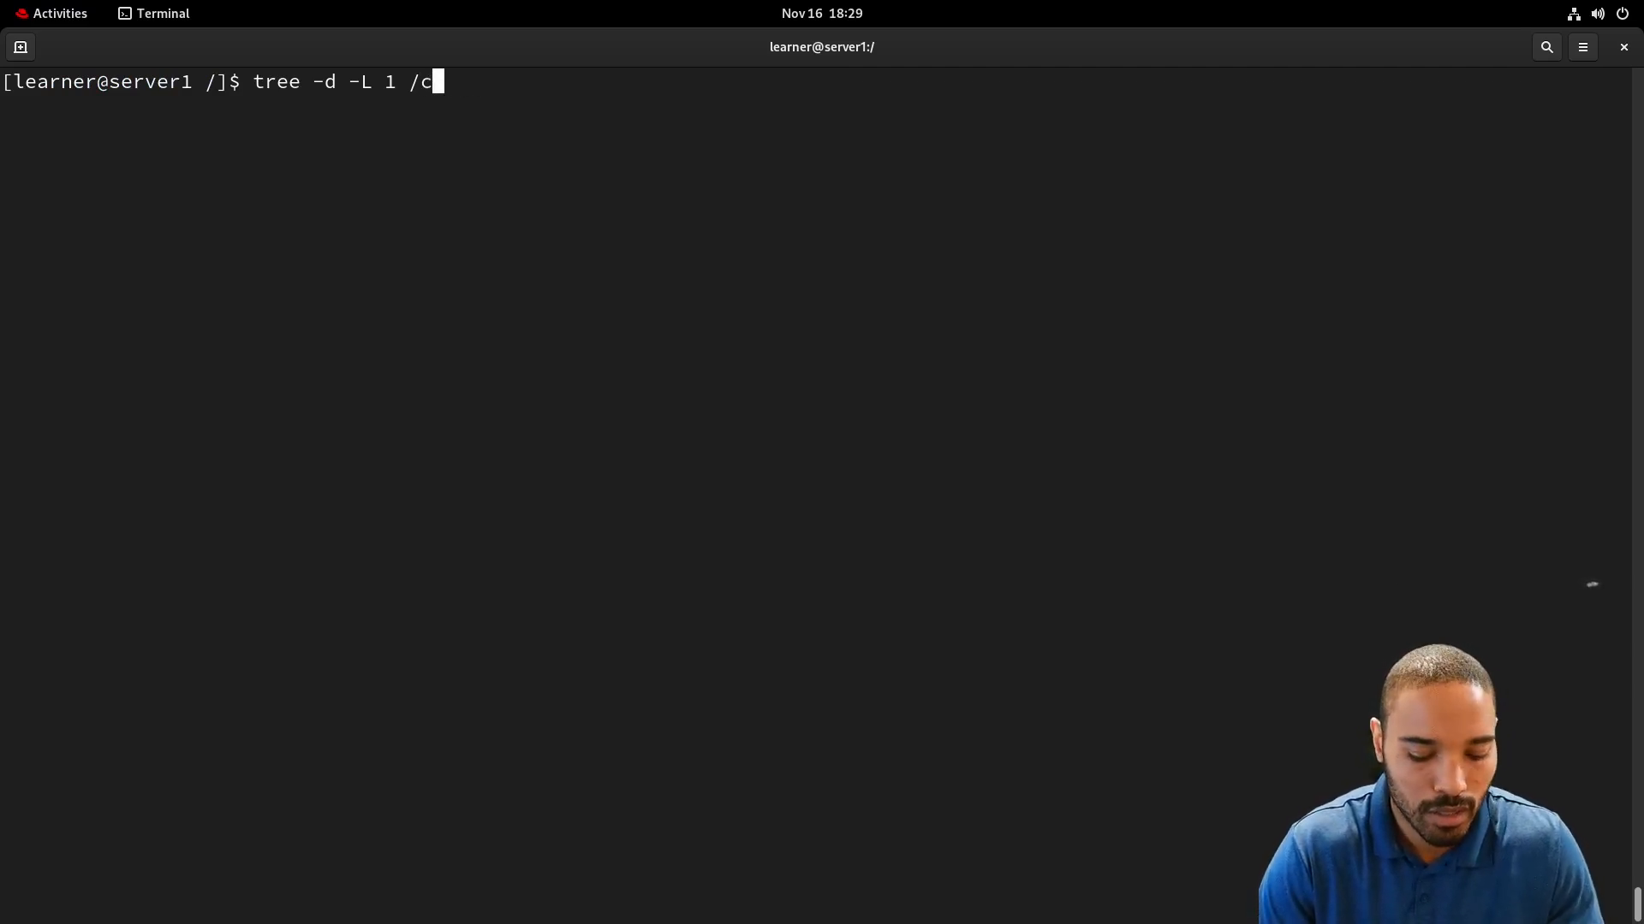
{"action": "type", "text": "var"}
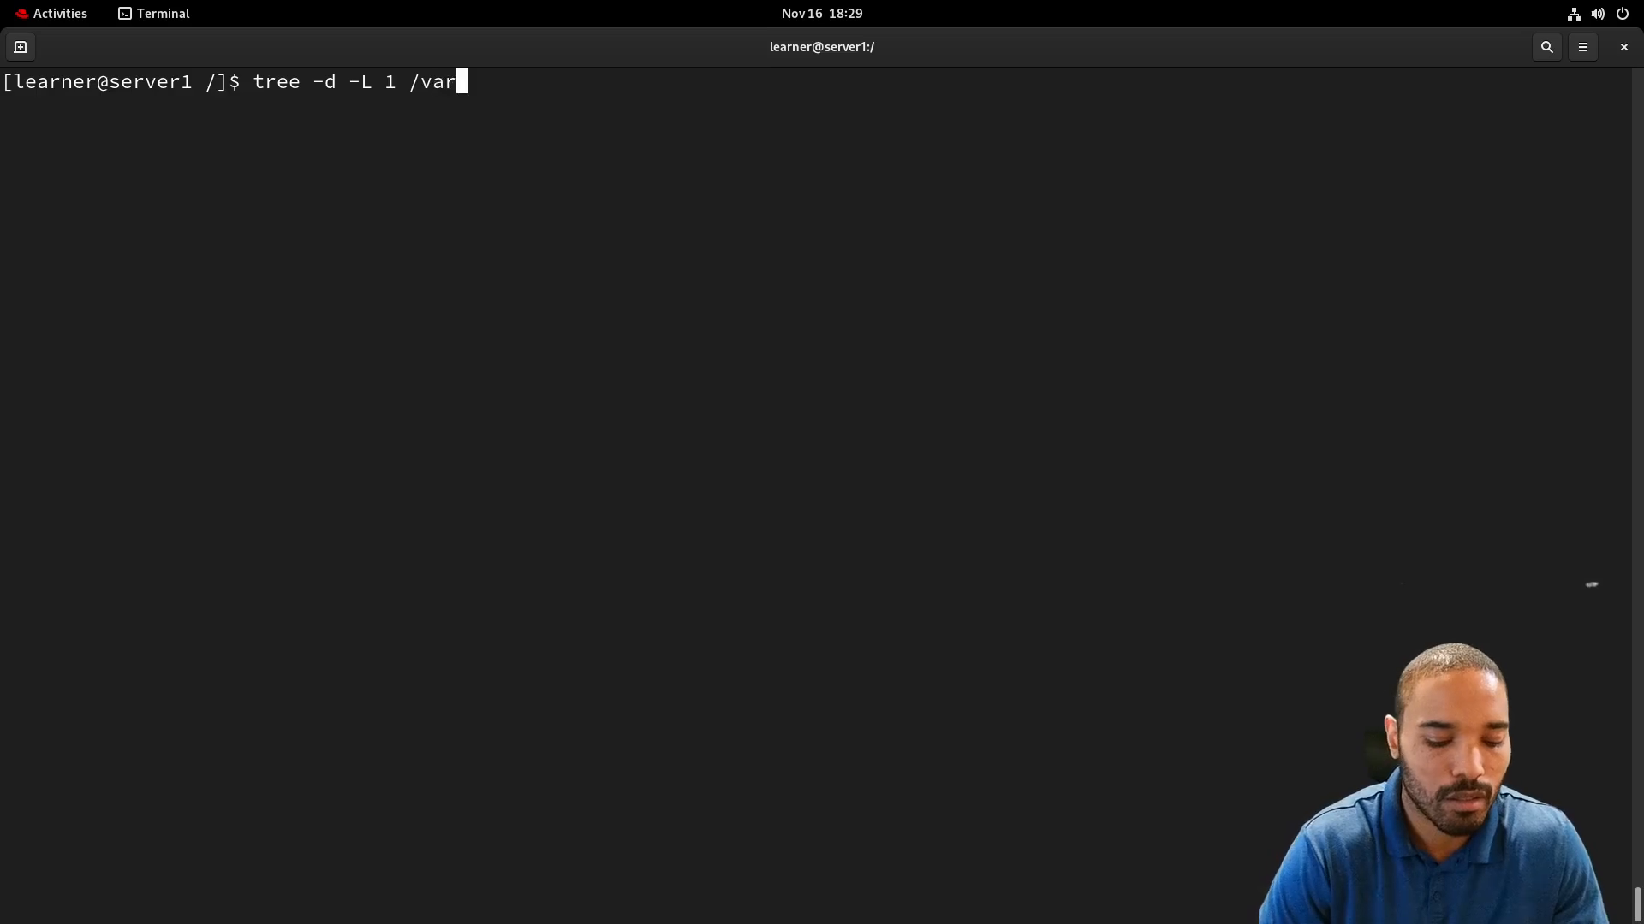
{"action": "key", "text": "Return"}
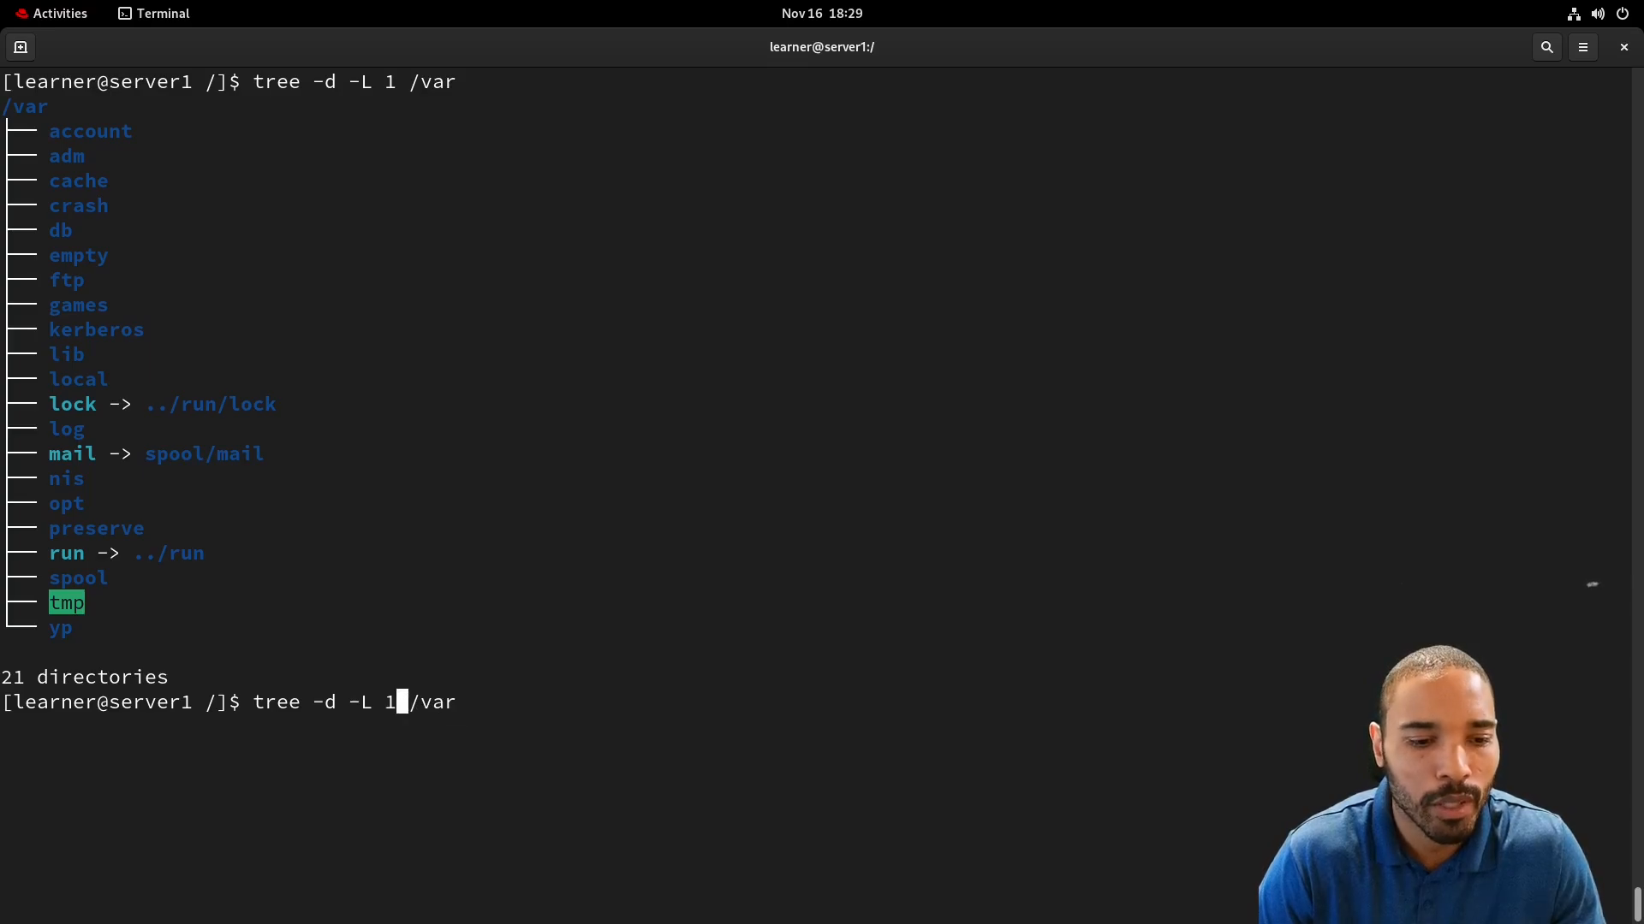
Run tree -d -L 2 /var and scroll through its 127 directories under cache, lib, log, spool and tmp.
{"action": "key", "text": "Return"}
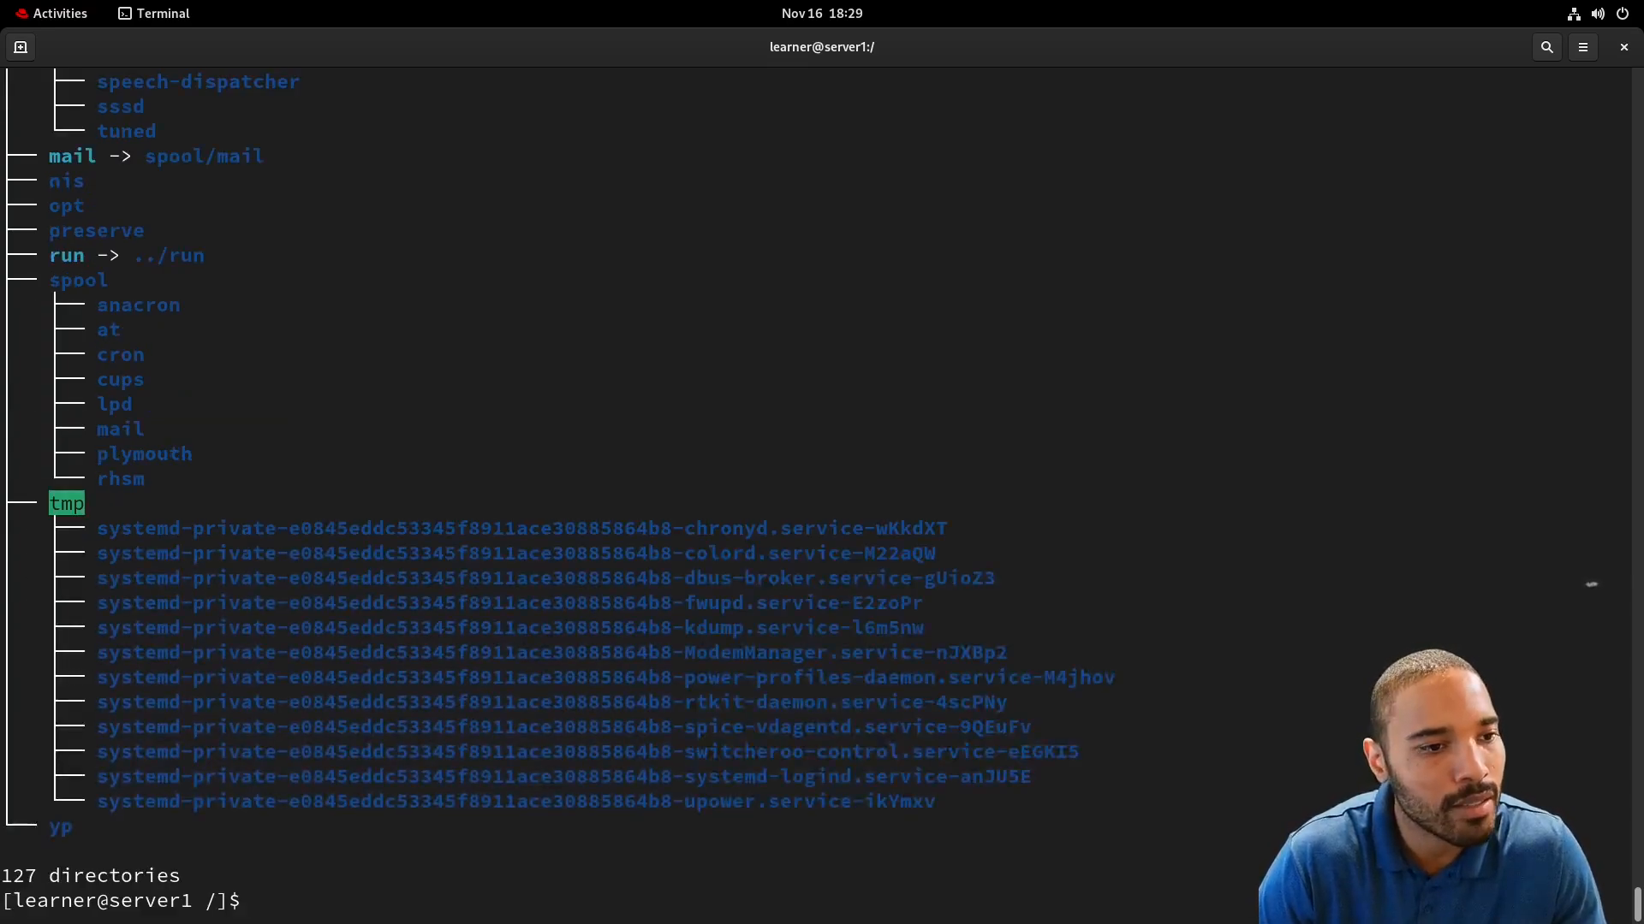
{"action": "scroll", "scroll_direction": "up", "scroll_amount": 3}
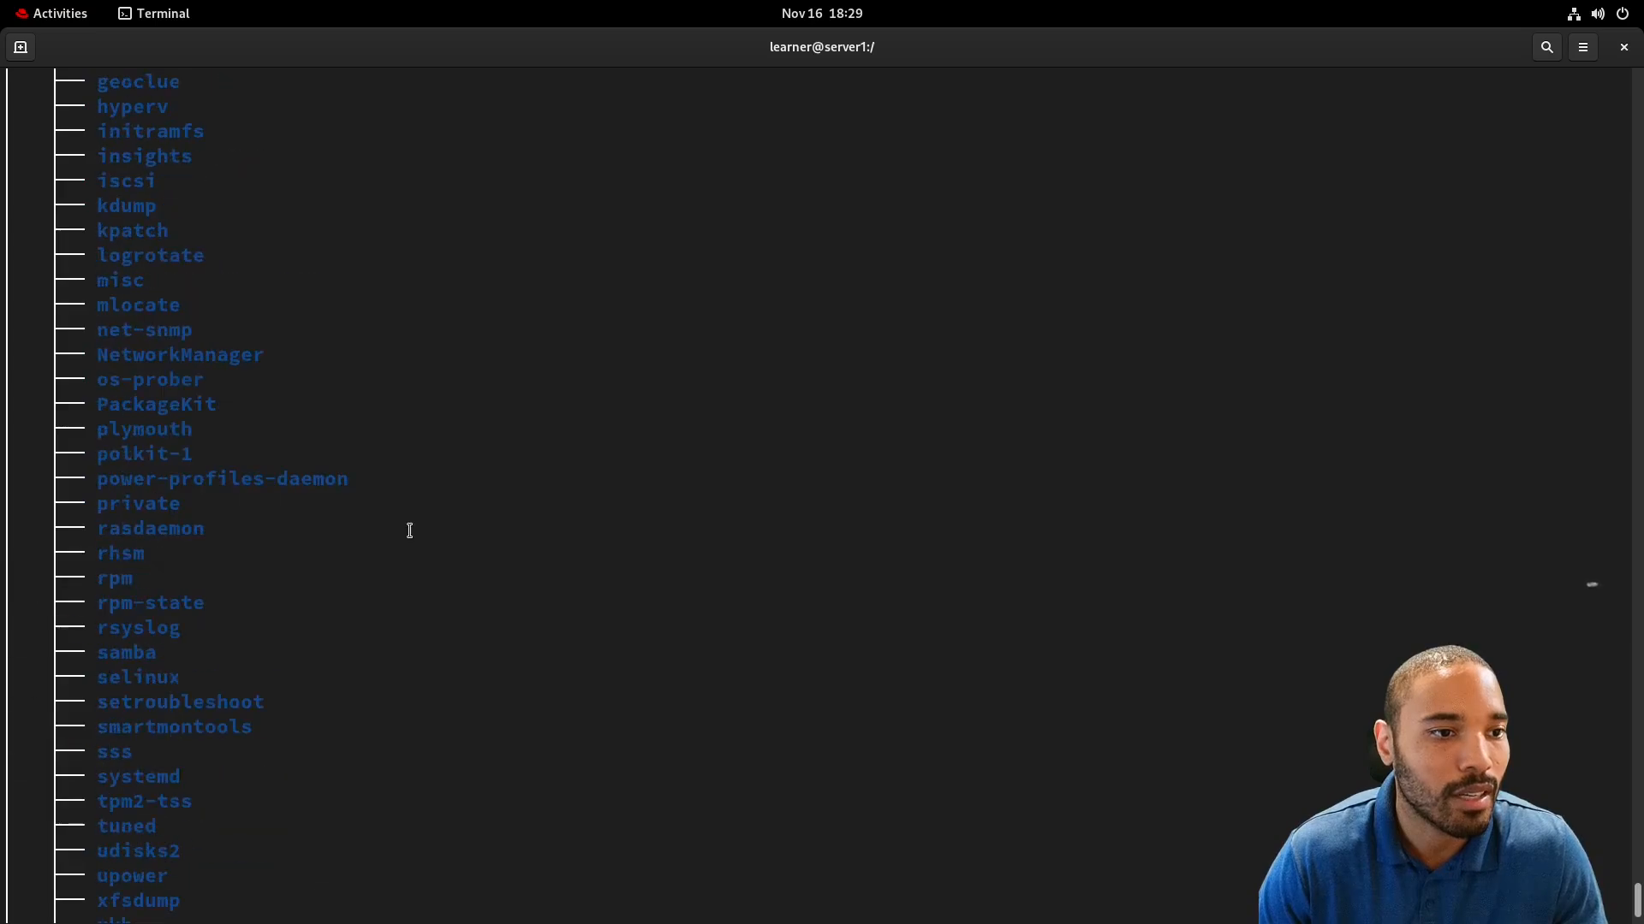
{"action": "scroll", "scroll_direction": "up", "scroll_amount": 3}
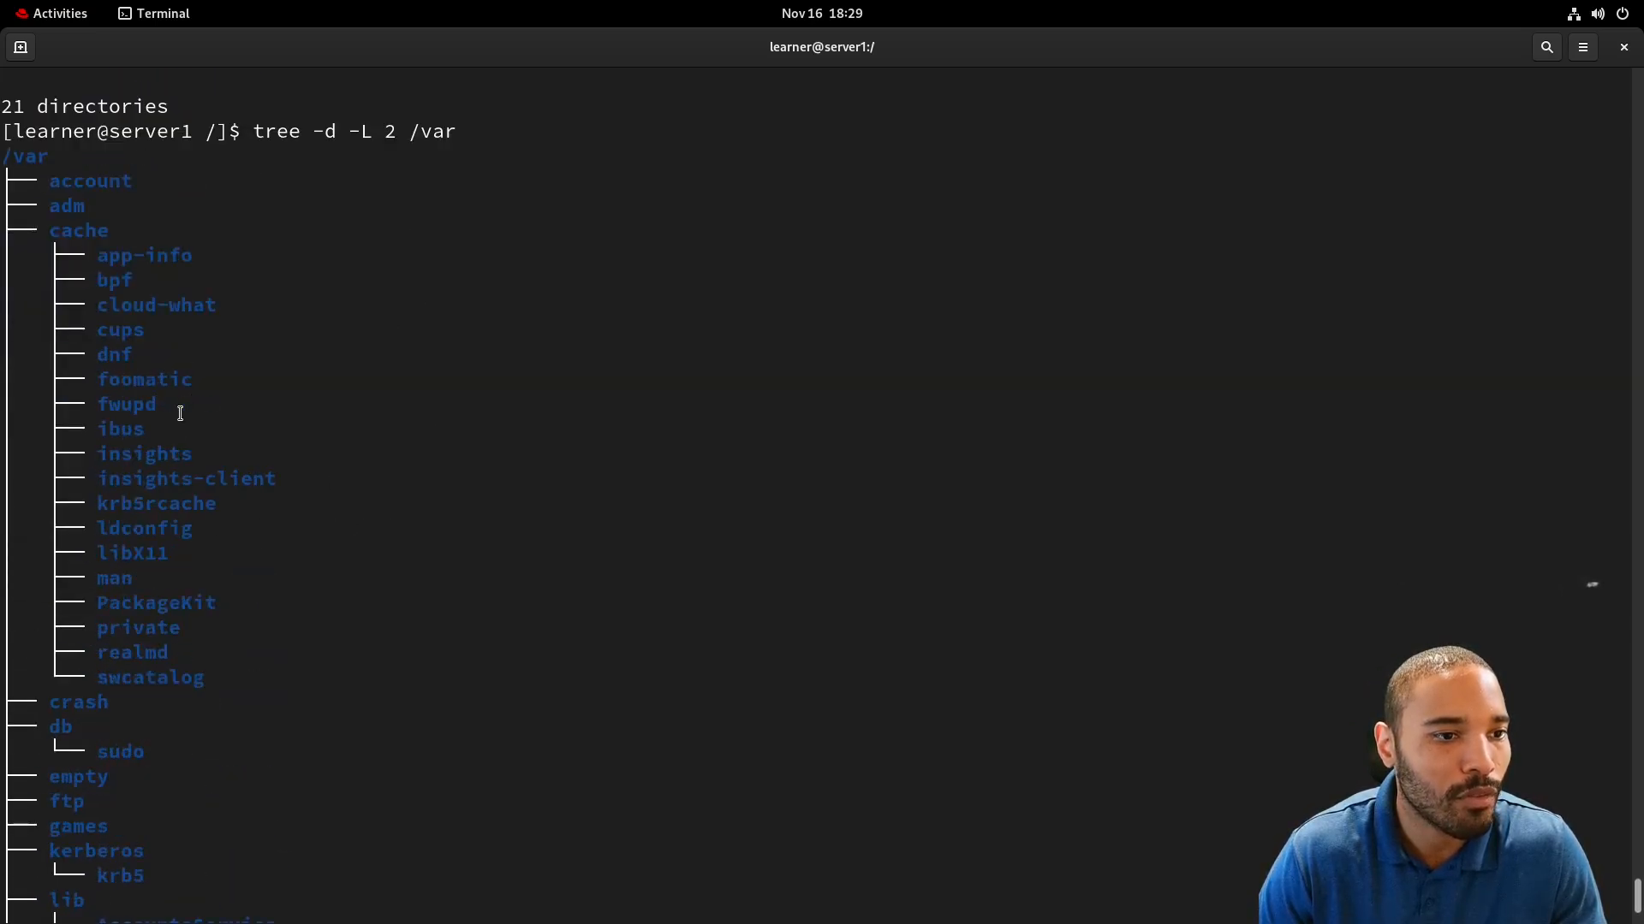
{"action": "scroll", "scroll_direction": "down", "scroll_amount": 3}
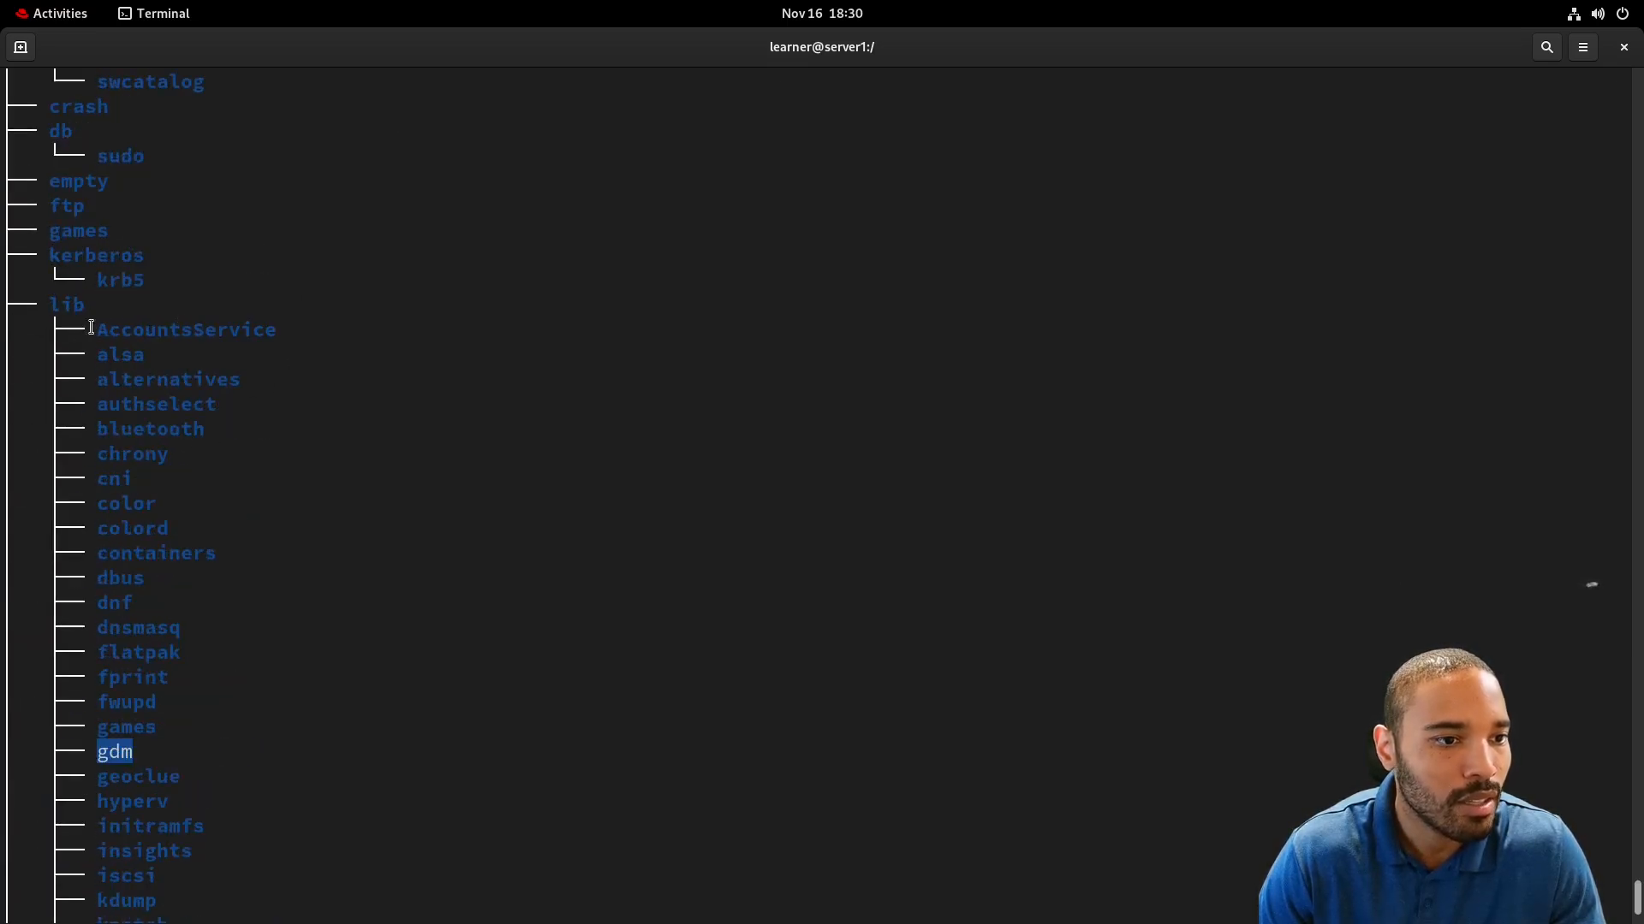
{"action": "scroll", "scroll_direction": "down", "scroll_amount": 3}
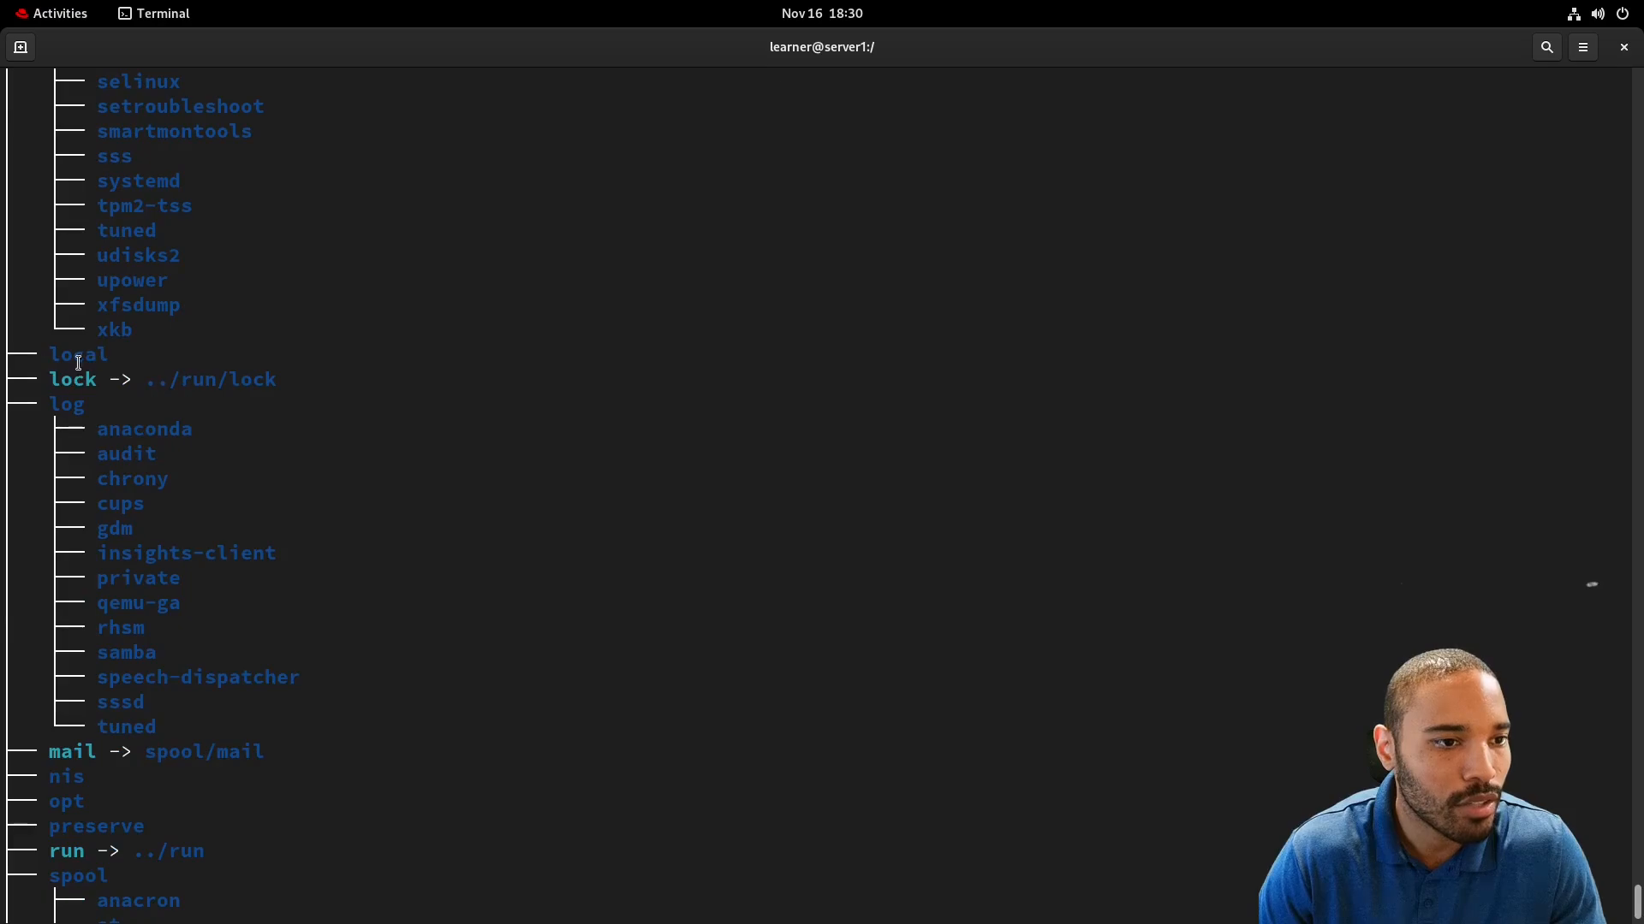
{"action": "scroll", "scroll_direction": "down", "scroll_amount": 3}
{"action": "type", "text": "tree -d -L 2 /var/"}
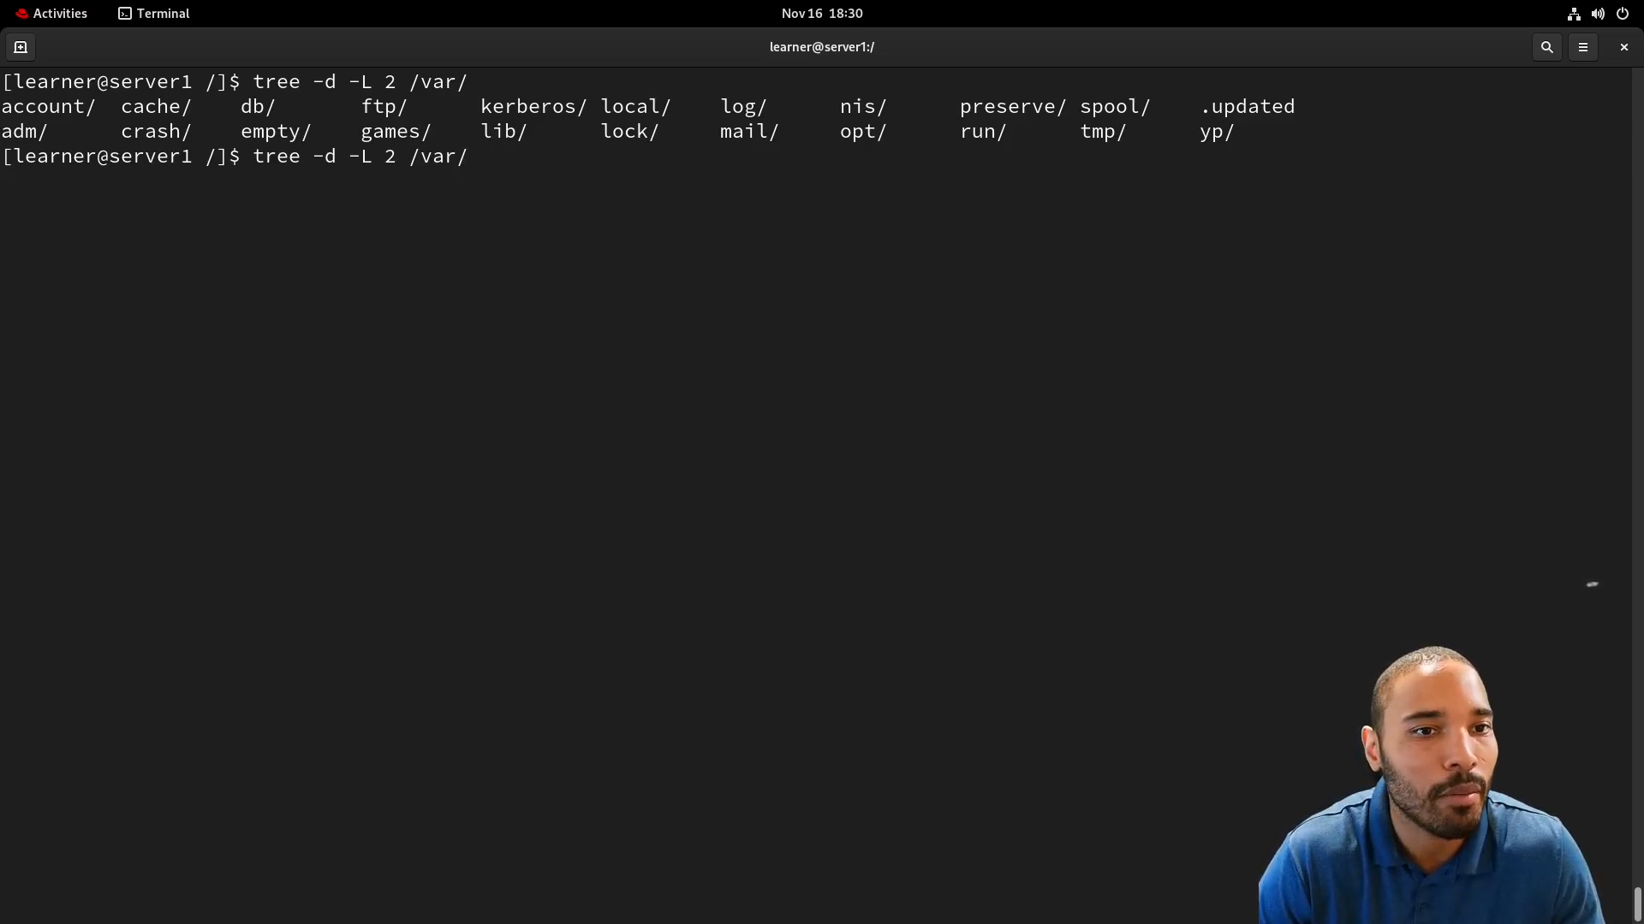
Run tree -d on /var/account at depth 2 and then depth 1, each reporting 0 directories.
{"action": "type", "text": "account/"}
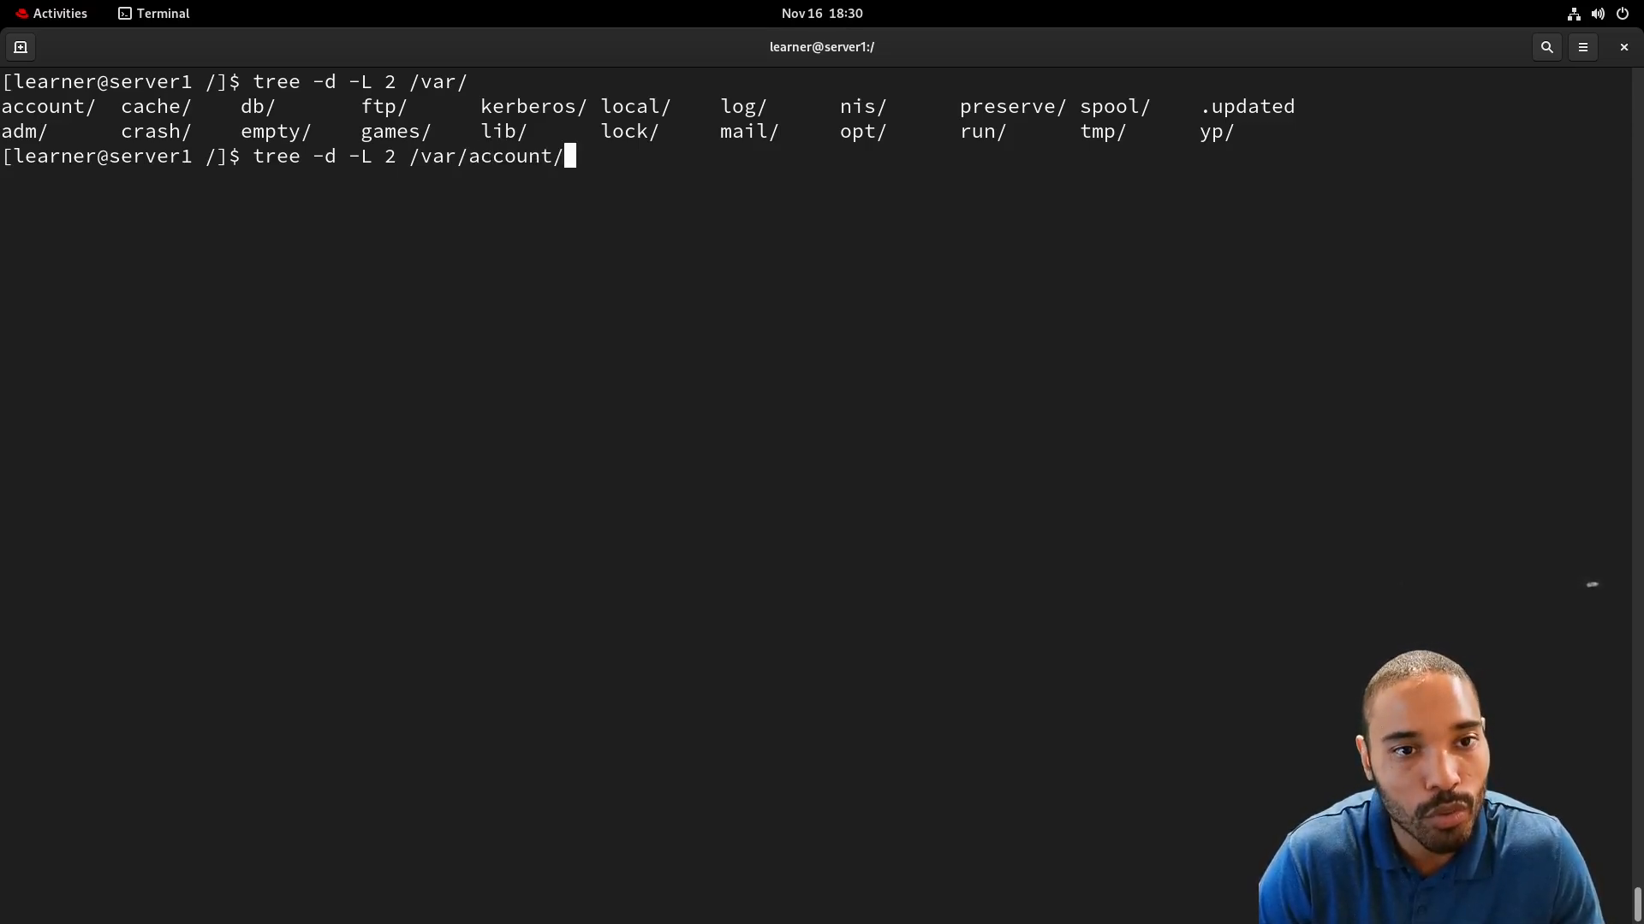
{"action": "key", "text": "Return"}
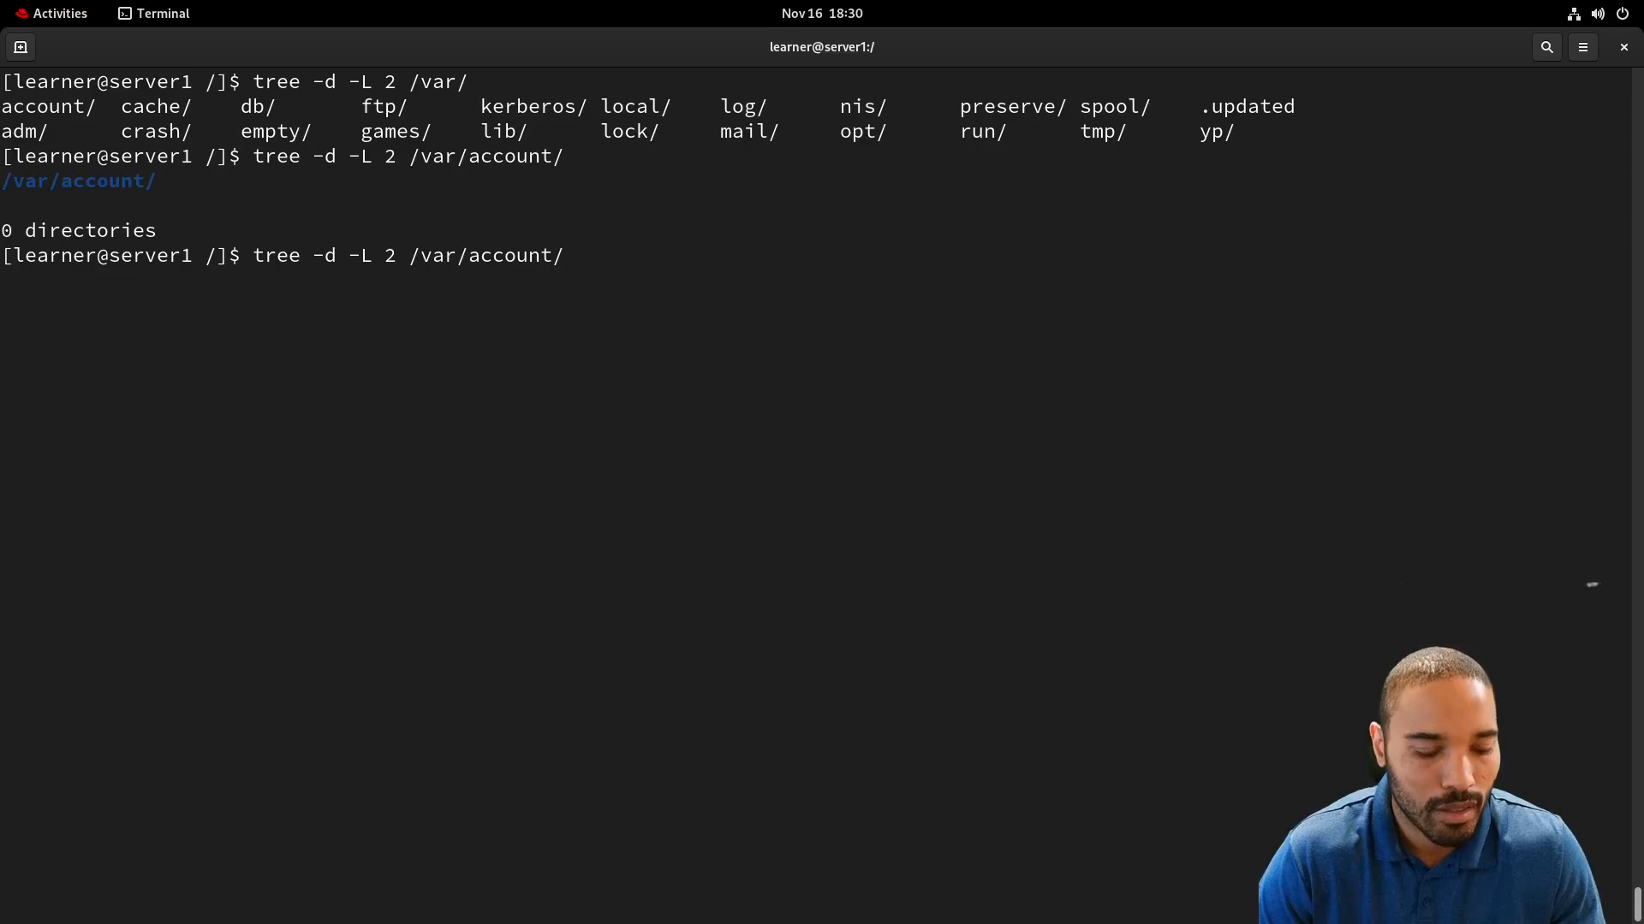
{"action": "key", "text": "Return"}
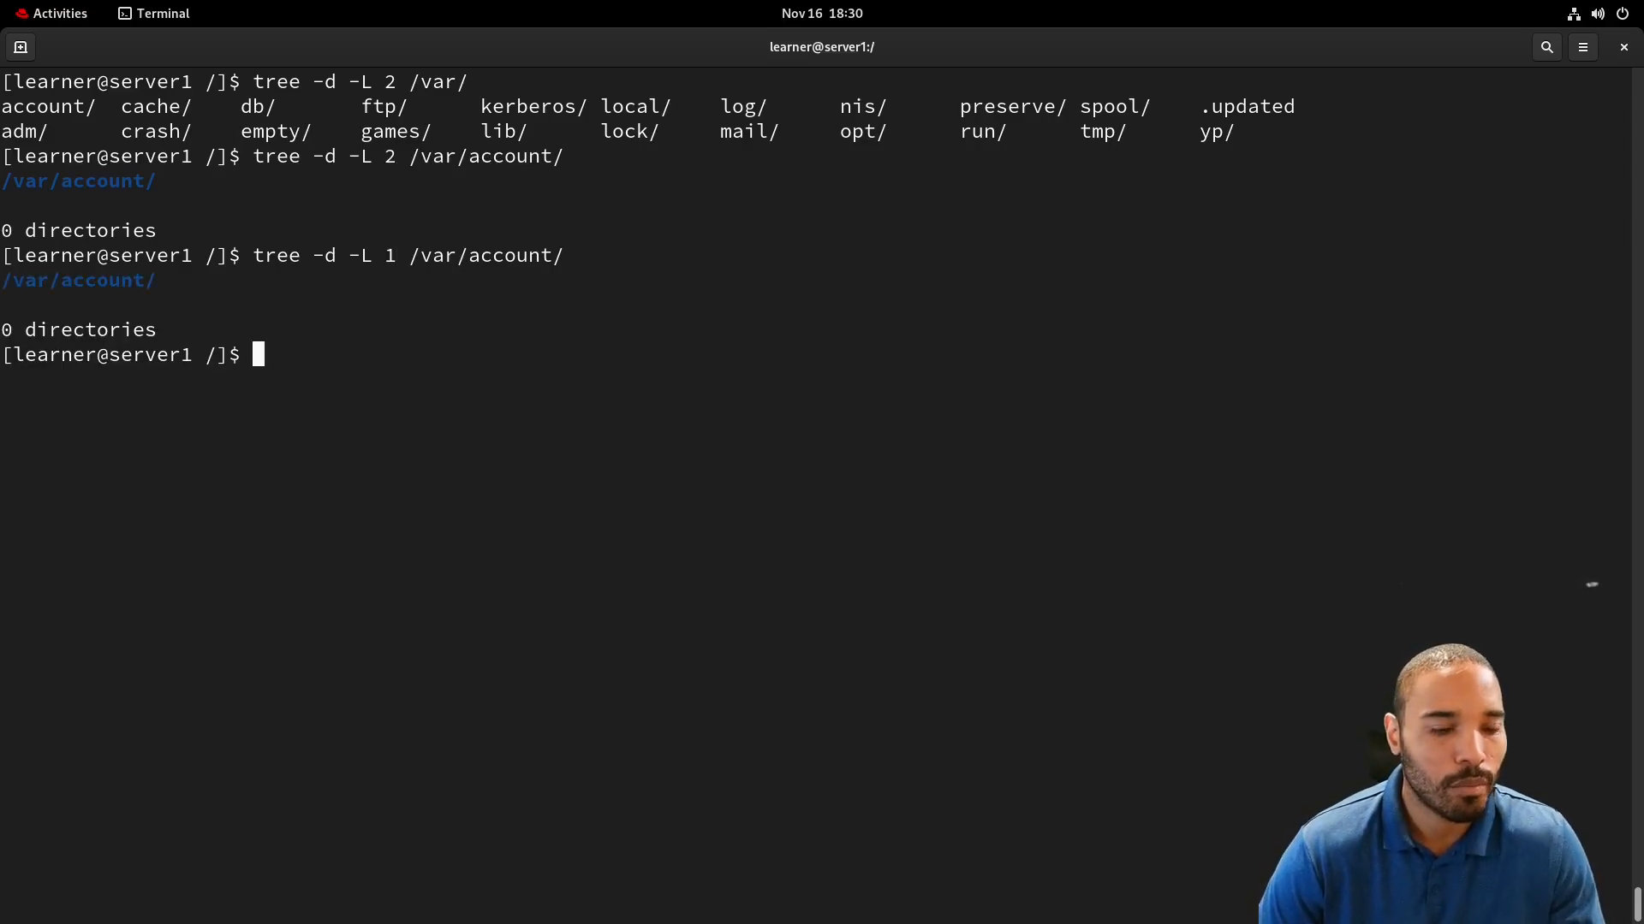